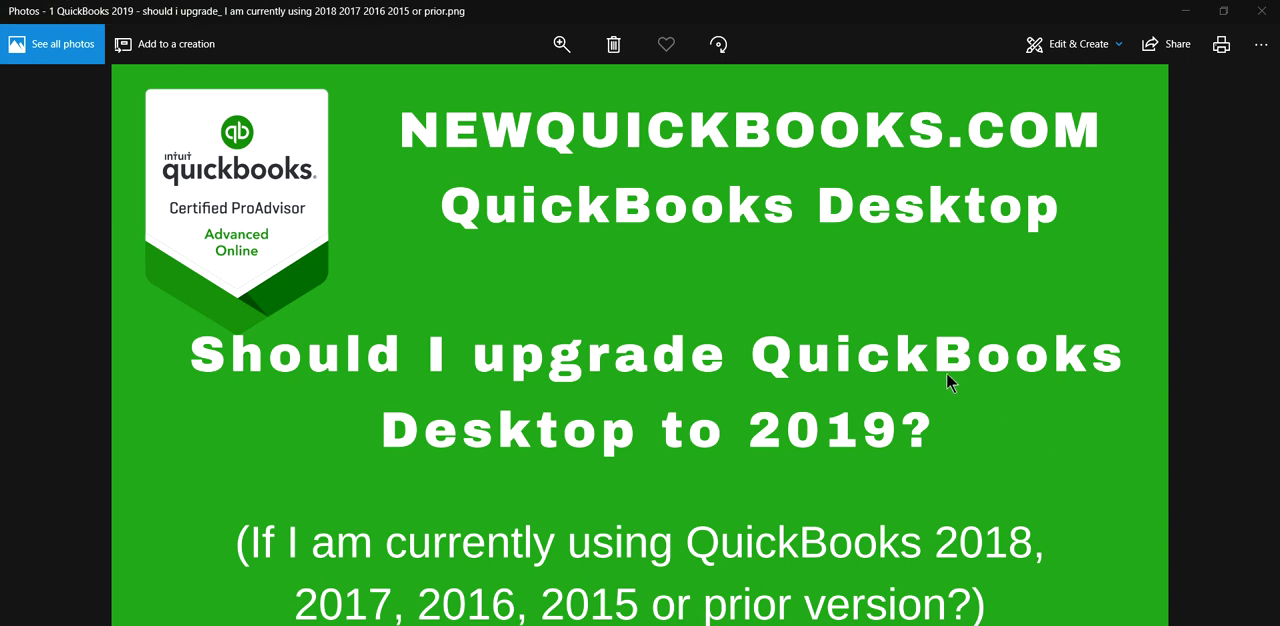
mouse_move(363, 145)
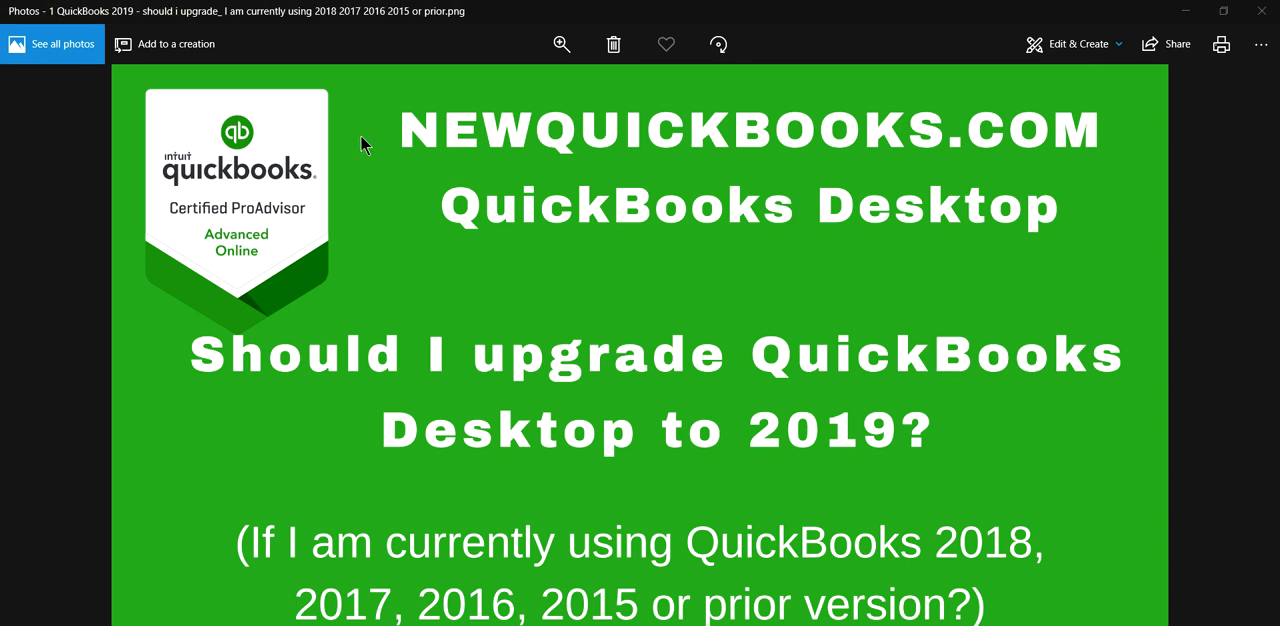
mouse_move(417, 143)
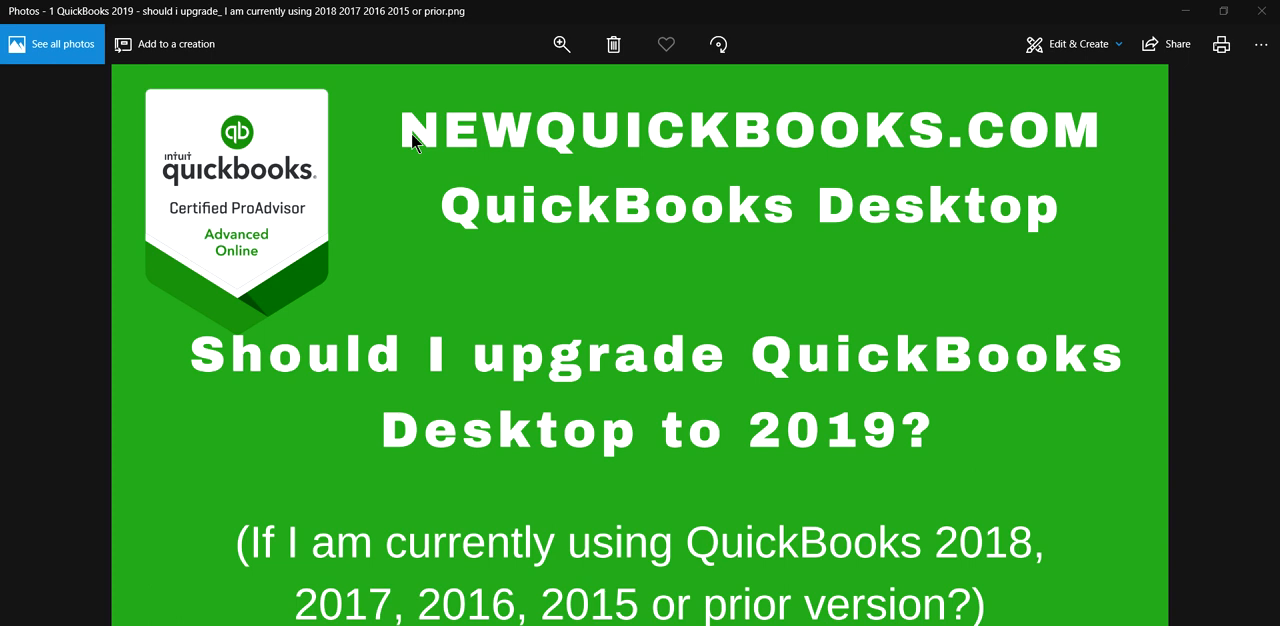
mouse_move(978, 125)
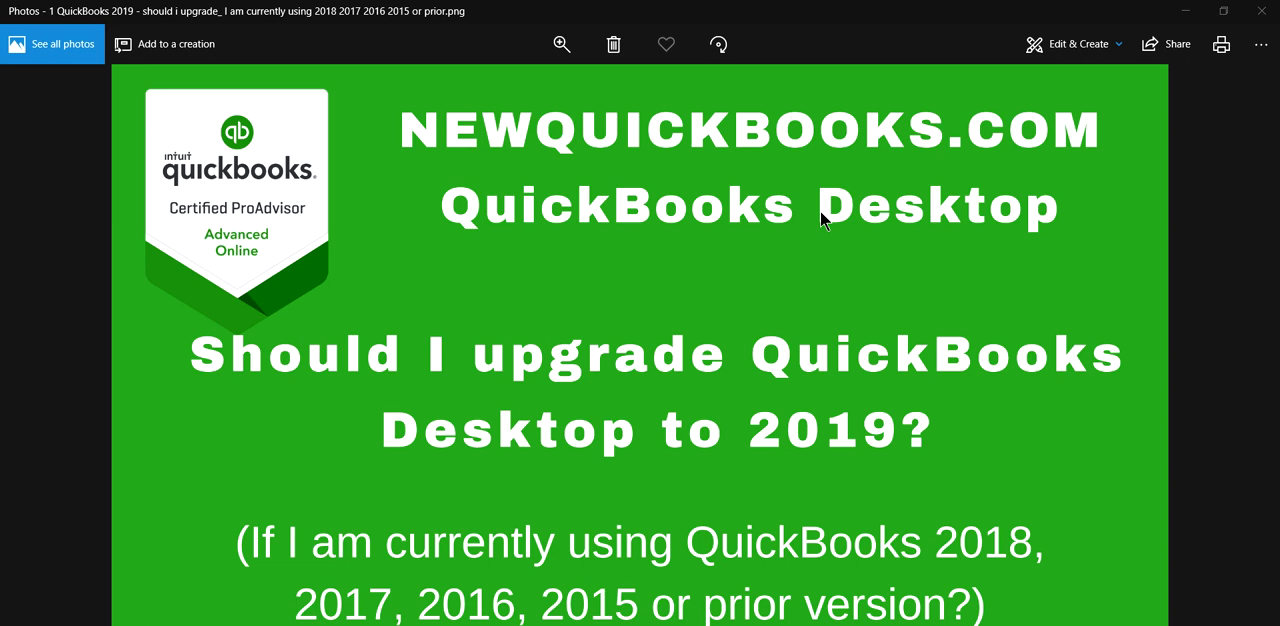
mouse_move(506, 518)
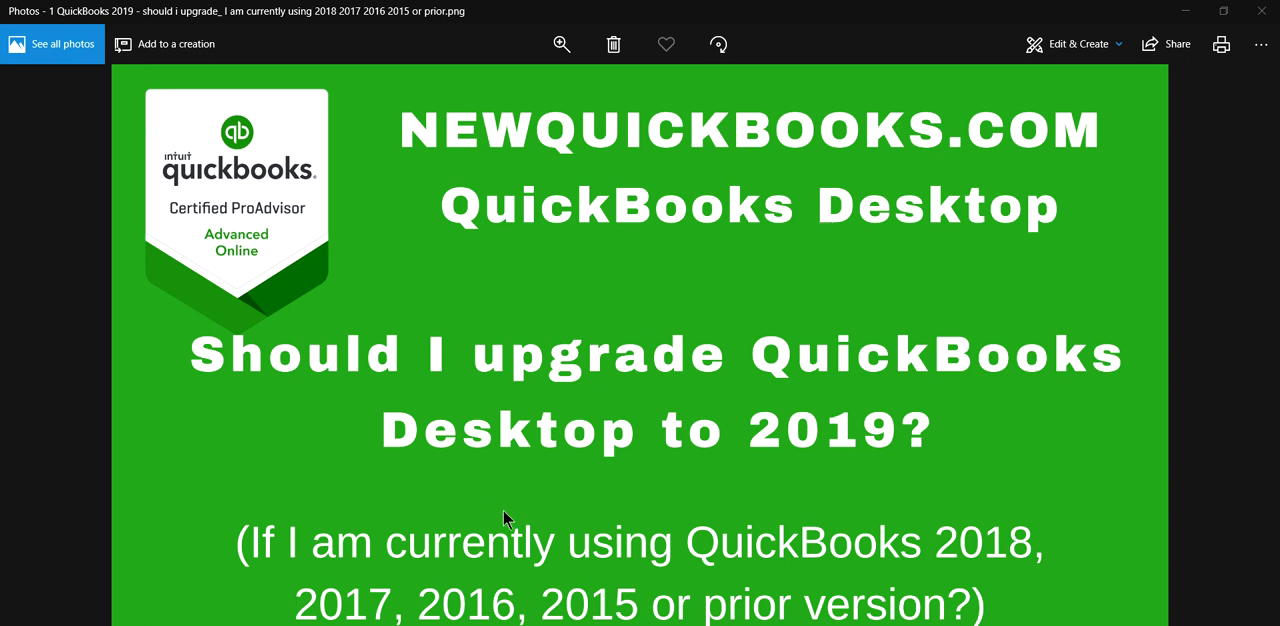
mouse_move(985, 568)
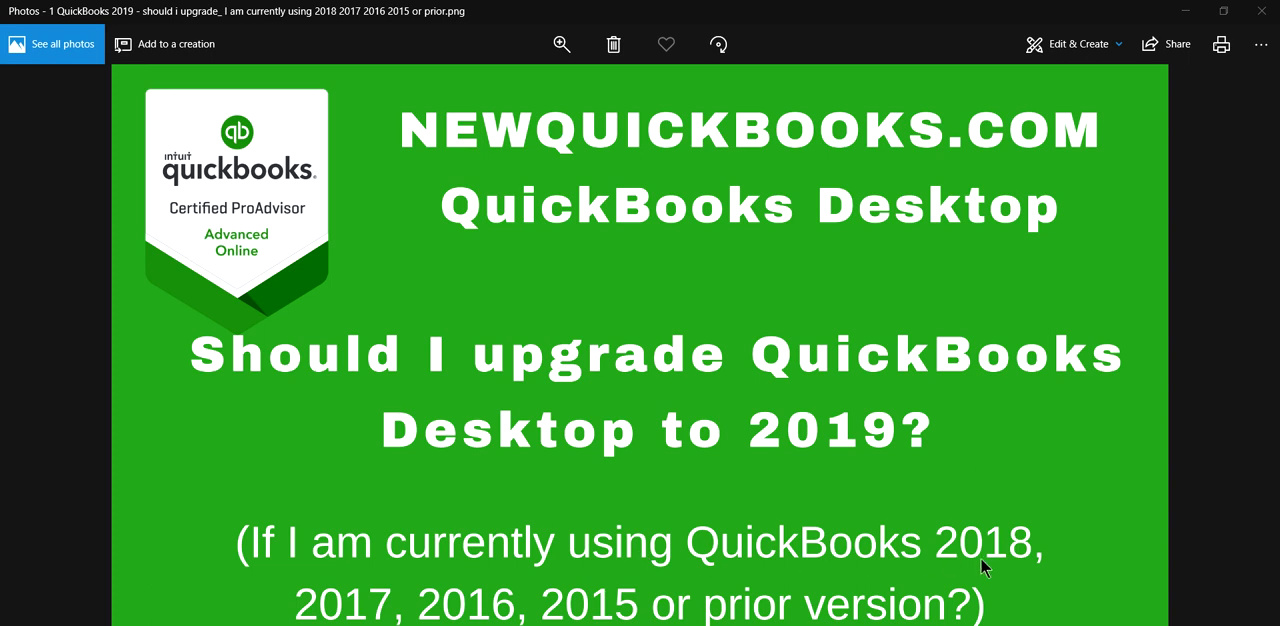
mouse_move(478, 623)
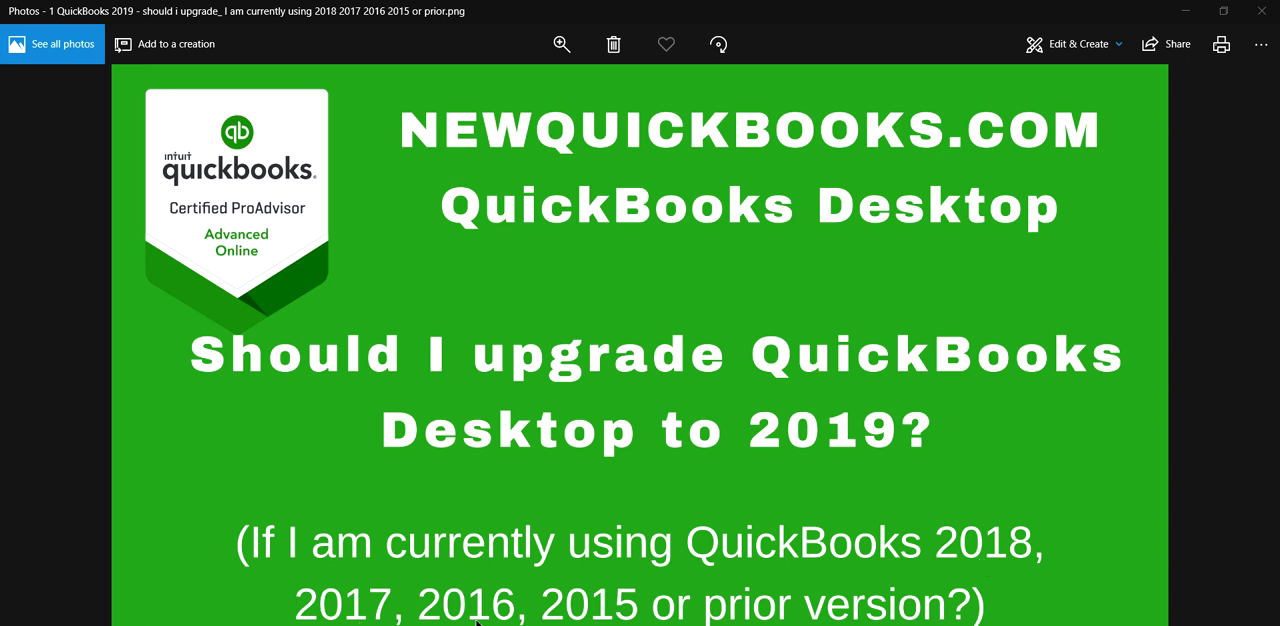
mouse_move(620, 610)
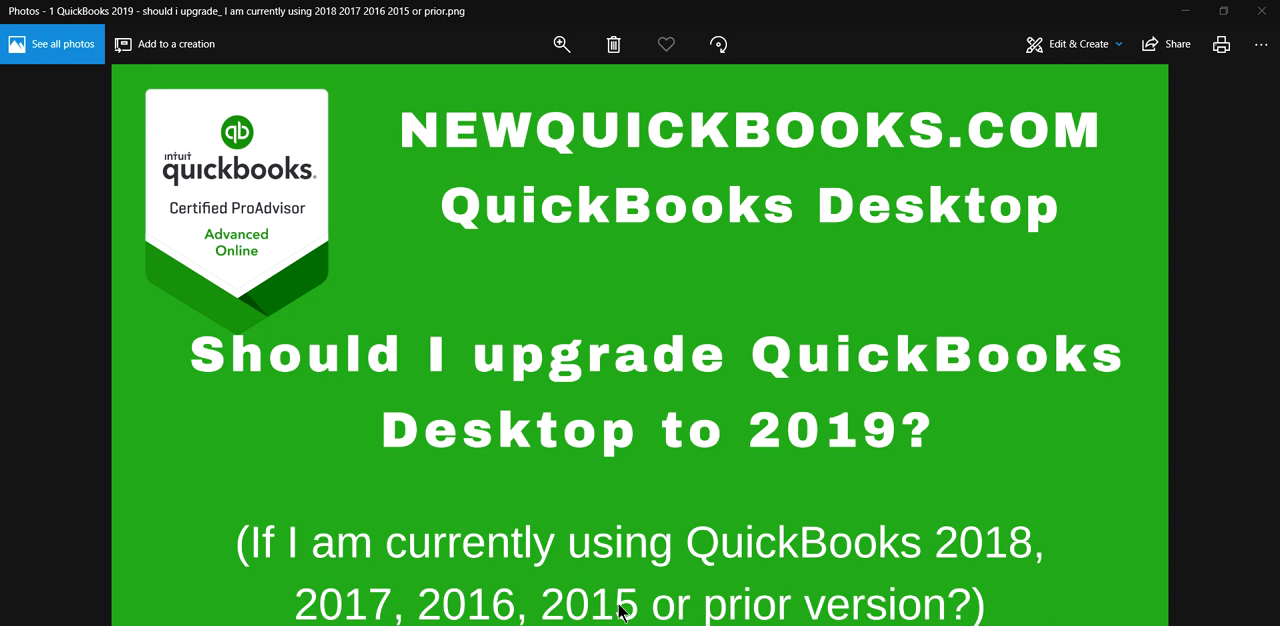
mouse_move(802, 567)
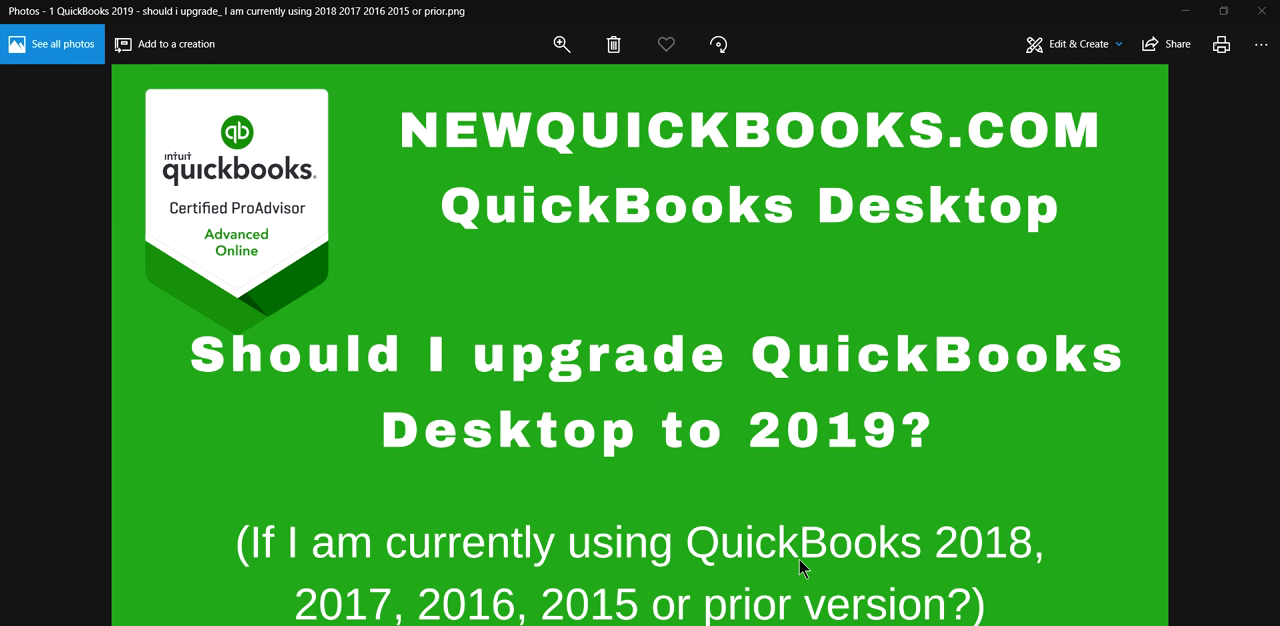
mouse_move(819, 456)
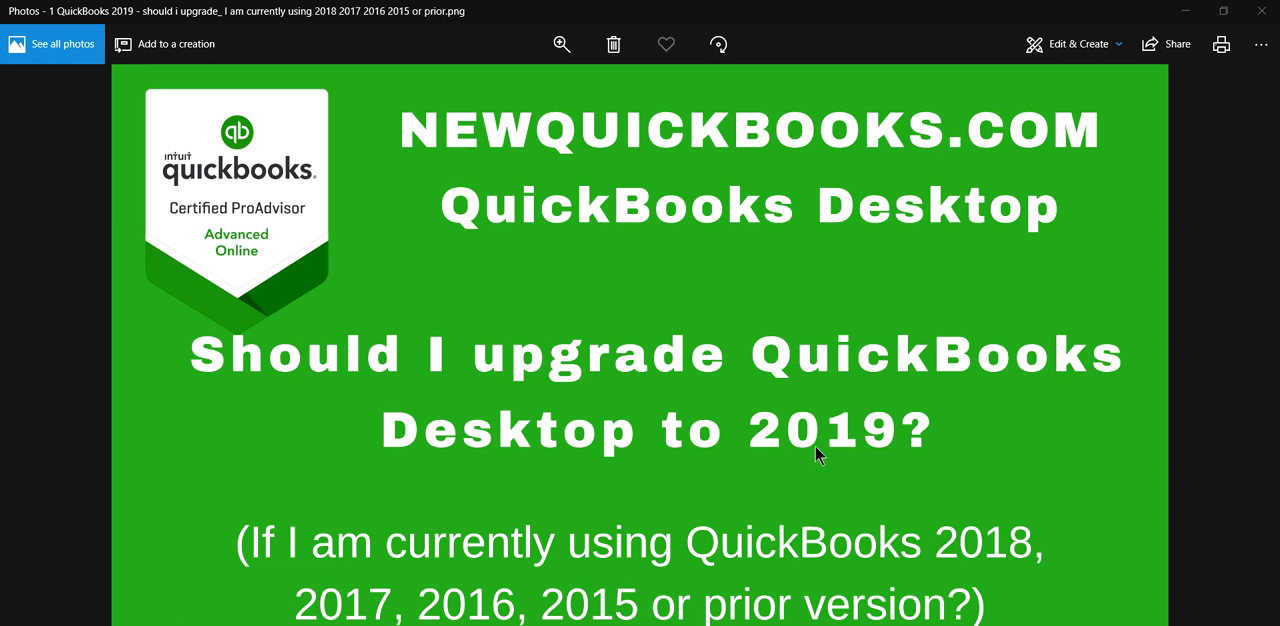
mouse_move(979, 558)
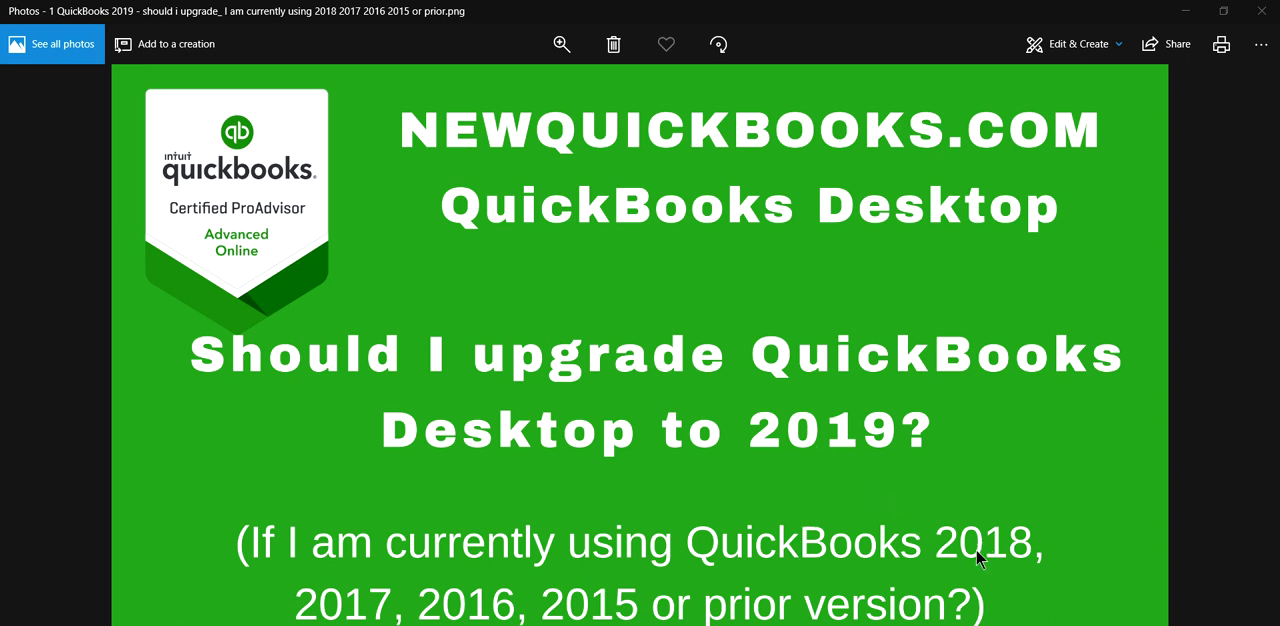
mouse_move(948, 552)
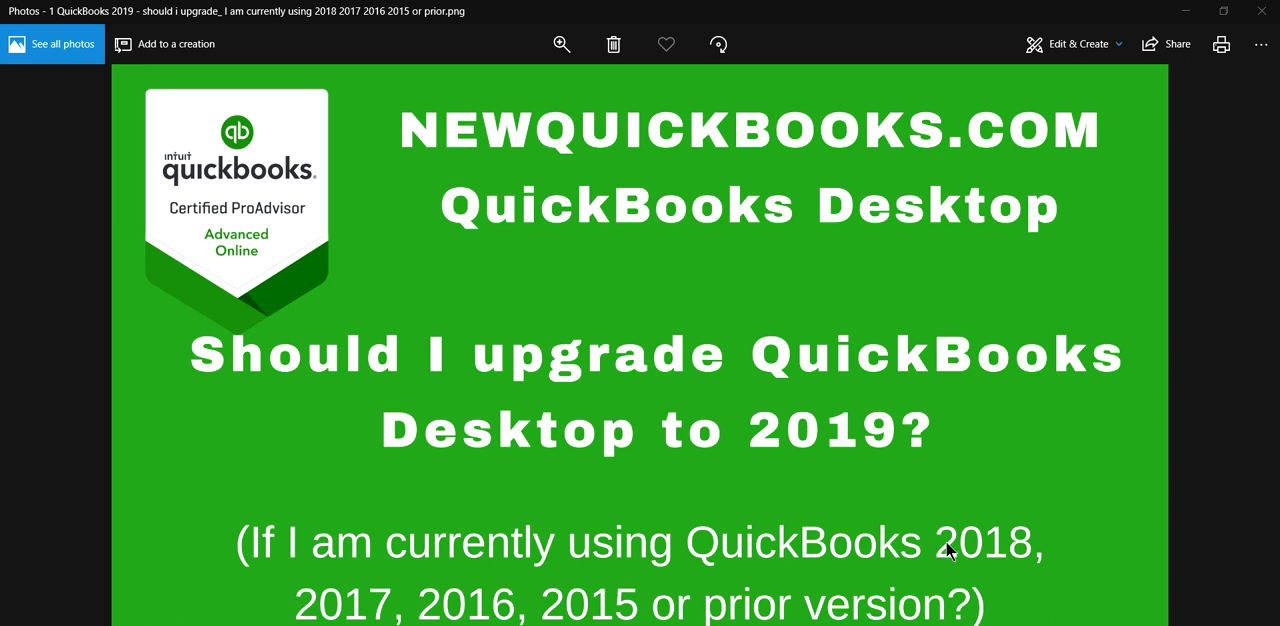
mouse_move(780, 465)
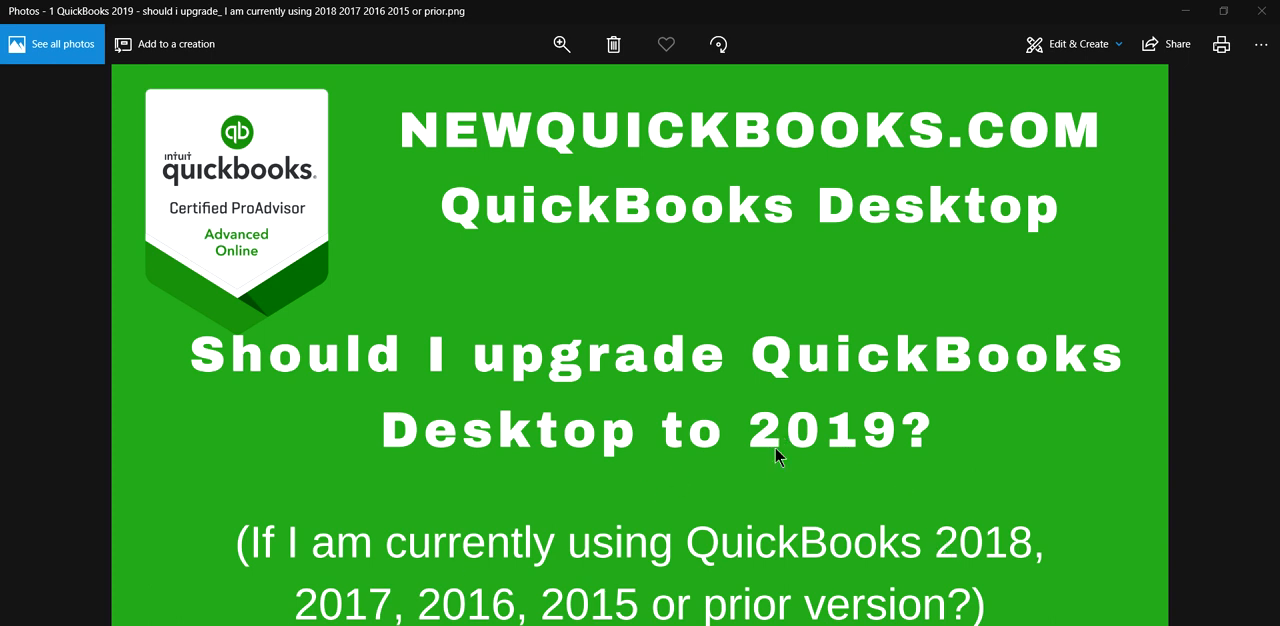
mouse_move(480, 615)
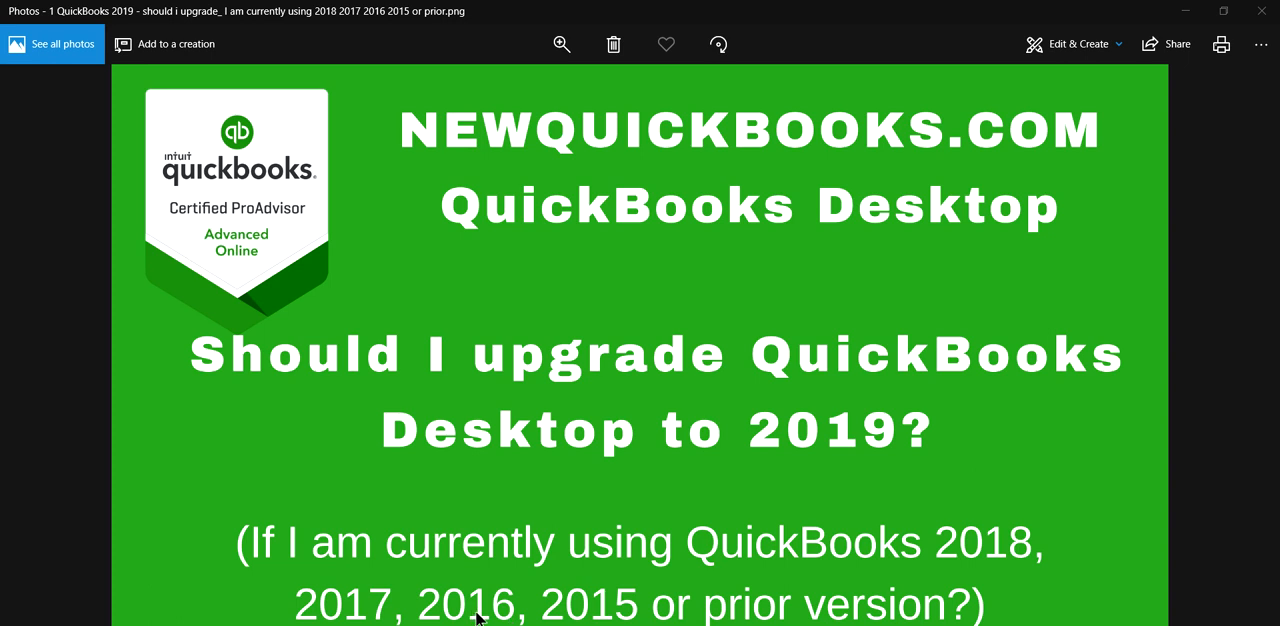
mouse_move(605, 616)
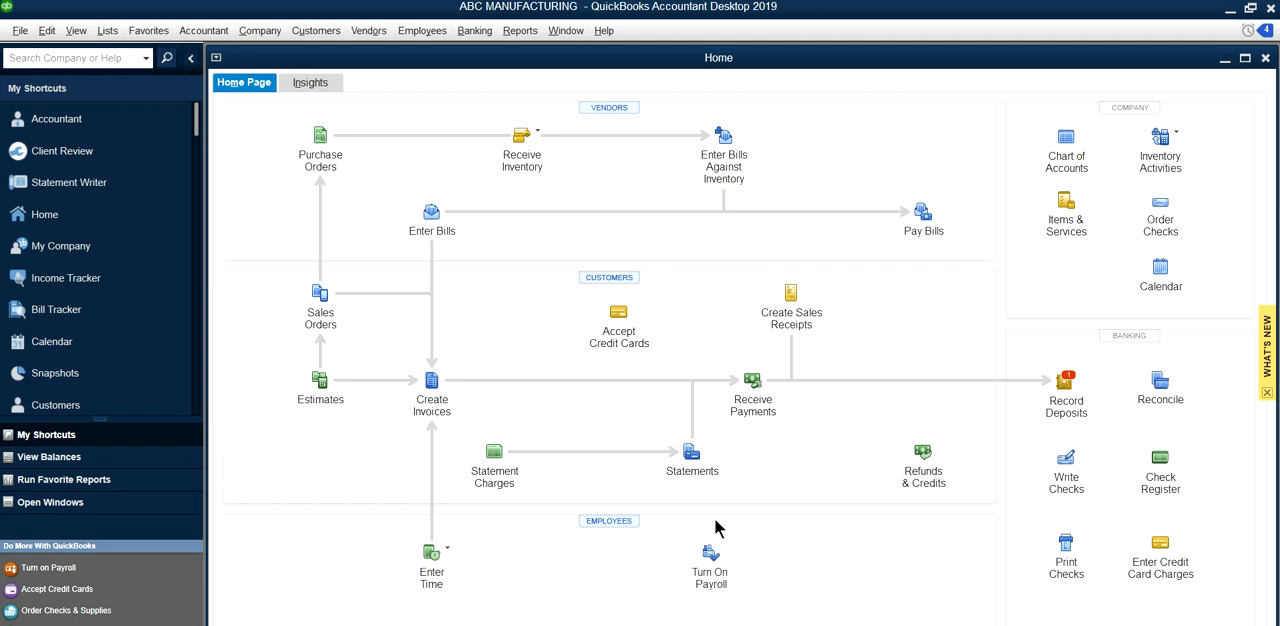
mouse_move(863, 466)
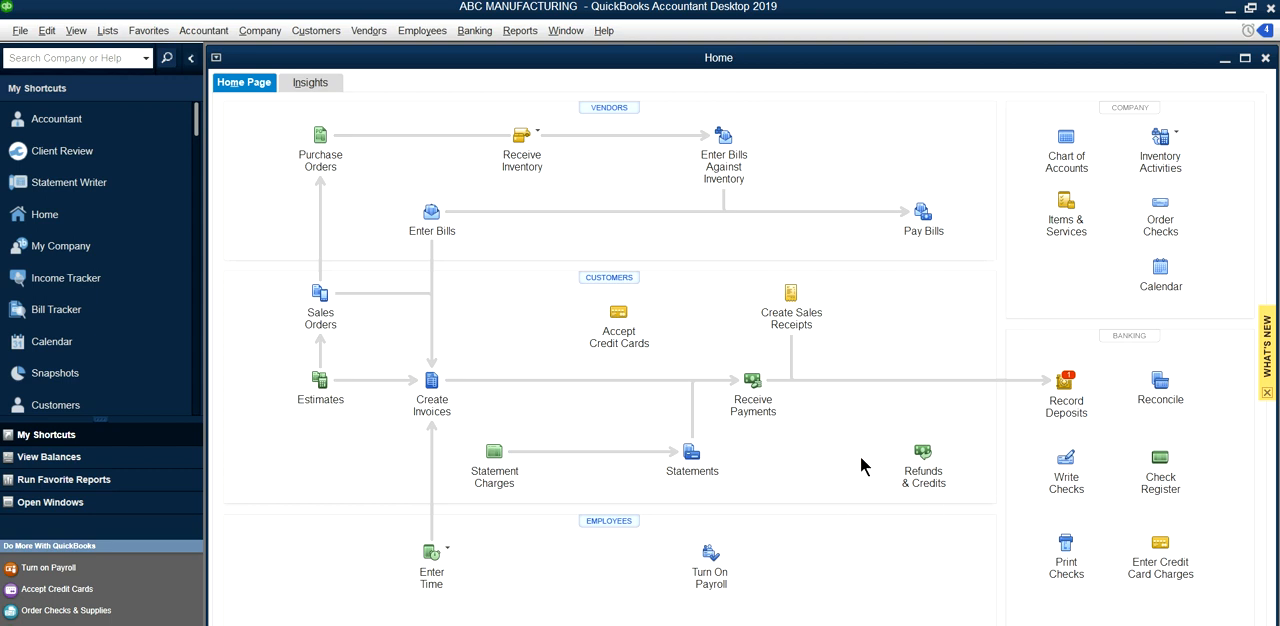
mouse_move(1160, 460)
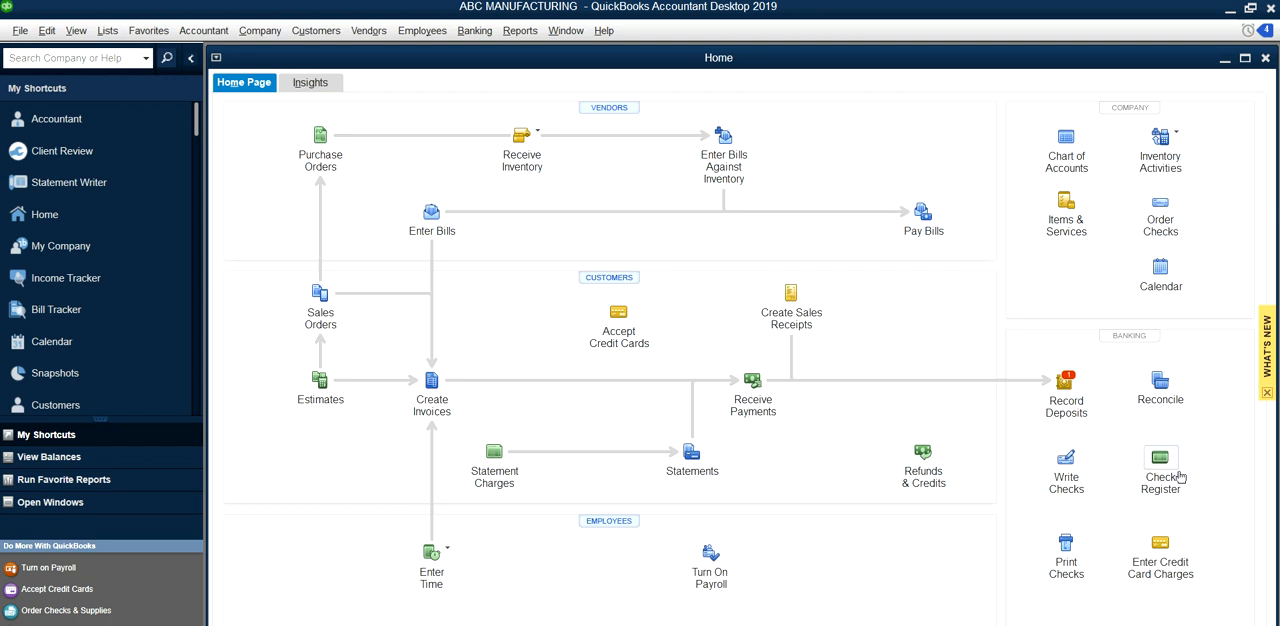
mouse_move(866, 401)
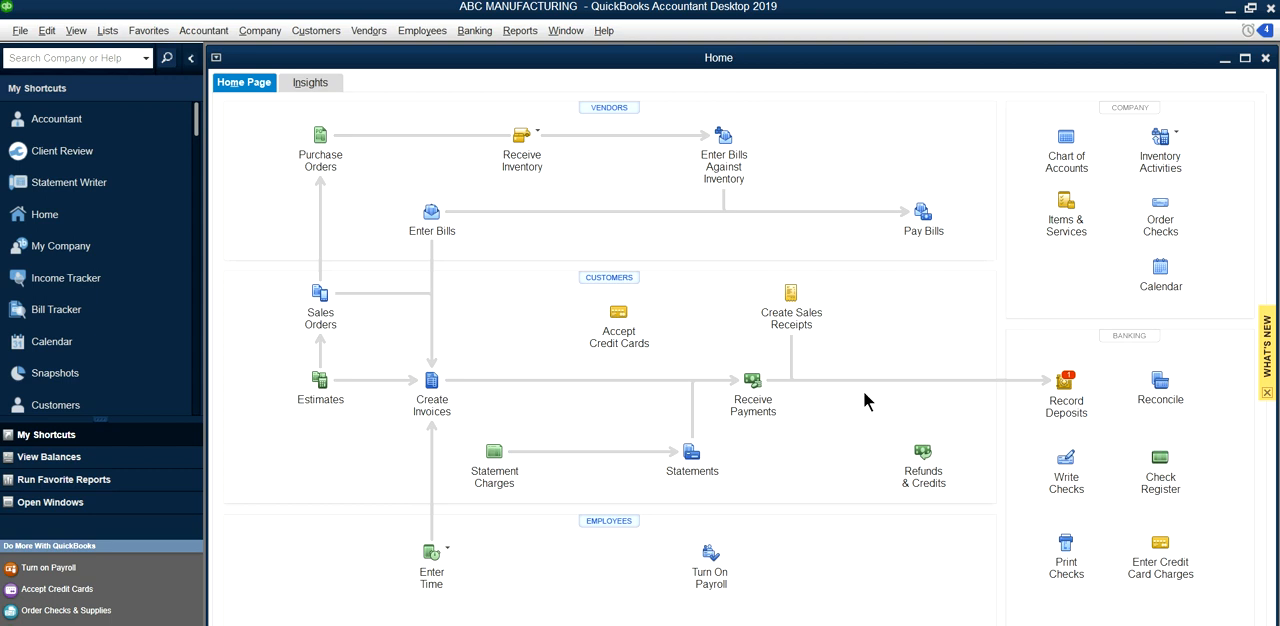
mouse_move(474, 30)
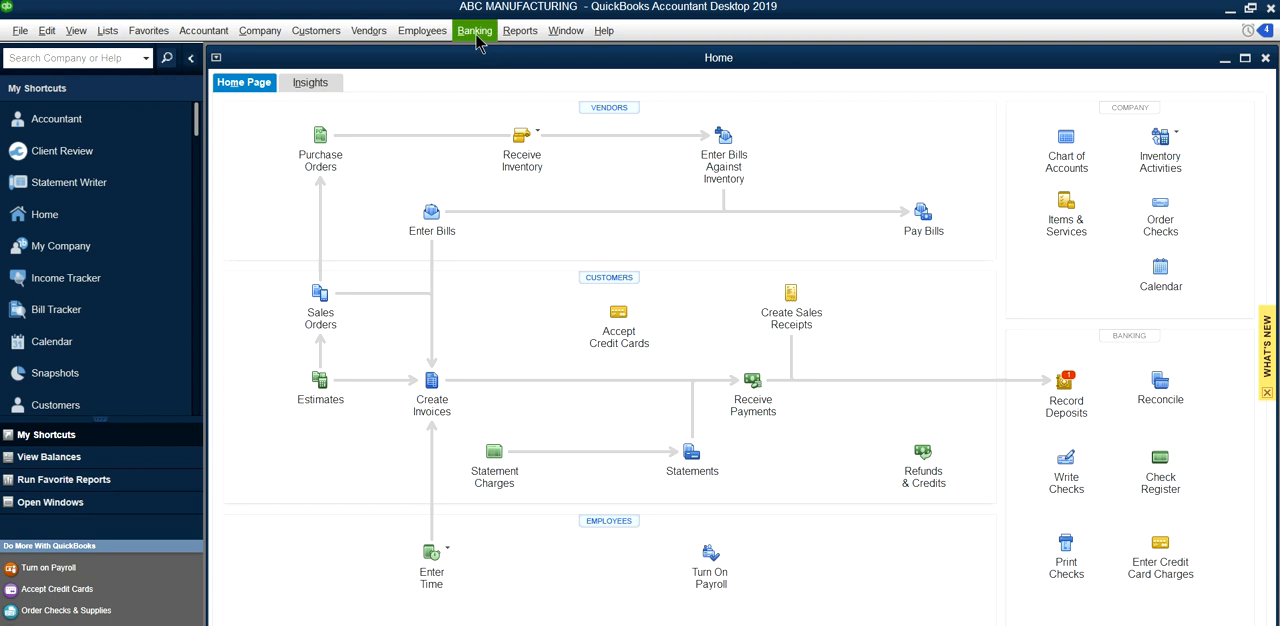
Browse the Banking, Customers and Window menus from the Home page.
click(475, 30)
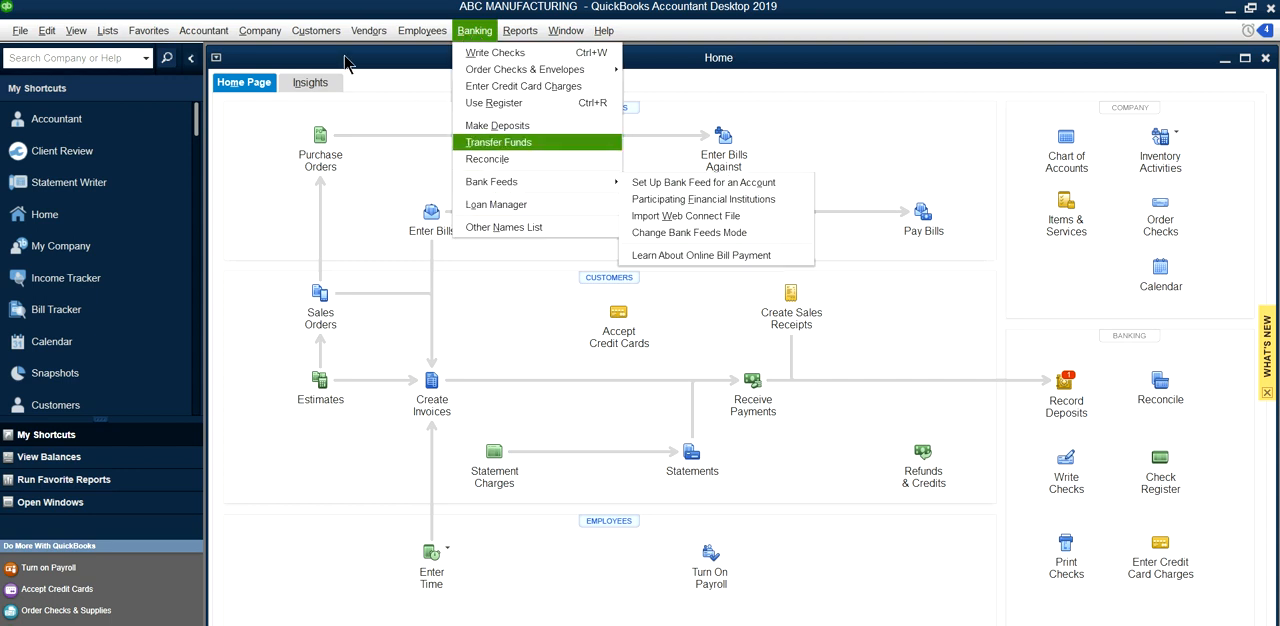
click(316, 30)
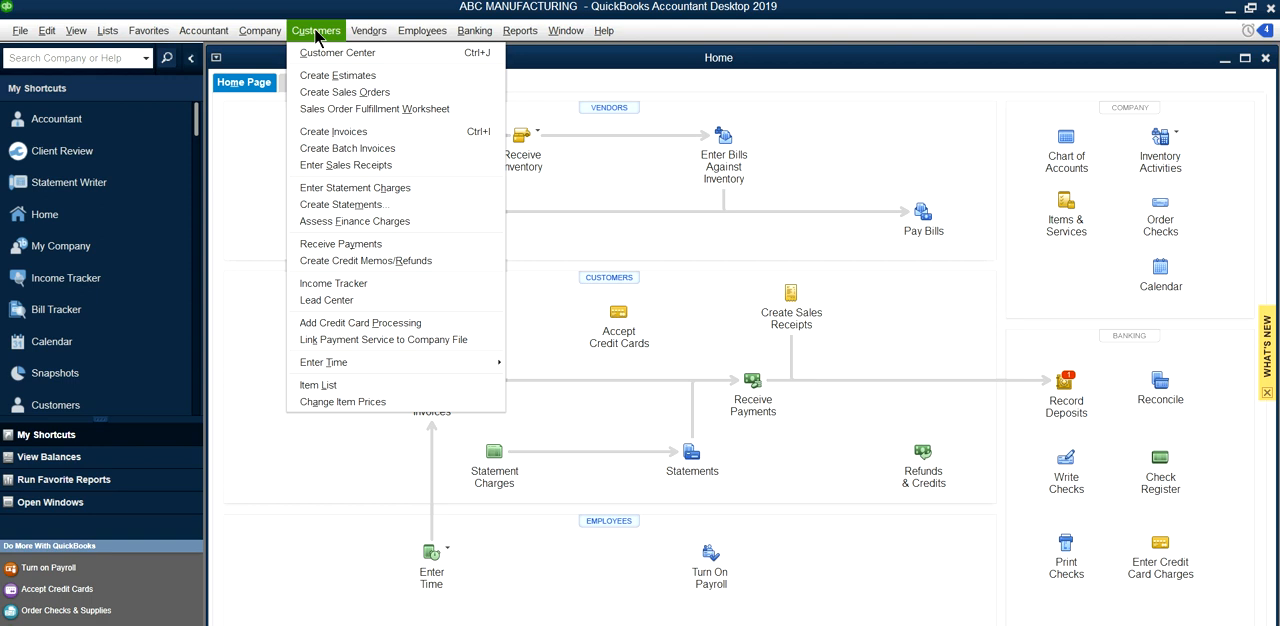
click(566, 30)
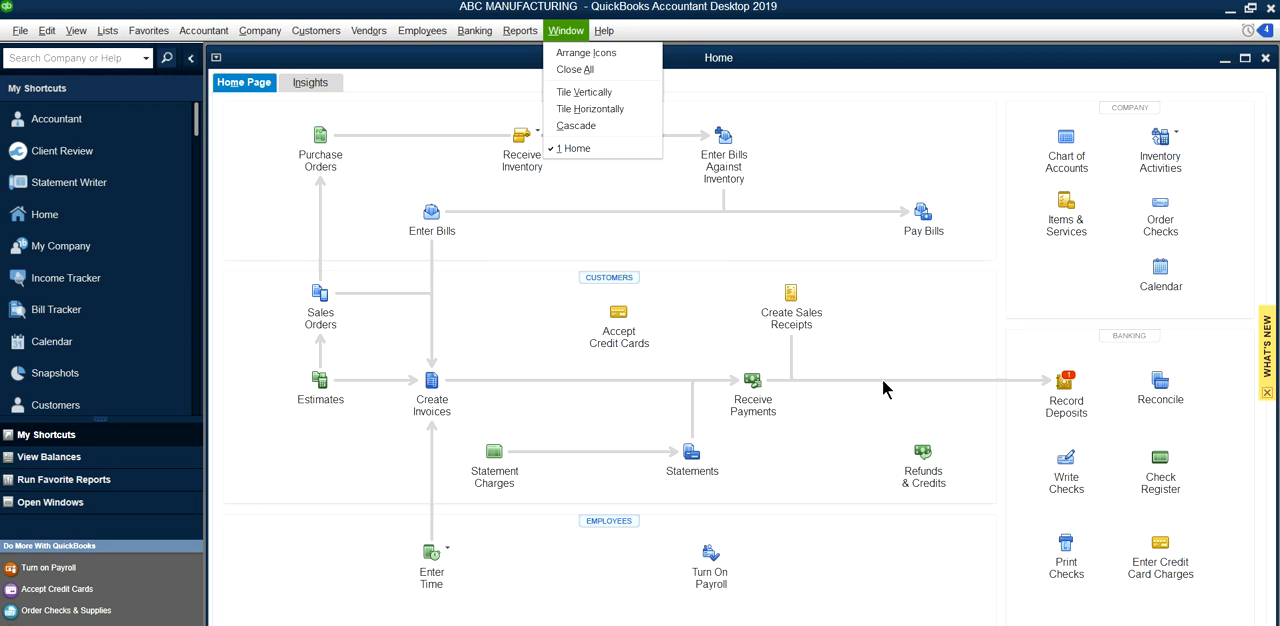
mouse_move(980, 500)
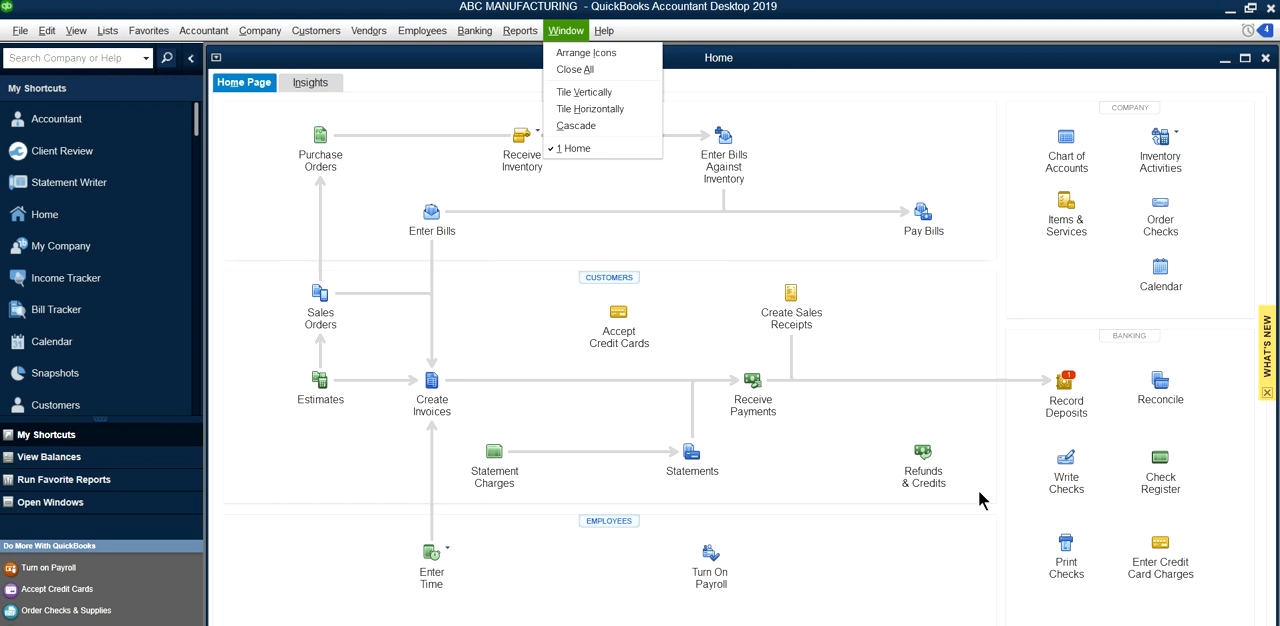
mouse_move(978, 490)
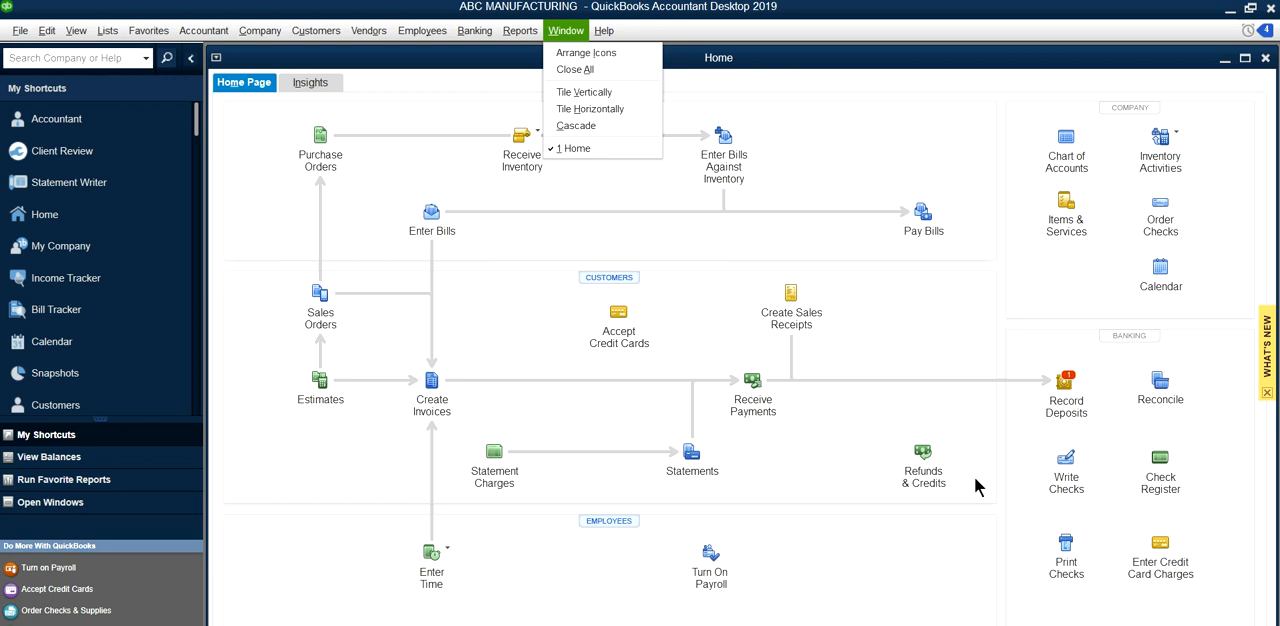
mouse_move(962, 420)
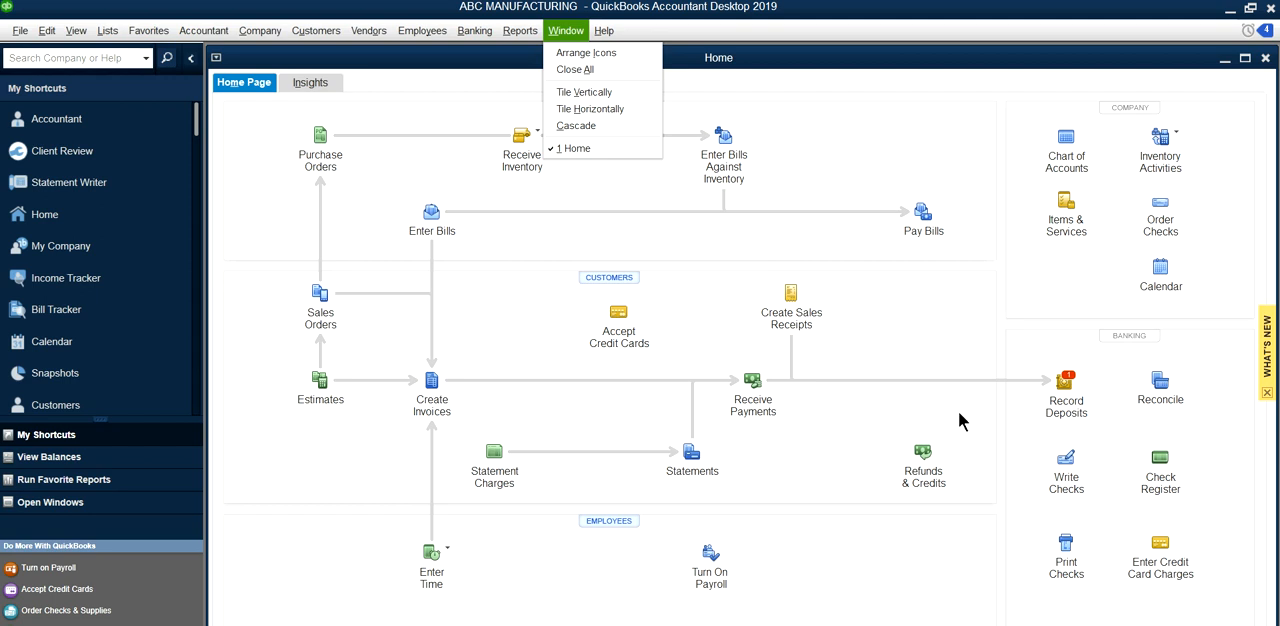
mouse_move(490, 377)
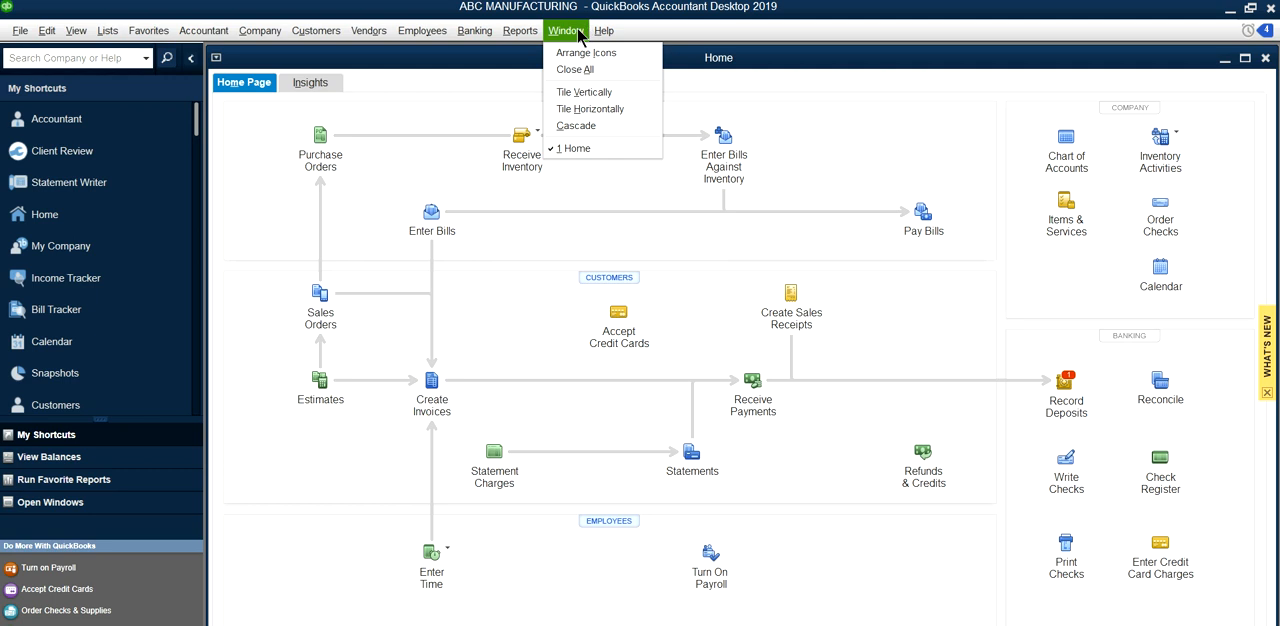
click(603, 30)
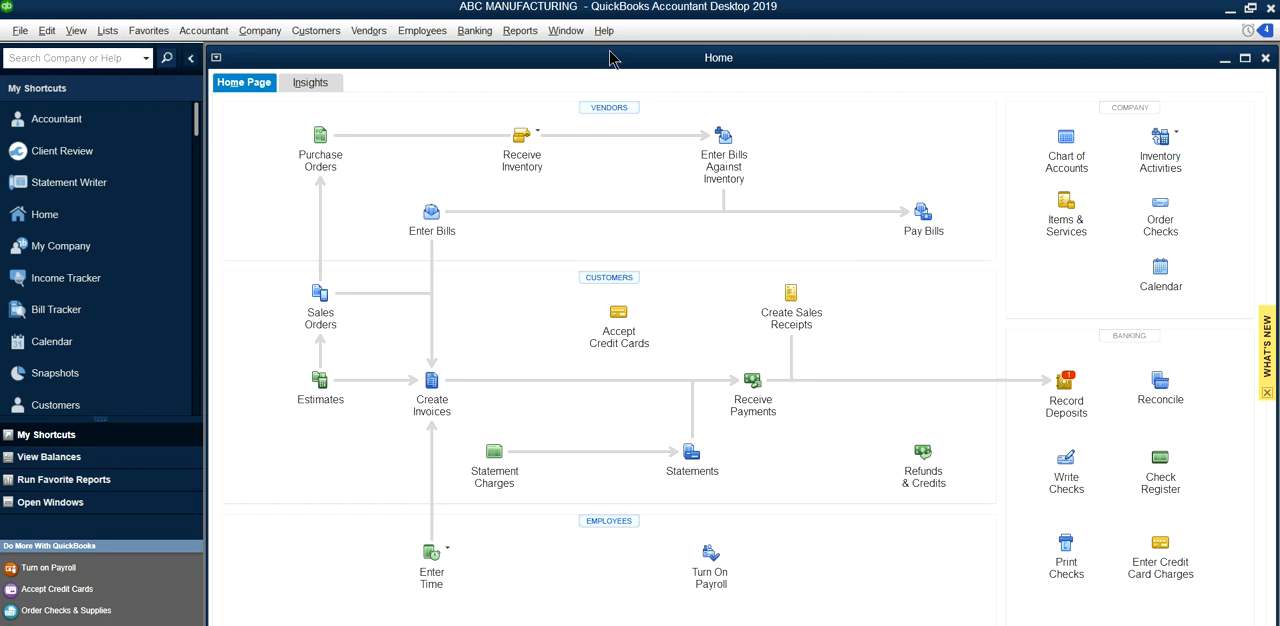
click(604, 30)
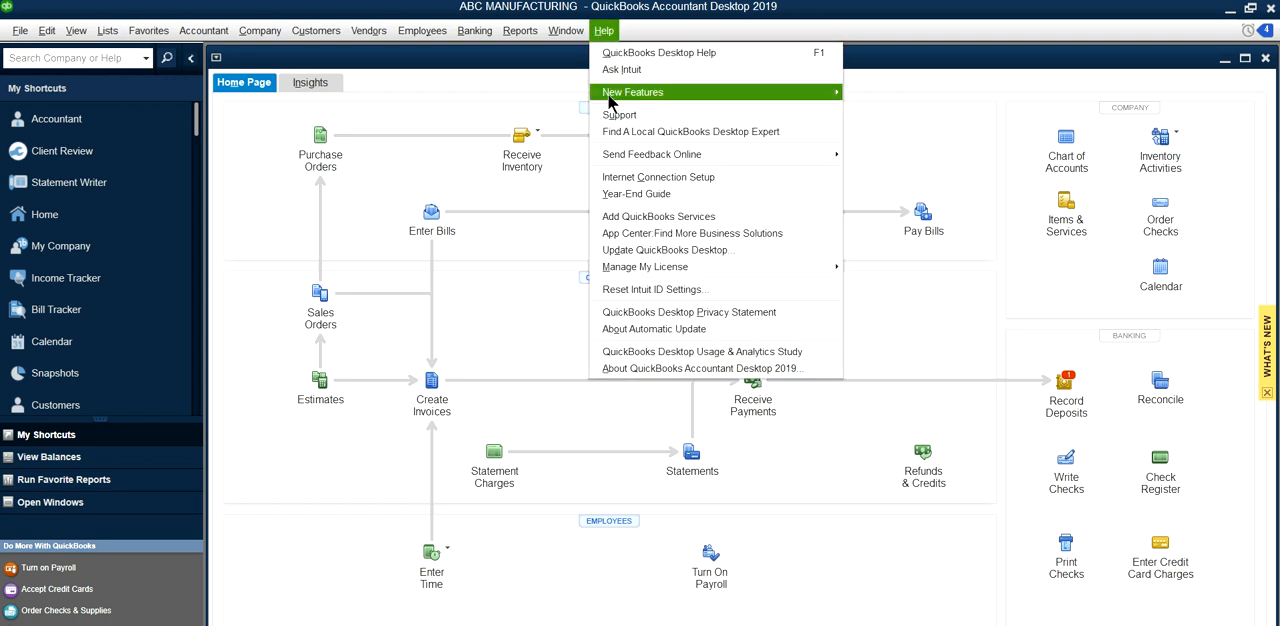
mouse_move(666, 250)
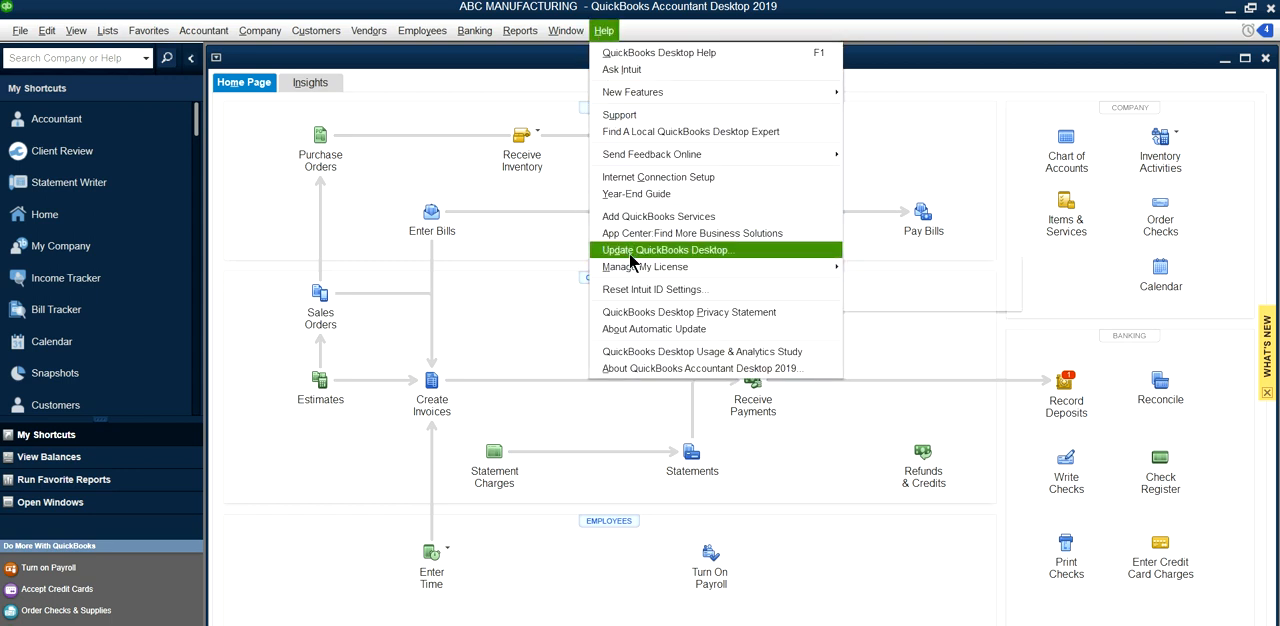
mouse_move(893, 161)
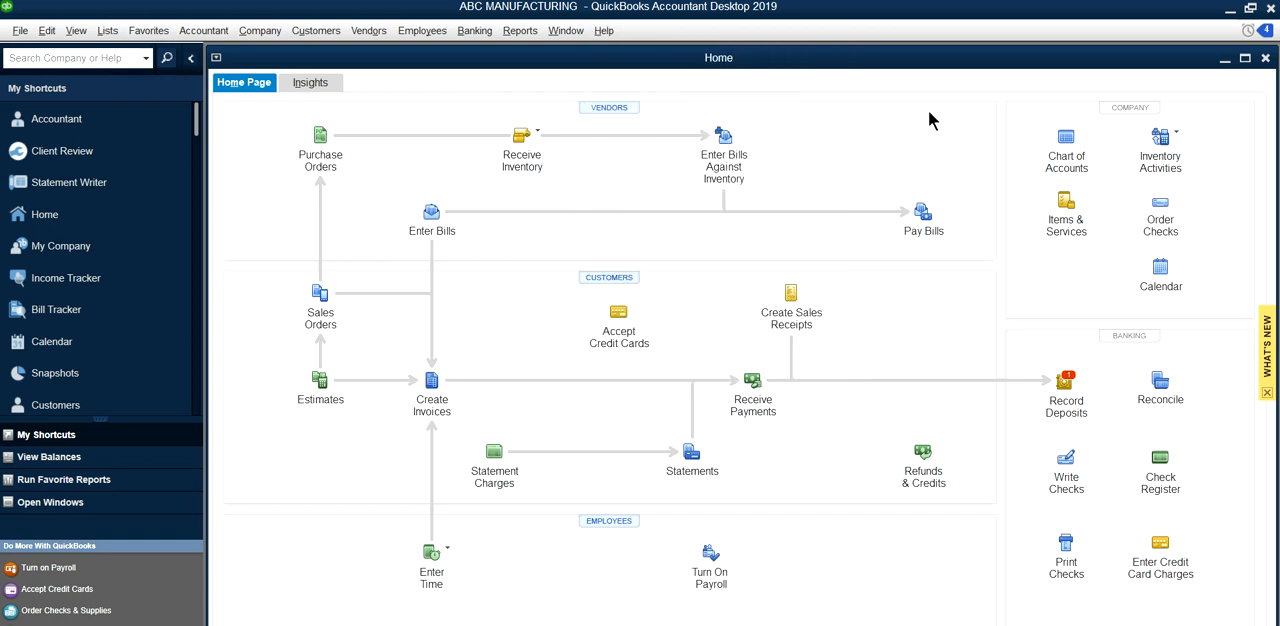
mouse_move(912, 172)
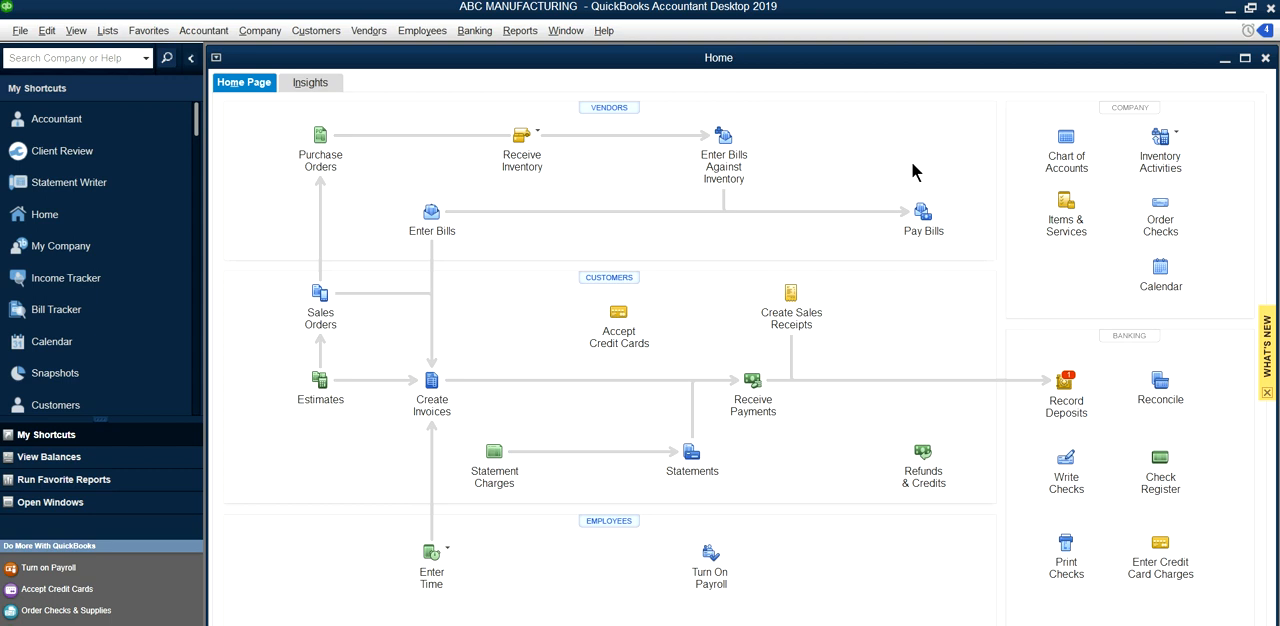
Look through the Banking menu, then the Reports menu's categories including Vendors & Payables.
click(474, 30)
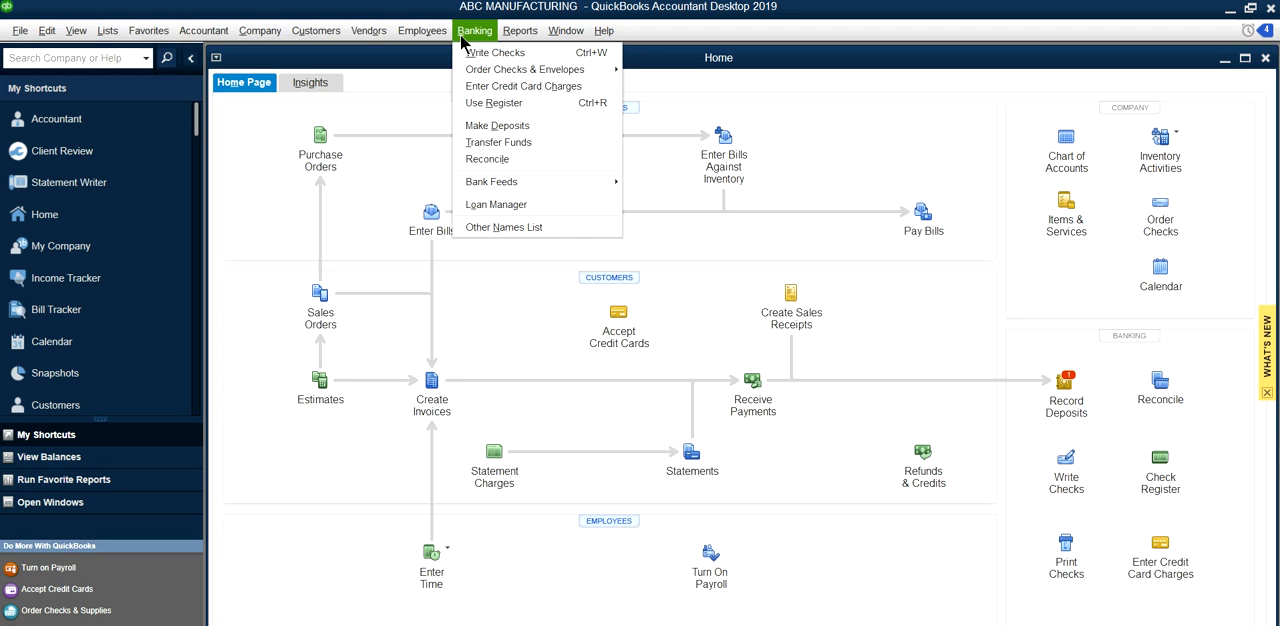
mouse_move(492, 181)
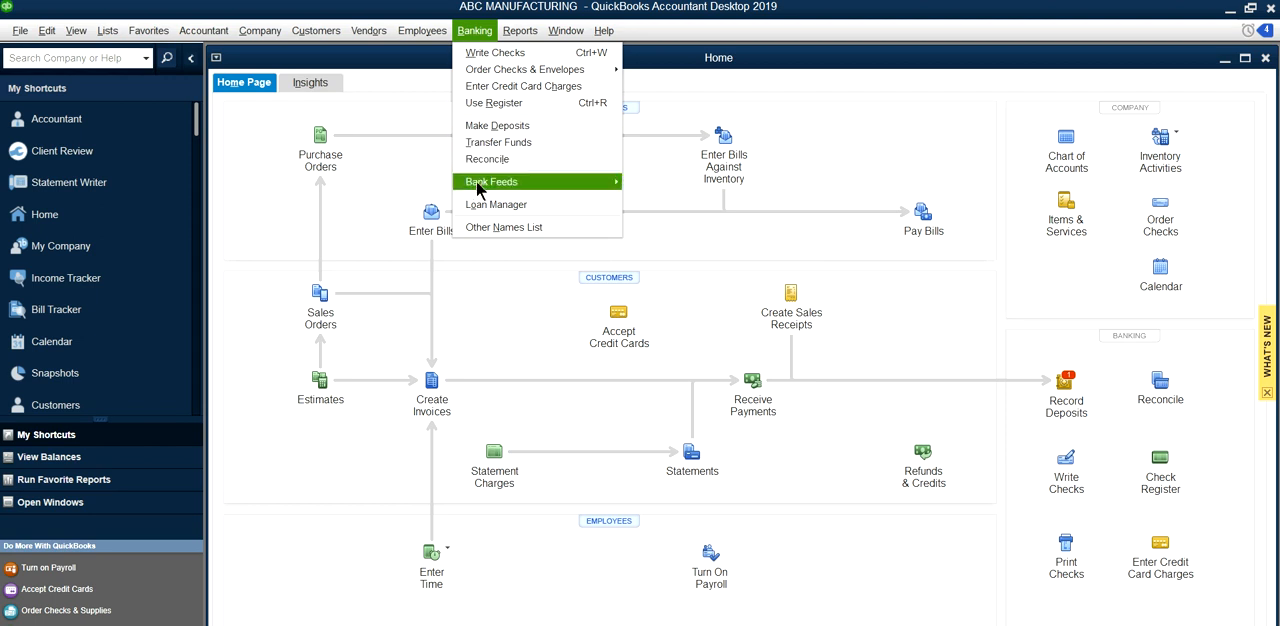
click(520, 30)
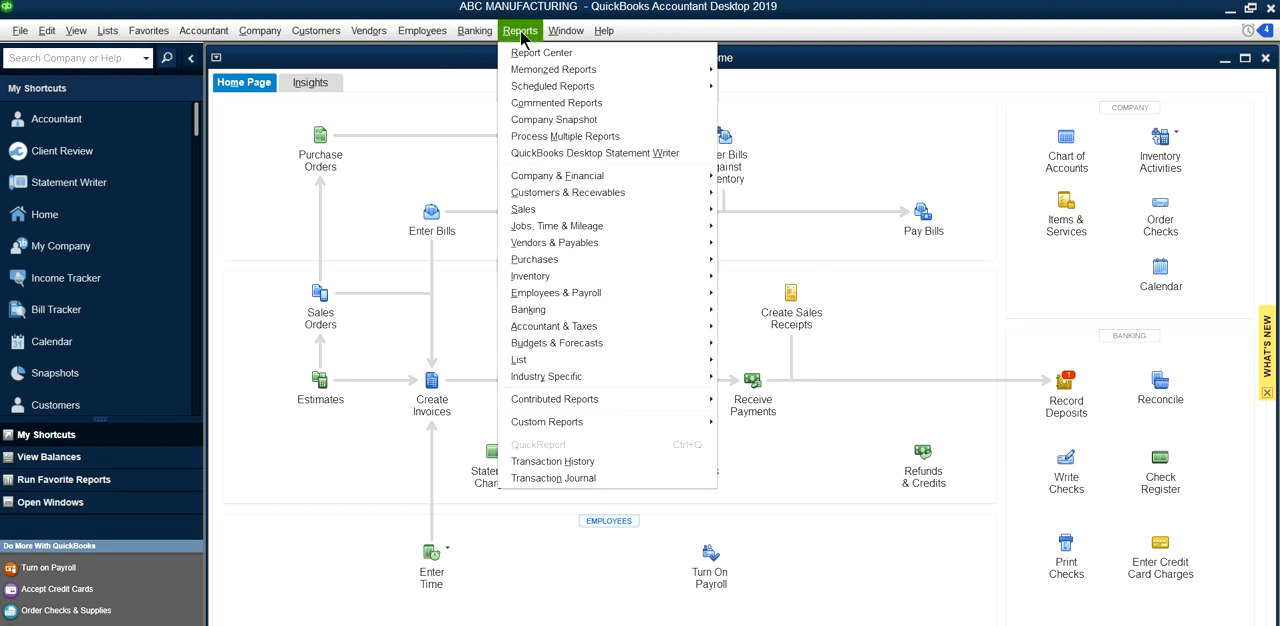
mouse_move(543, 172)
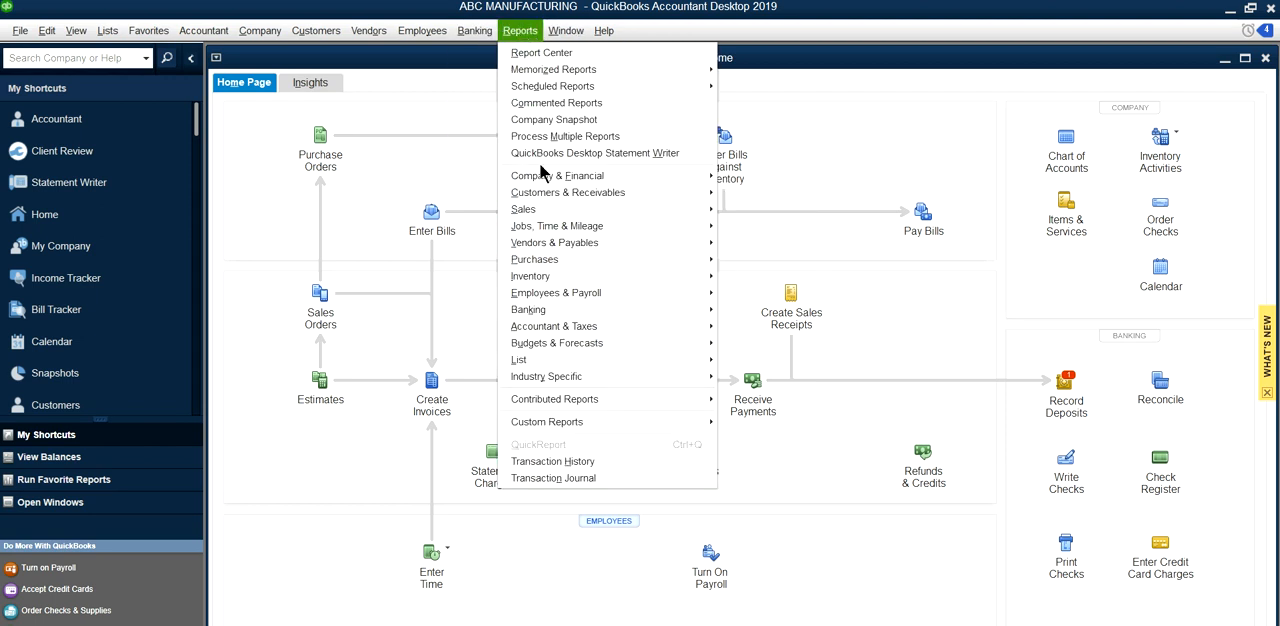
mouse_move(519, 359)
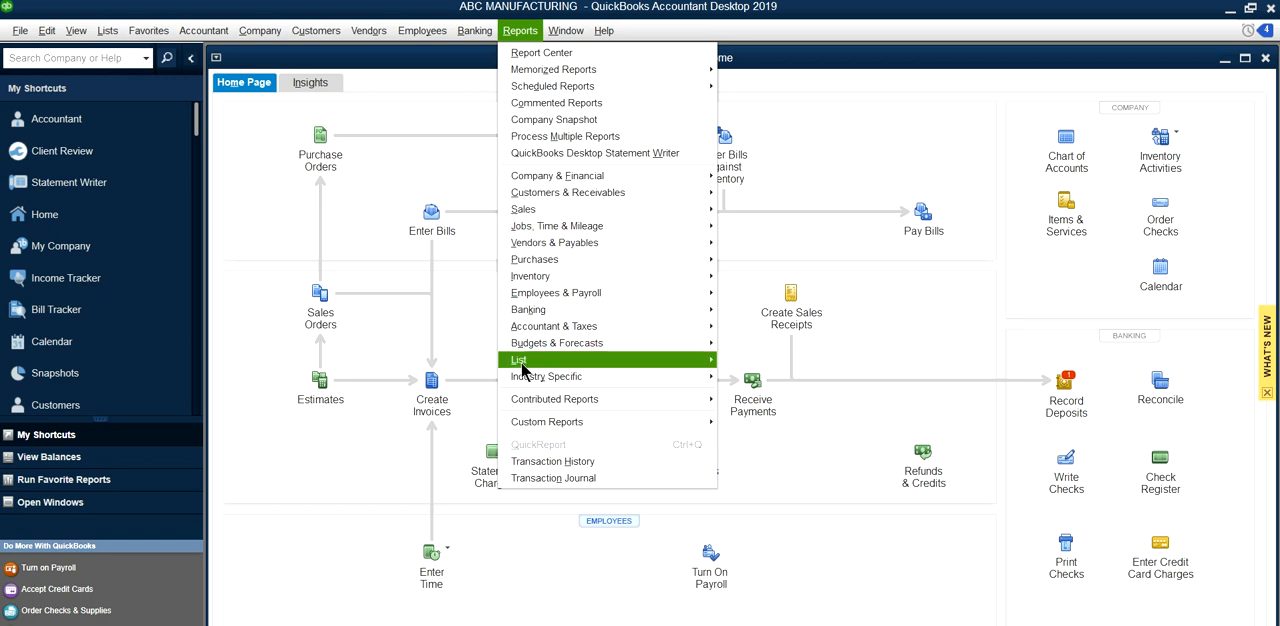
mouse_move(595, 243)
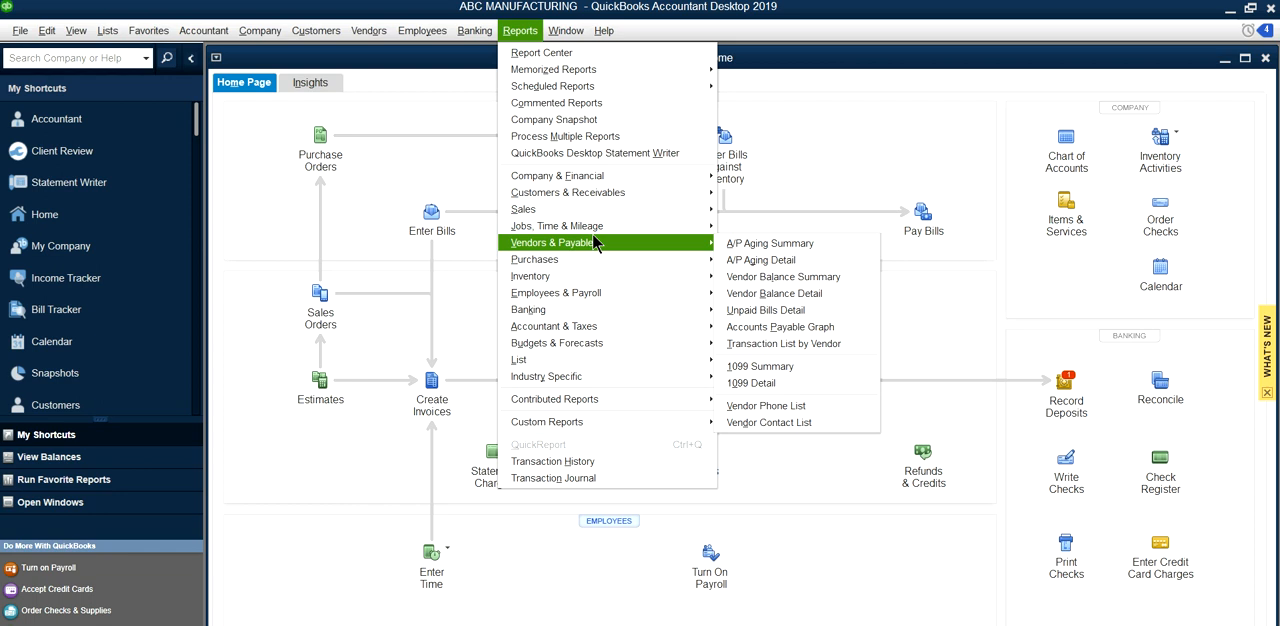
mouse_move(855, 154)
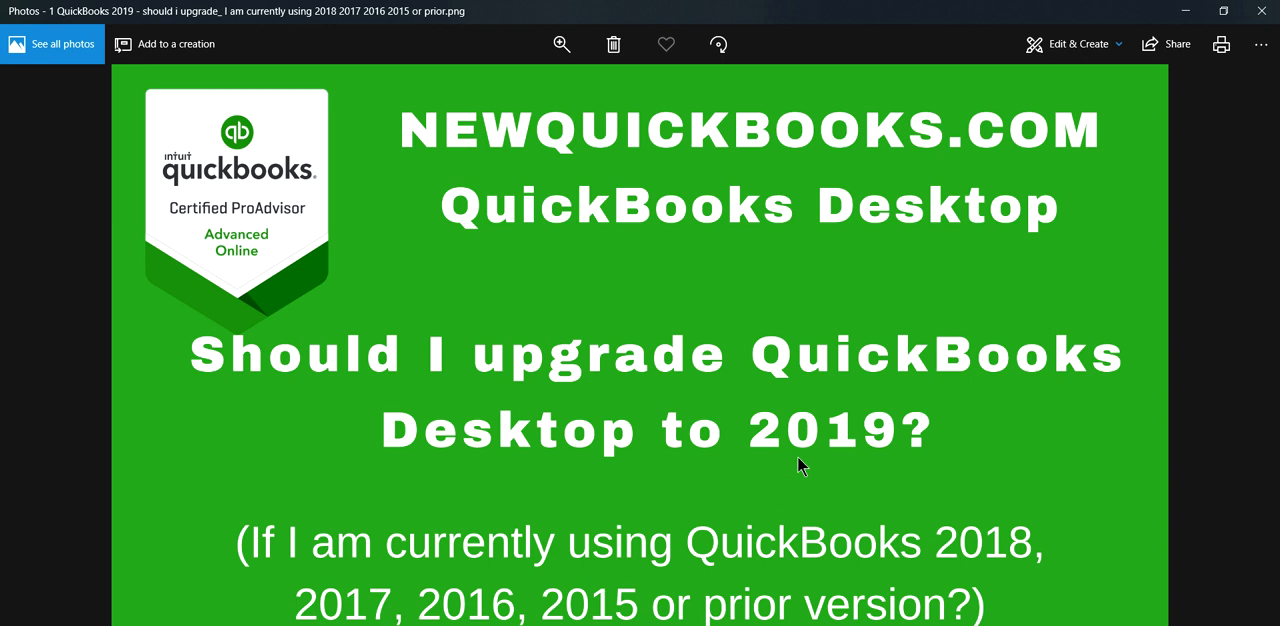
mouse_move(762, 494)
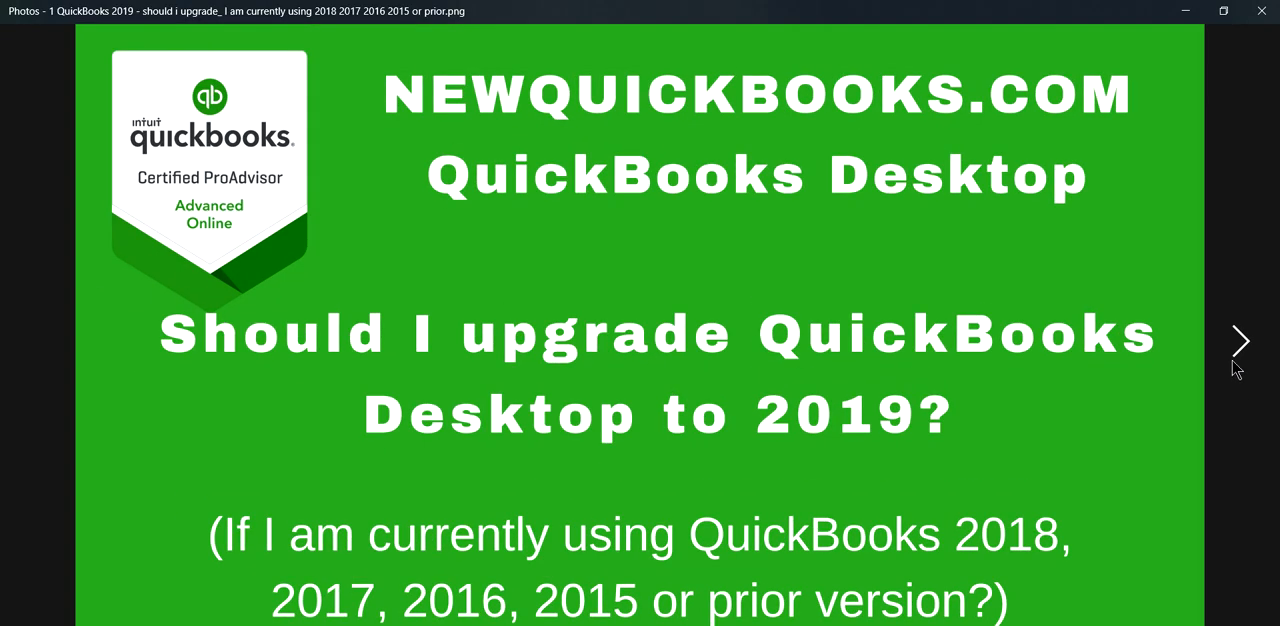
click(1240, 340)
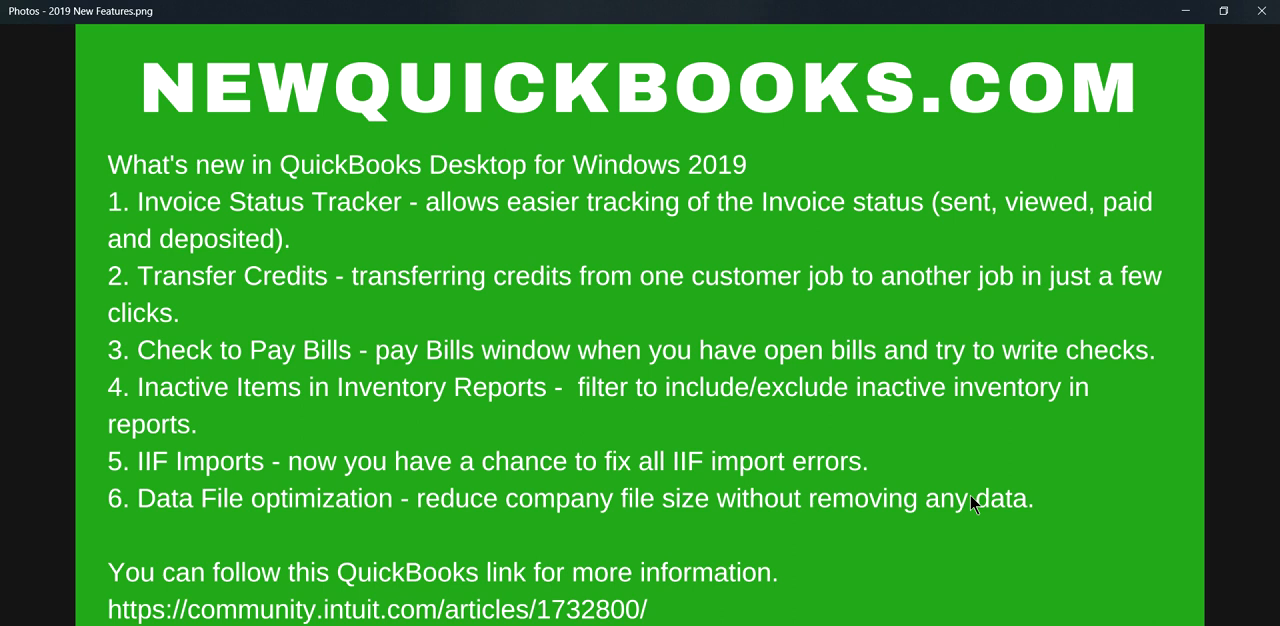
mouse_move(150, 210)
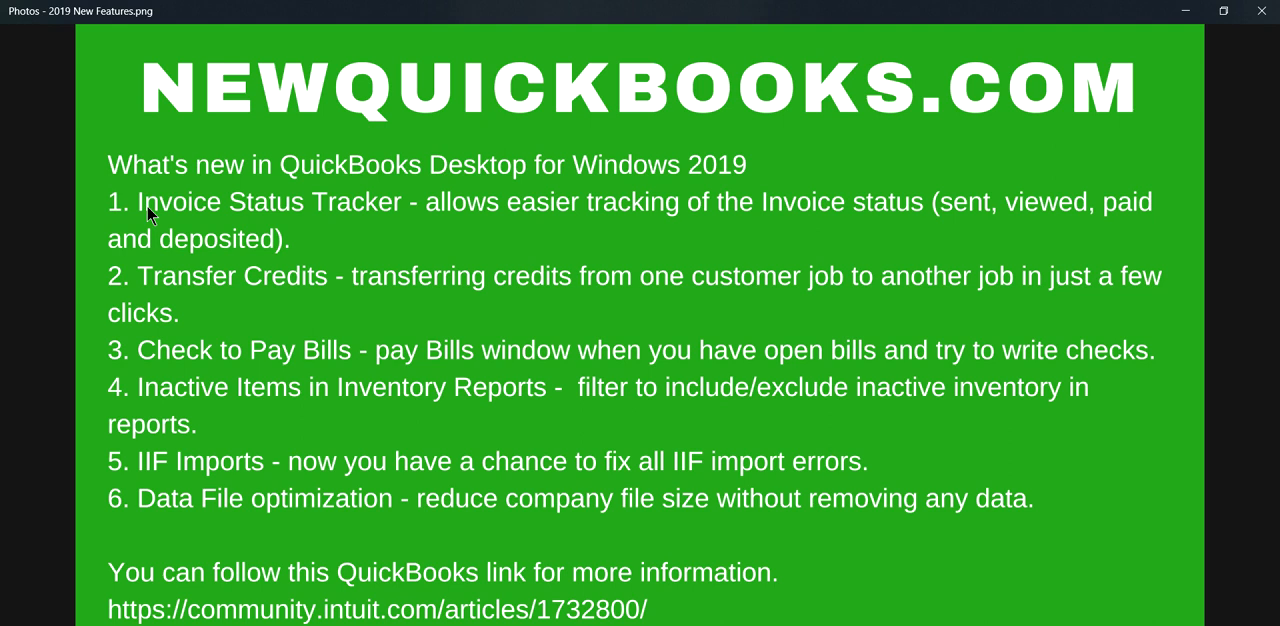
mouse_move(378, 215)
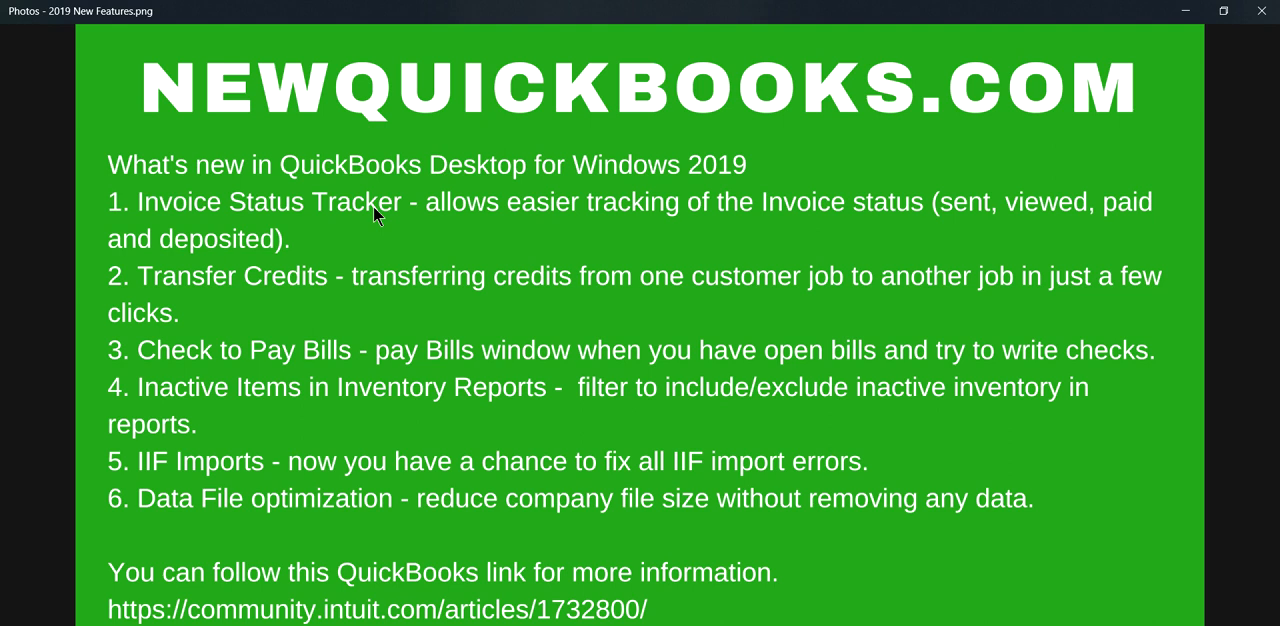
mouse_move(293, 262)
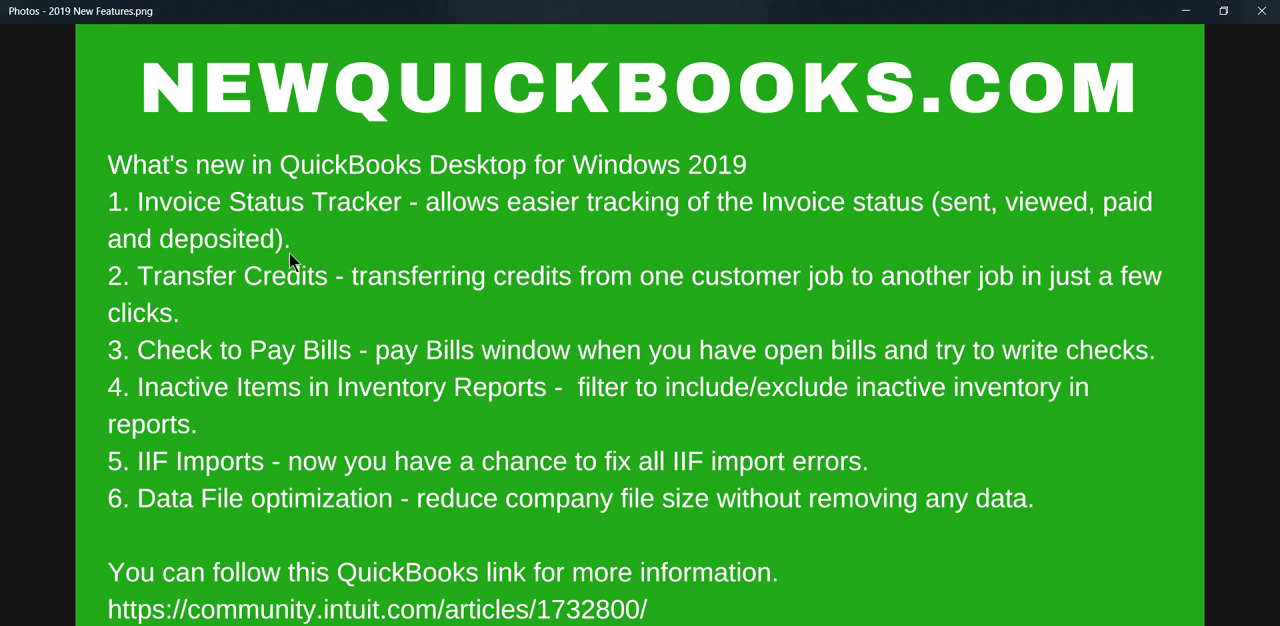
mouse_move(293, 296)
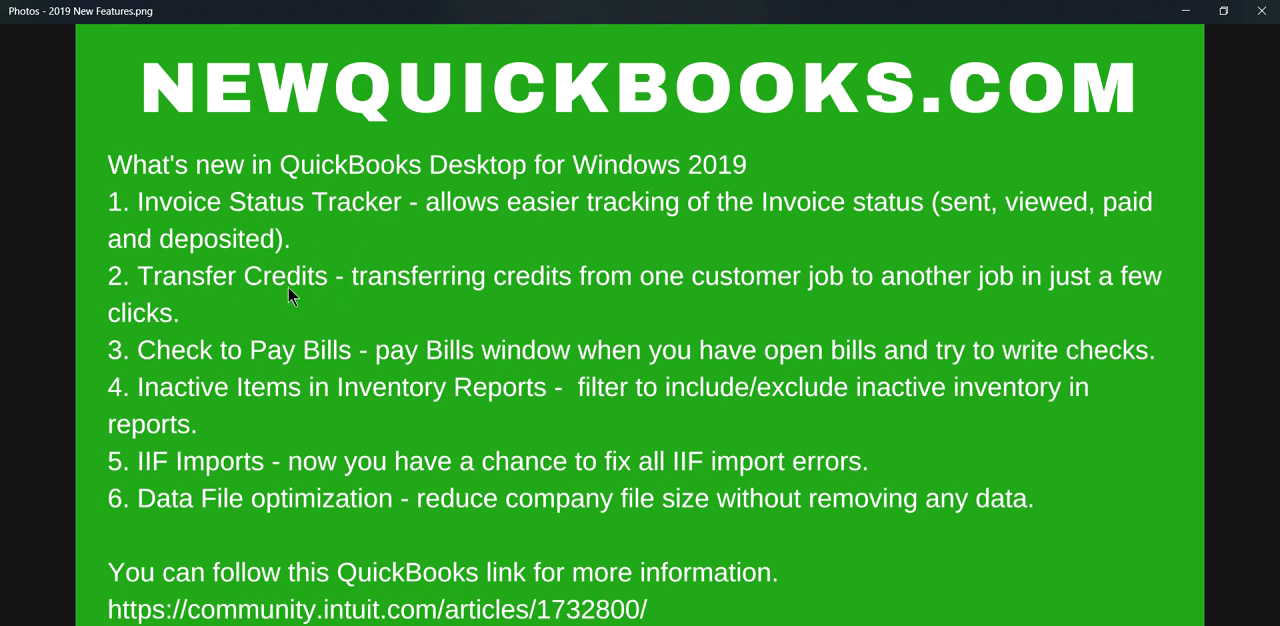
mouse_move(155, 368)
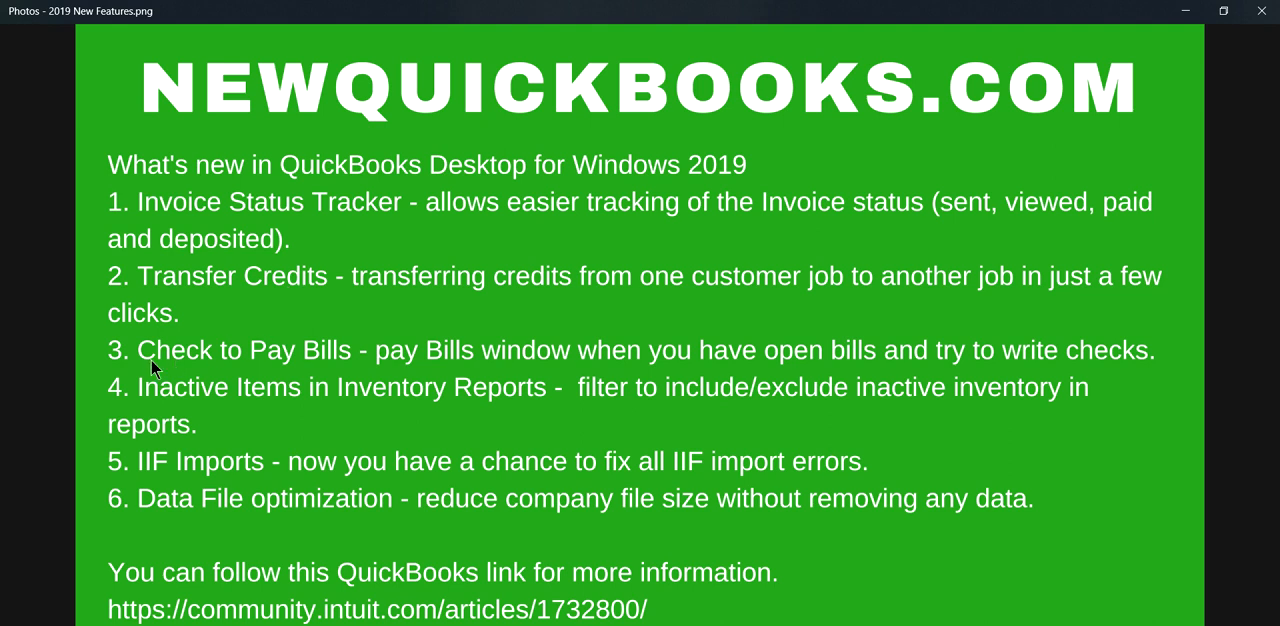
mouse_move(322, 370)
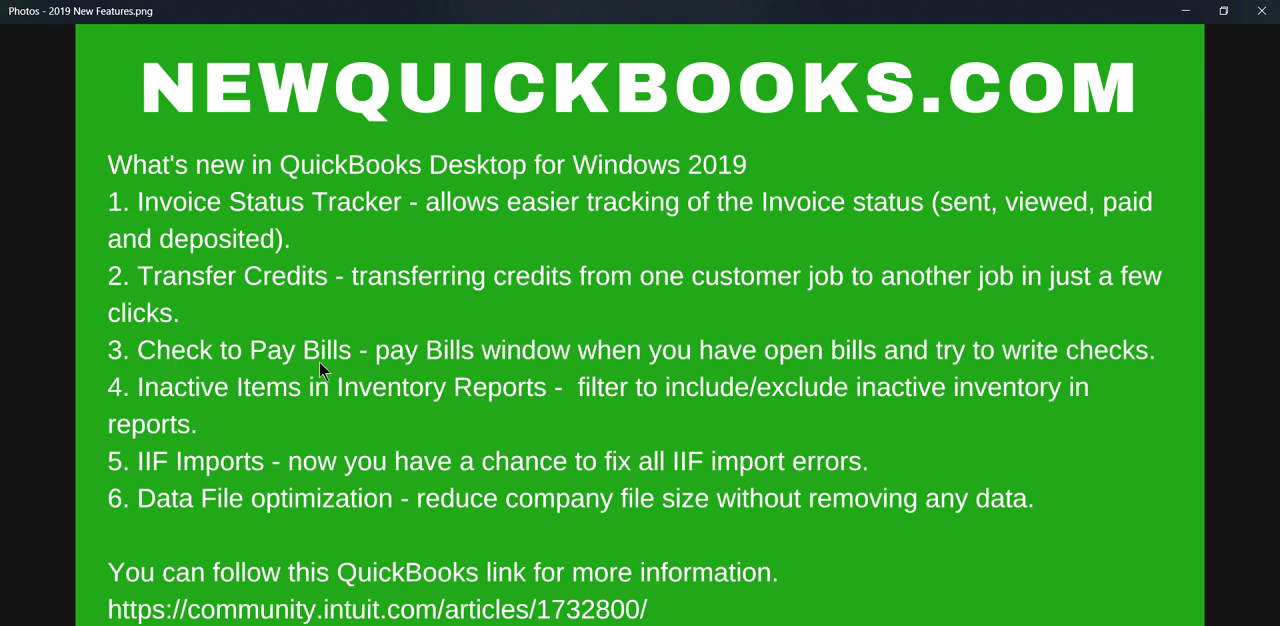
mouse_move(255, 417)
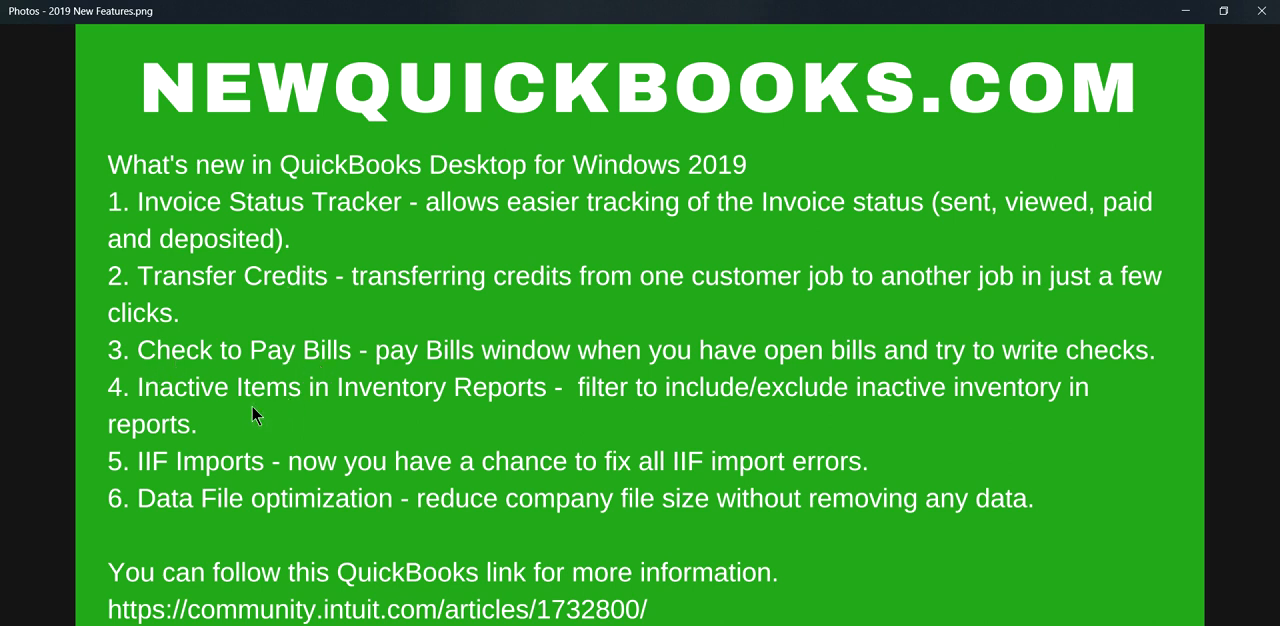
mouse_move(238, 418)
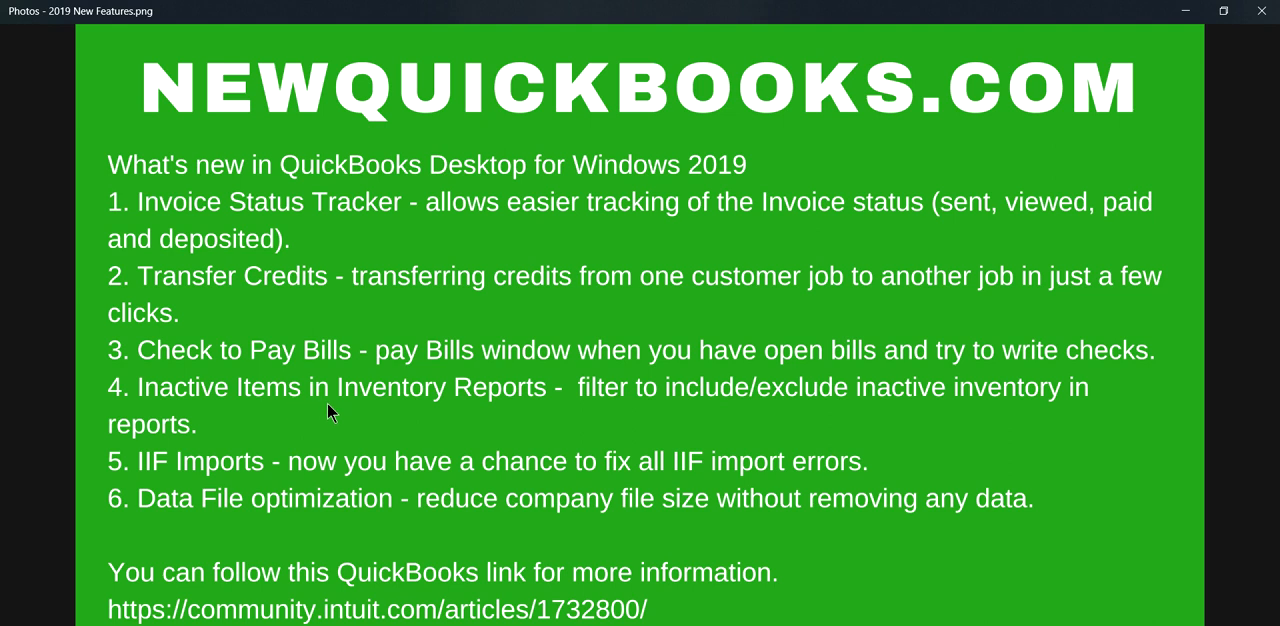
mouse_move(148, 480)
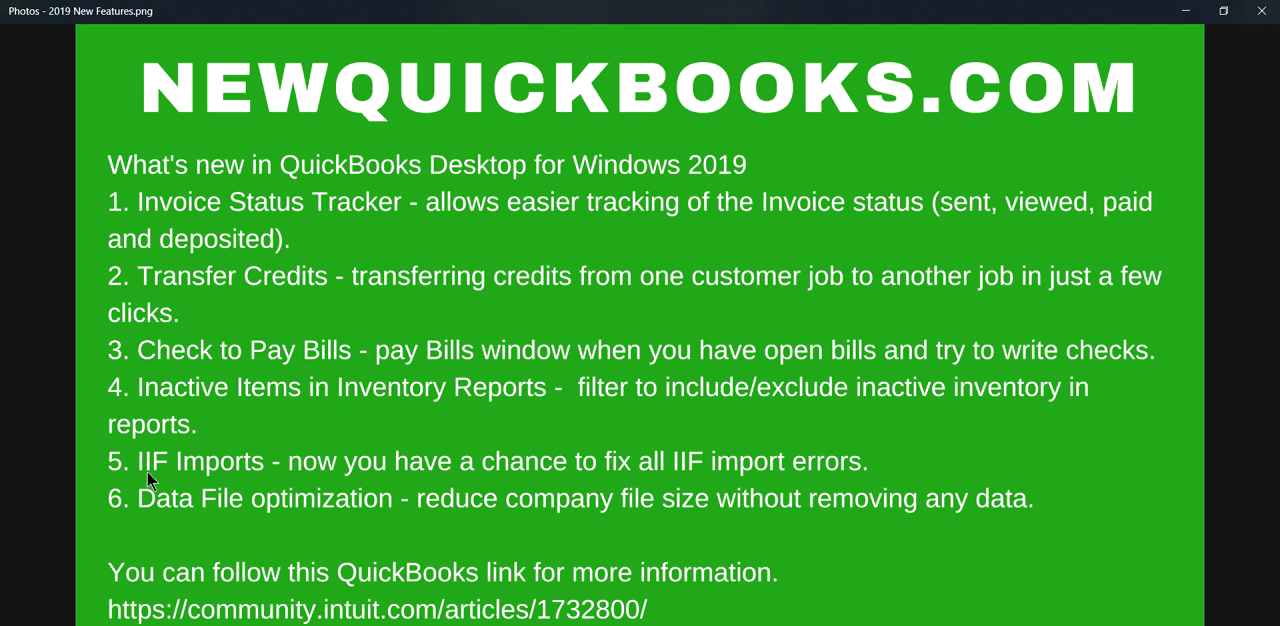
mouse_move(248, 477)
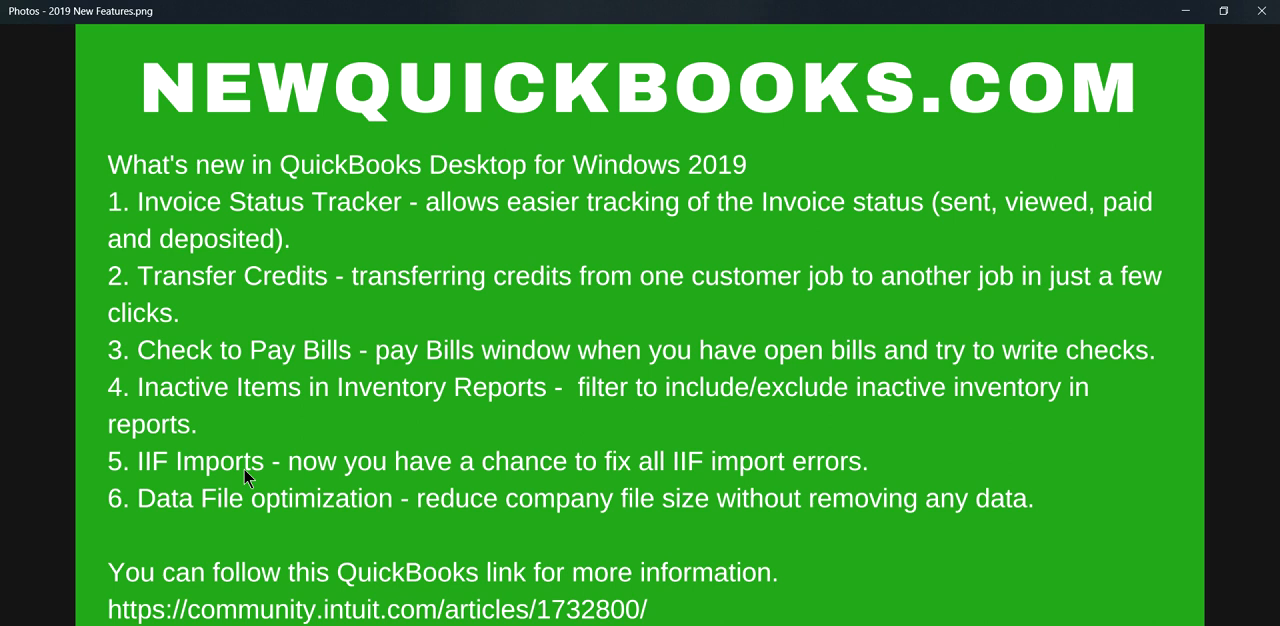
mouse_move(219, 508)
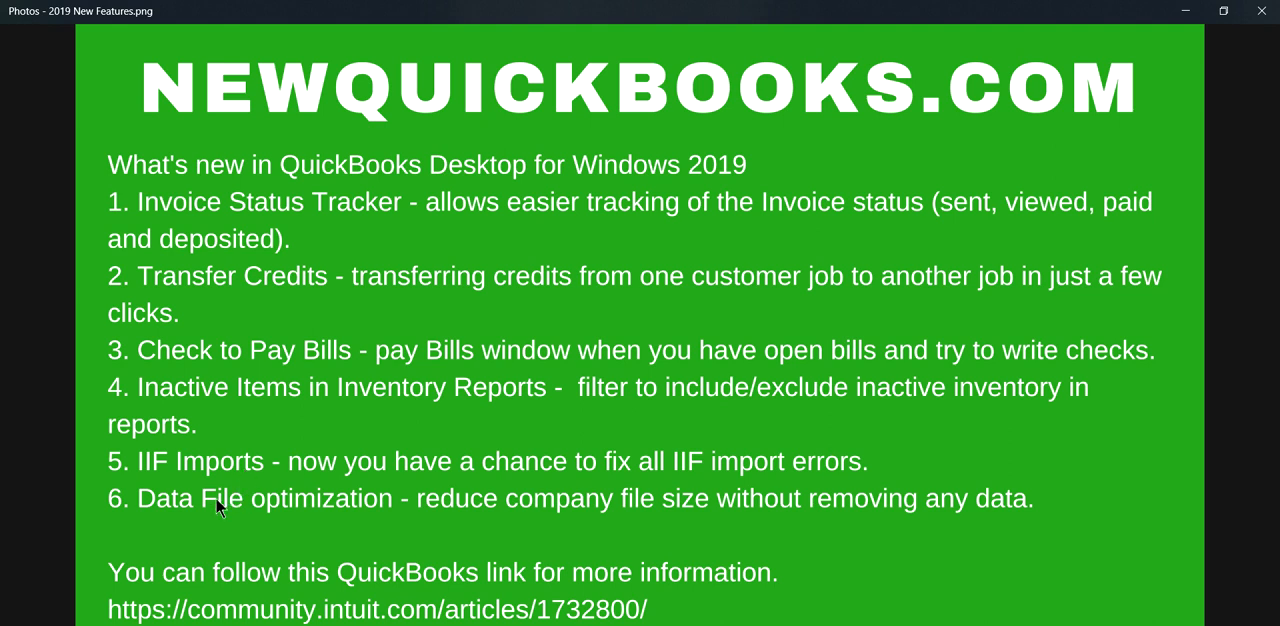
mouse_move(391, 507)
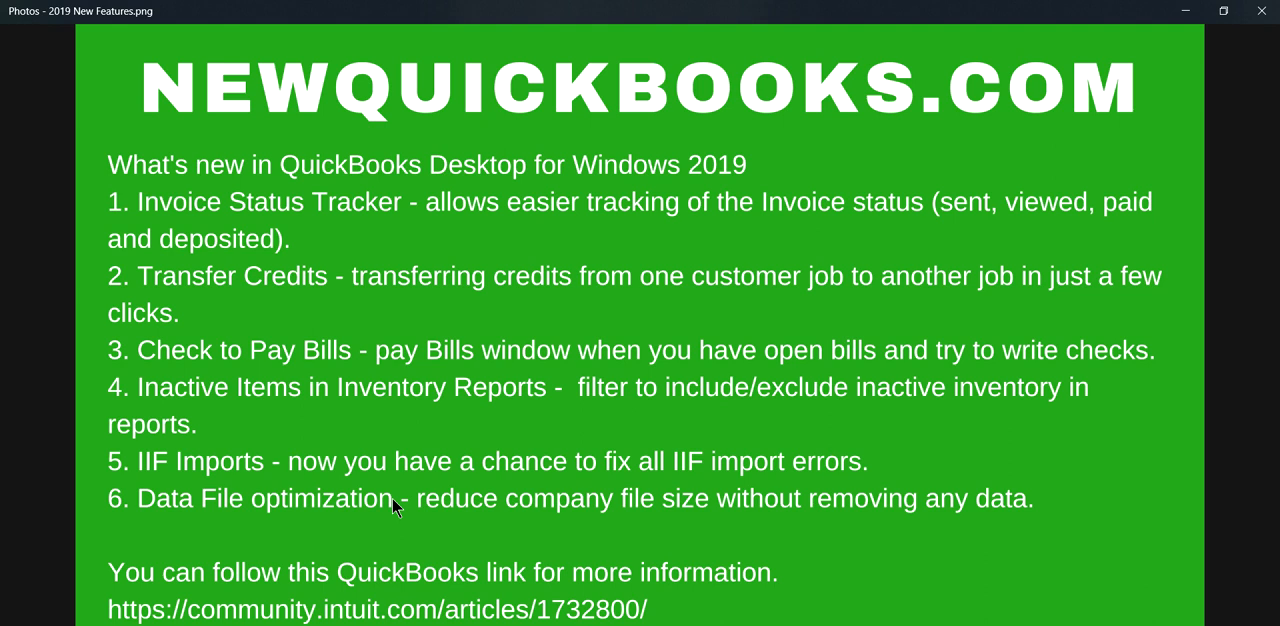
mouse_move(163, 566)
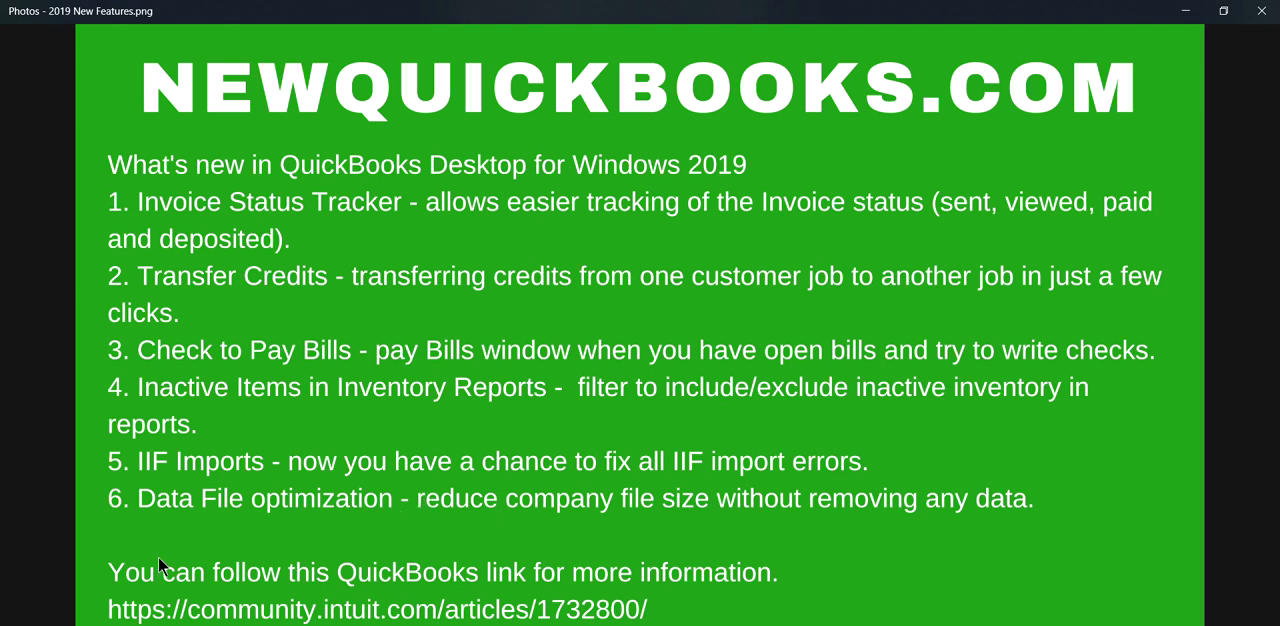
mouse_move(516, 578)
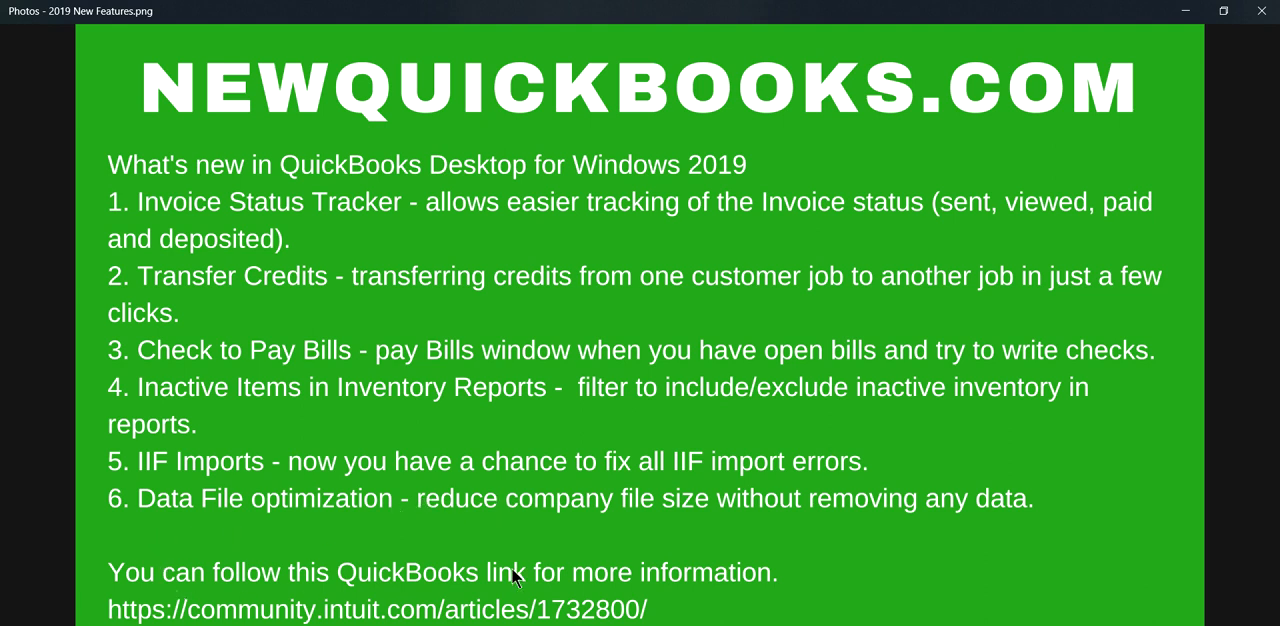
mouse_move(527, 581)
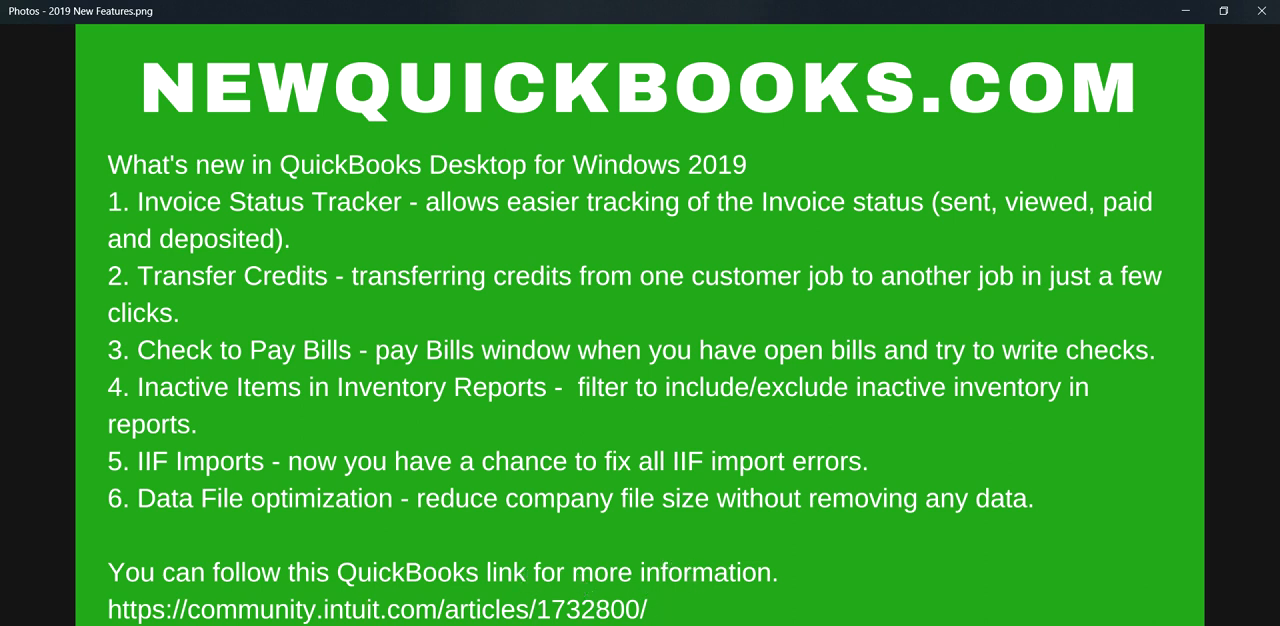
mouse_move(741, 579)
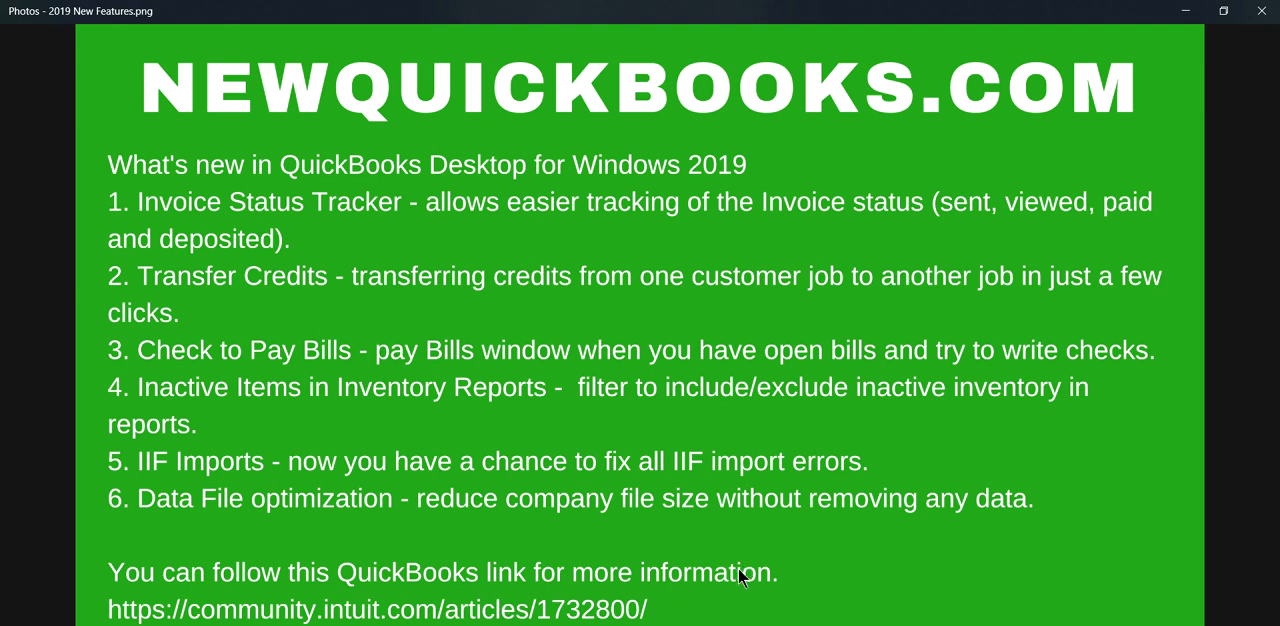
mouse_move(795, 578)
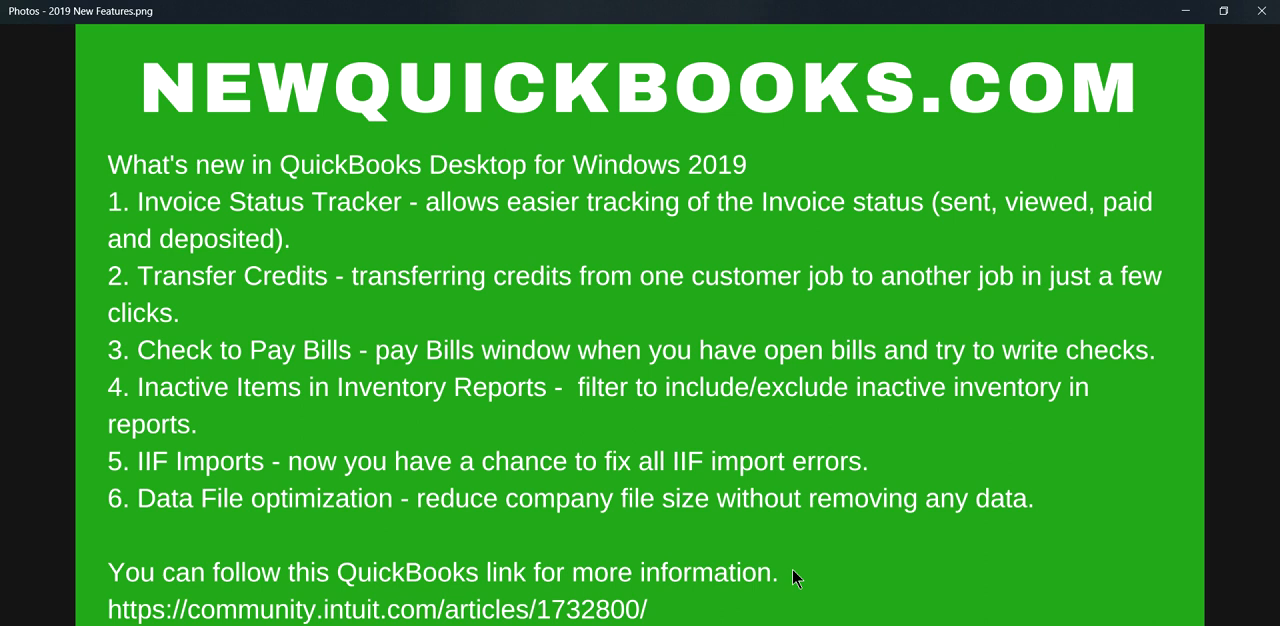
mouse_move(790, 588)
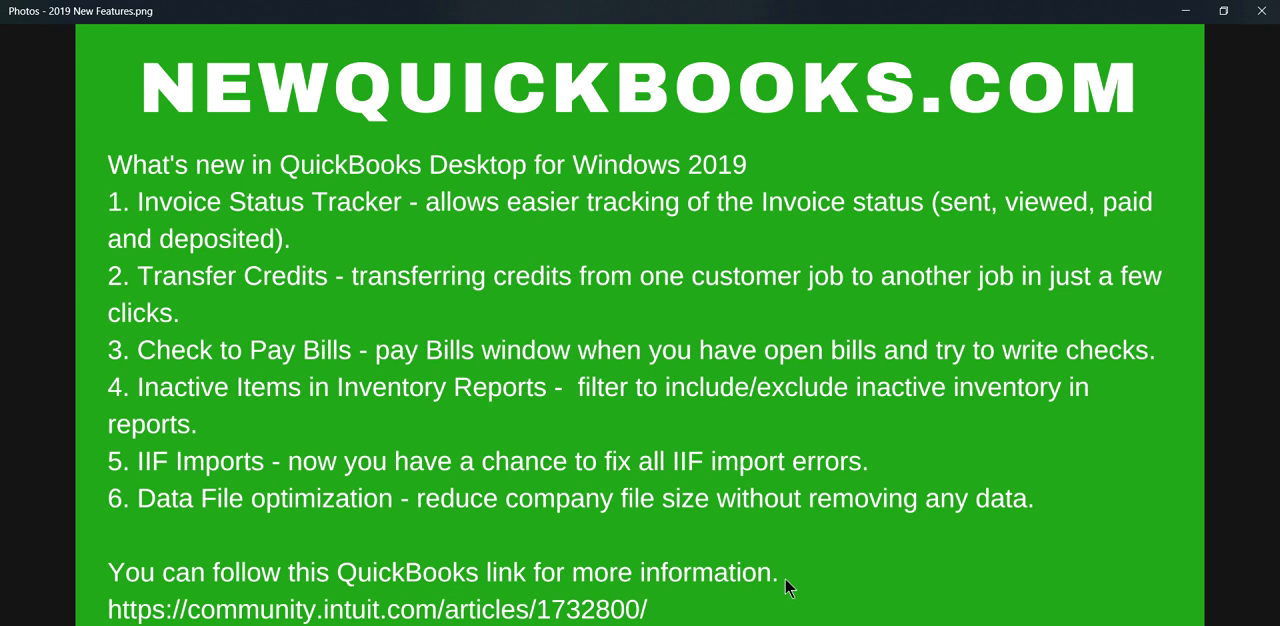
mouse_move(560, 540)
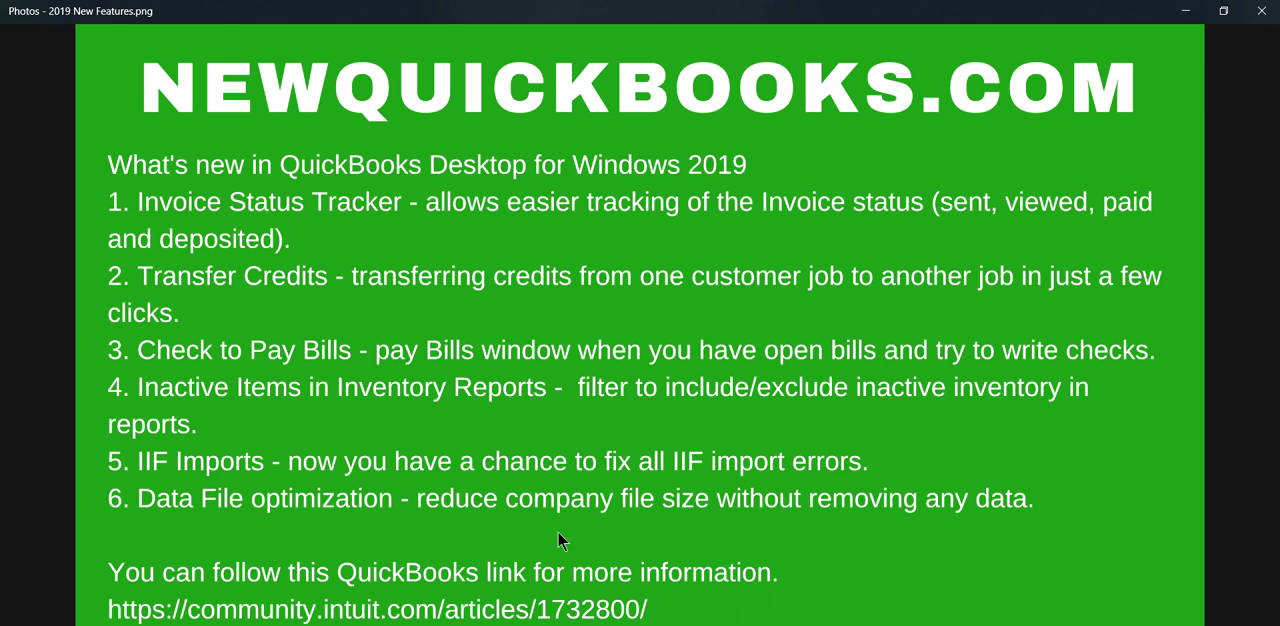
mouse_move(585, 540)
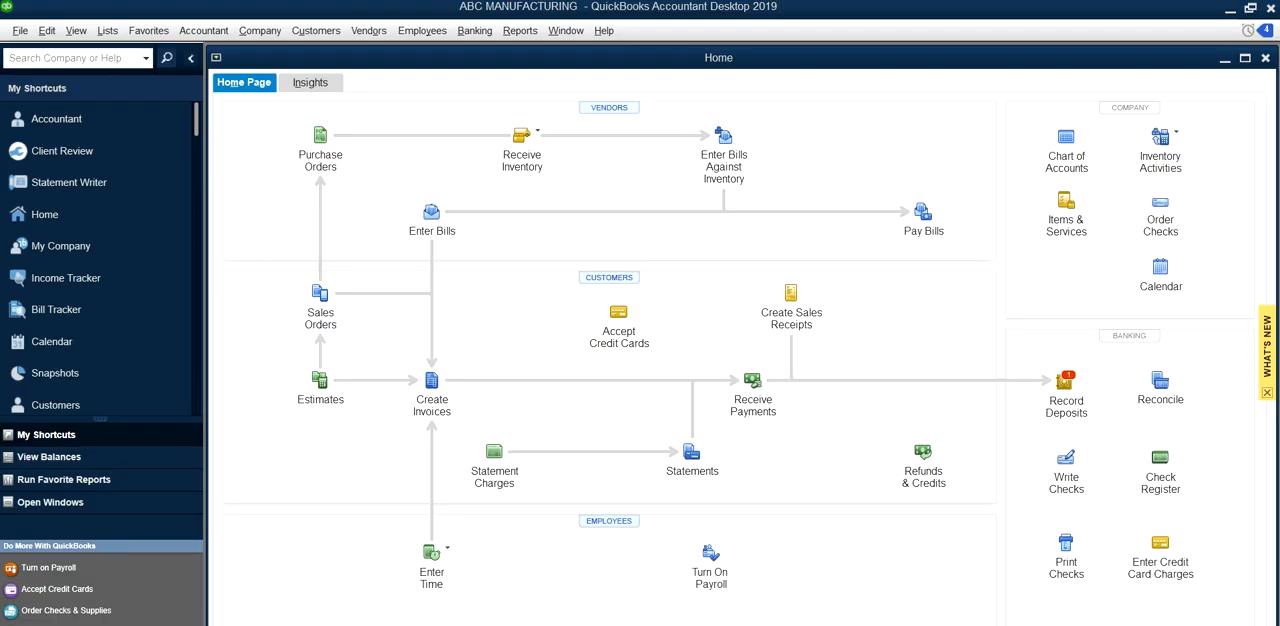
mouse_move(270, 366)
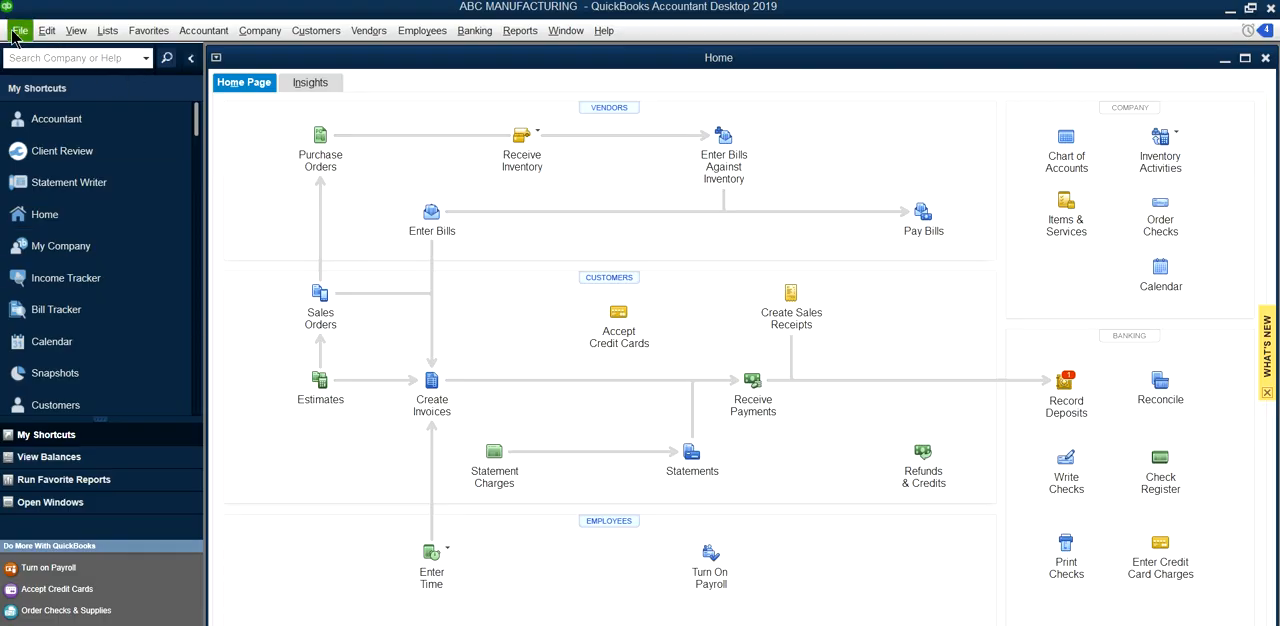
Show File > Utilities with the Move QuickBooks to another computer option.
click(19, 30)
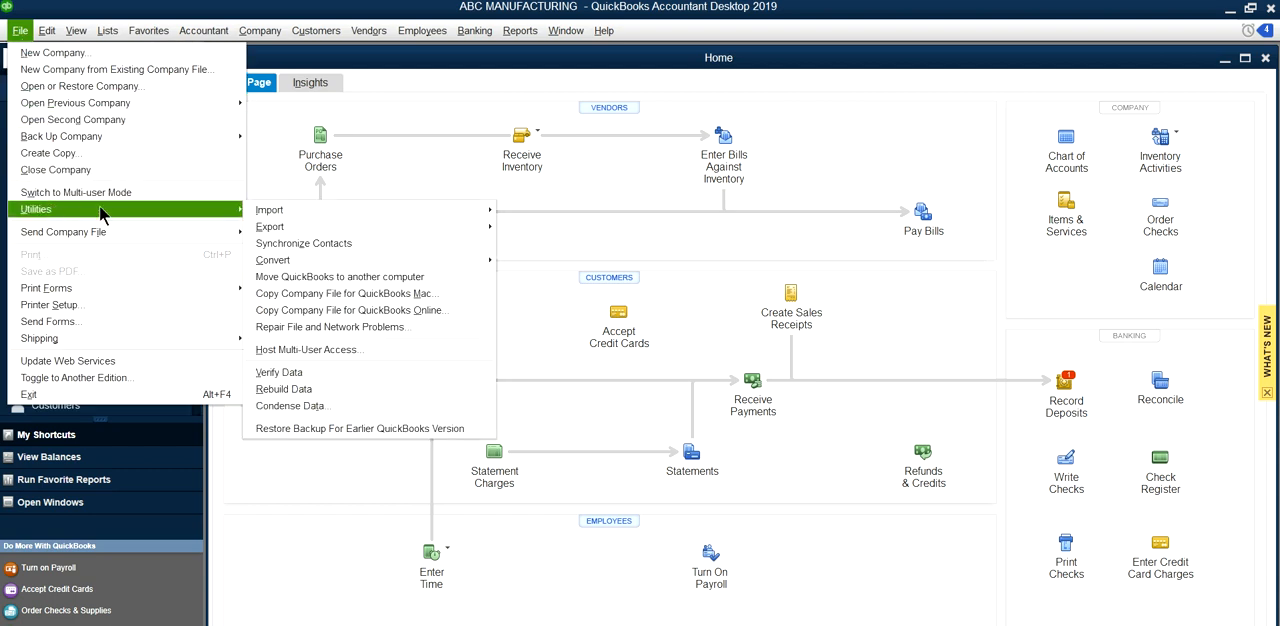
mouse_move(340, 277)
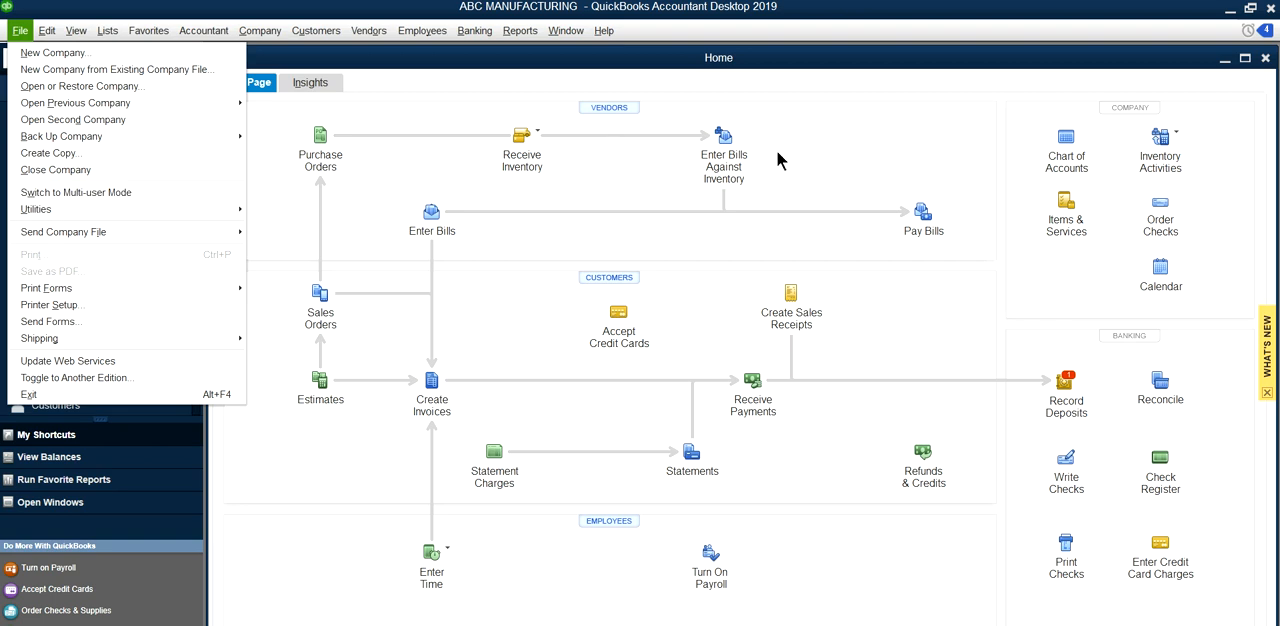
mouse_move(848, 175)
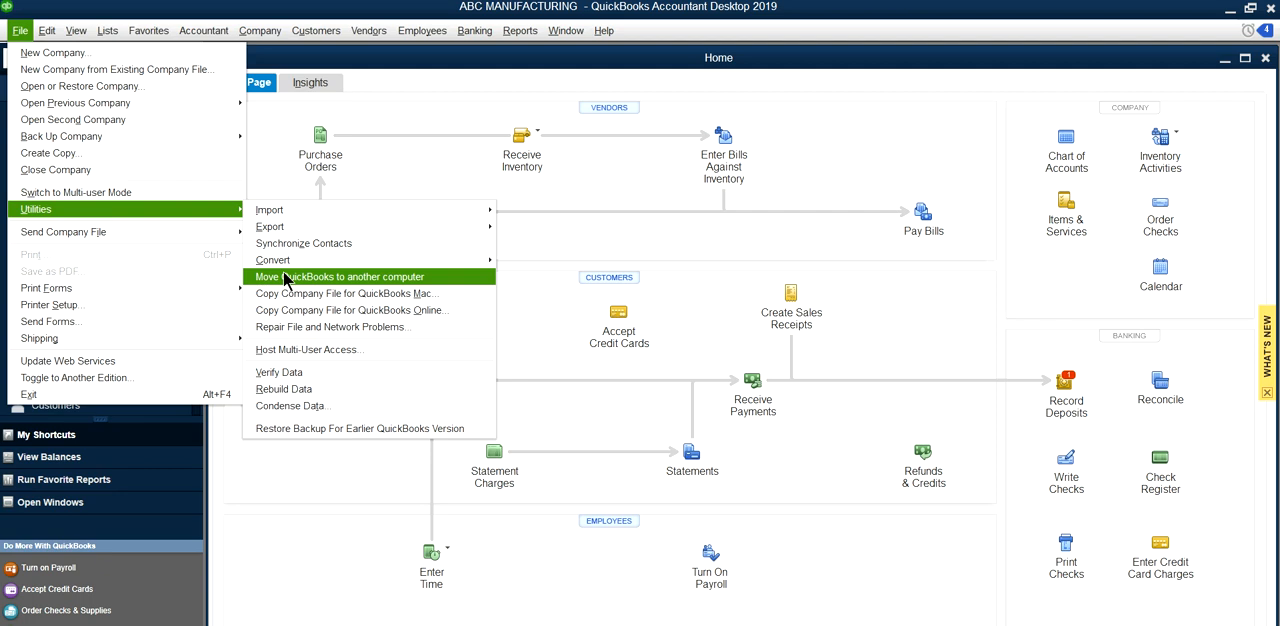
mouse_move(1141, 59)
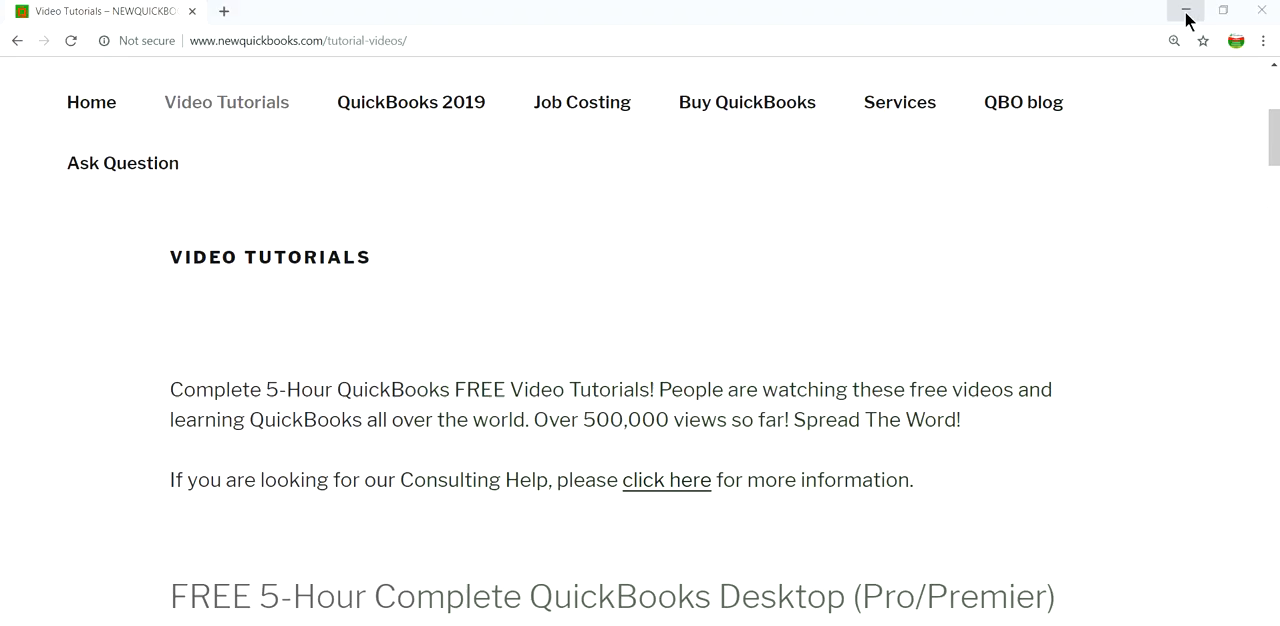
Minimize the Chrome tutorials page to bring the QuickBooks Home page back.
click(1186, 10)
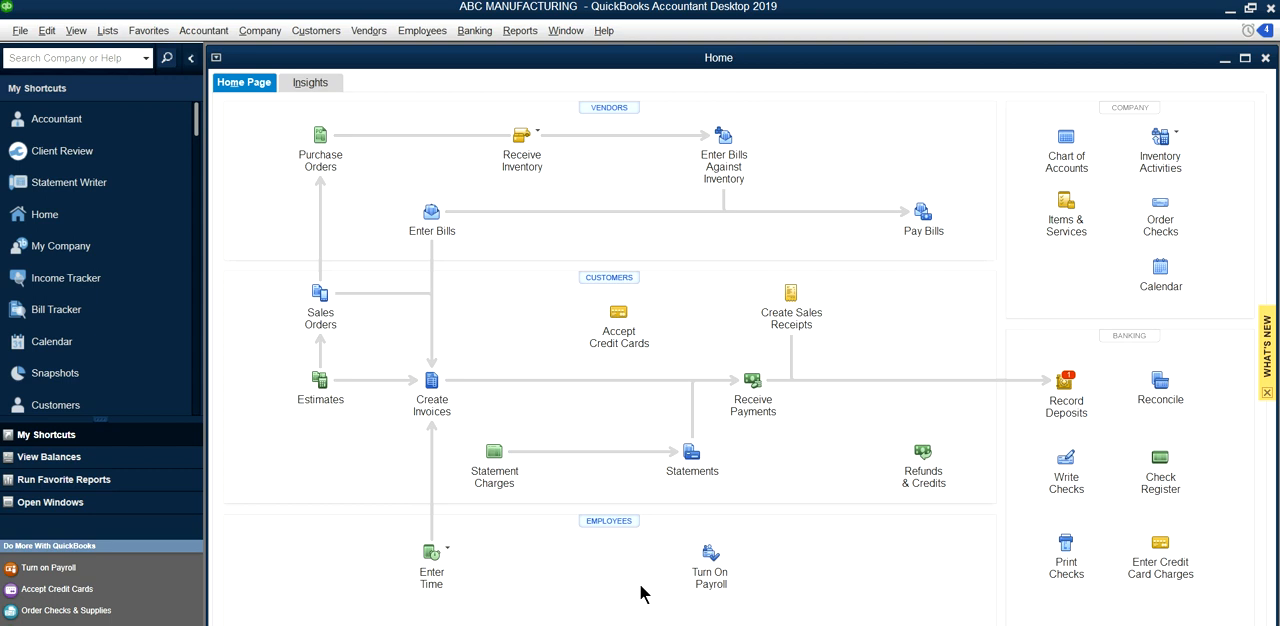
mouse_move(625, 522)
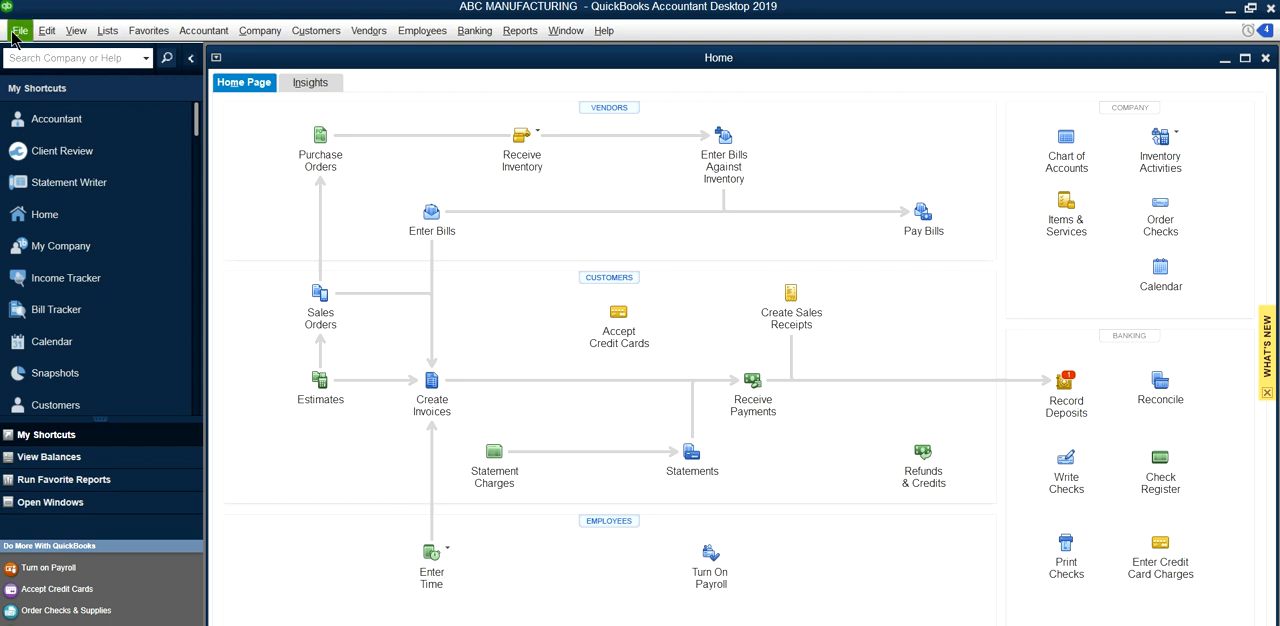
Choose File > Utilities > Move QuickBooks to another computer, reaching the Heads up prompt.
click(19, 30)
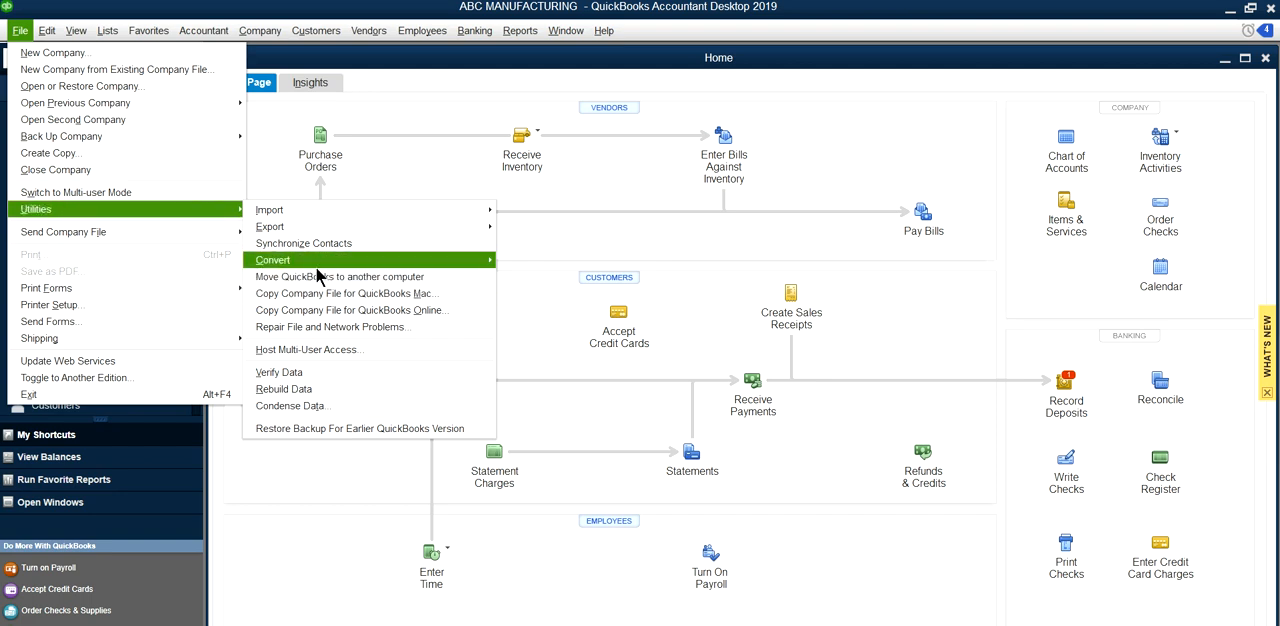
mouse_move(340, 276)
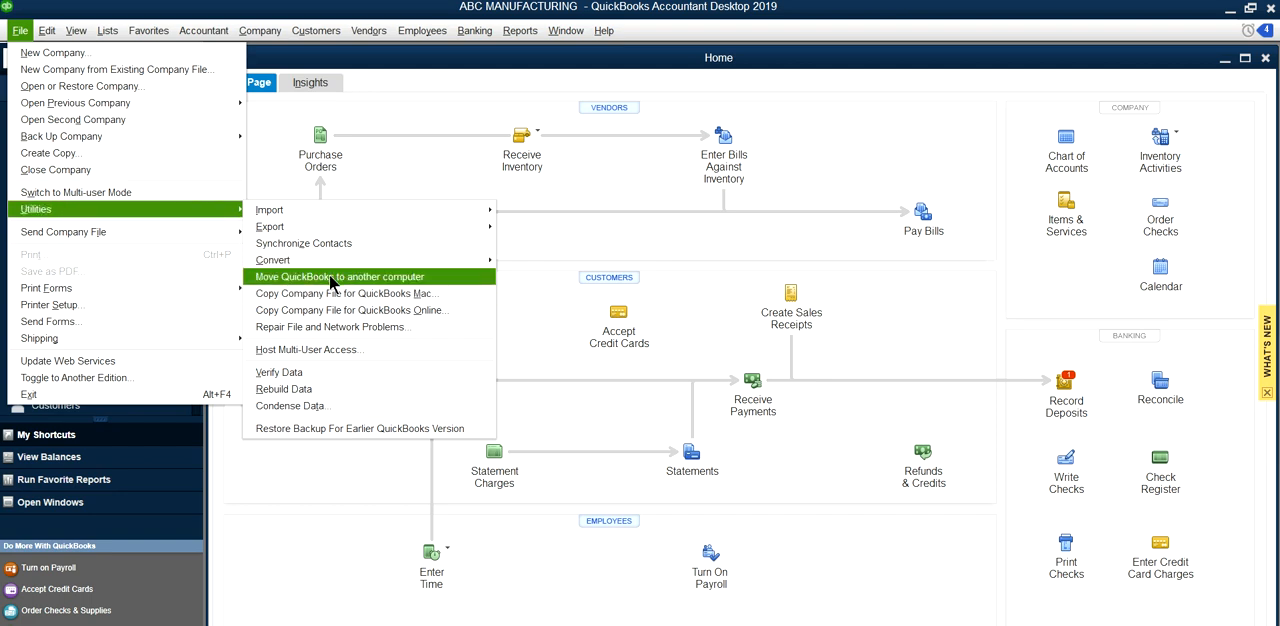
click(339, 276)
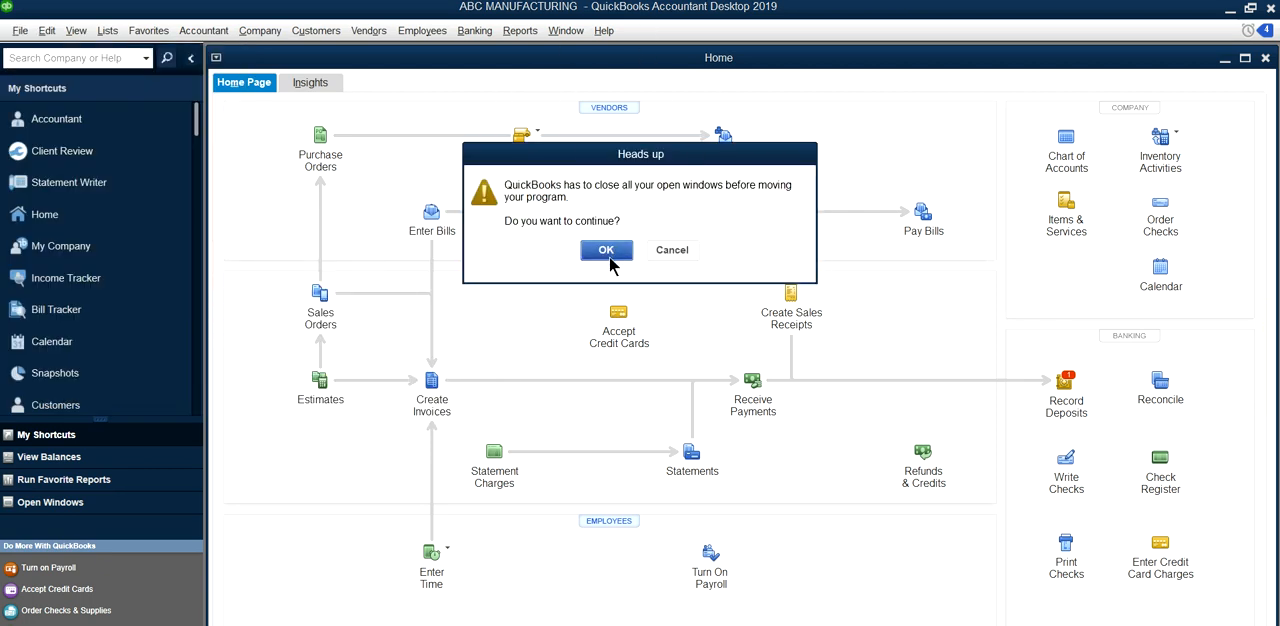
Accept closing open windows to reach the move wizard's requirements screen.
click(606, 250)
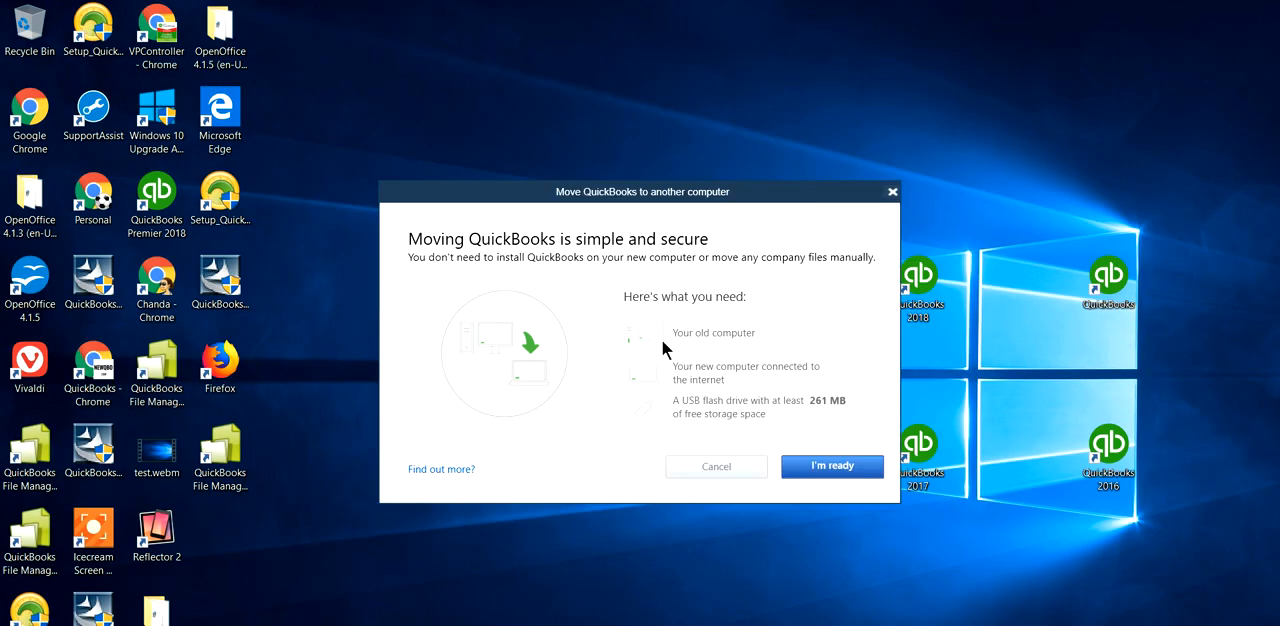
mouse_move(675, 347)
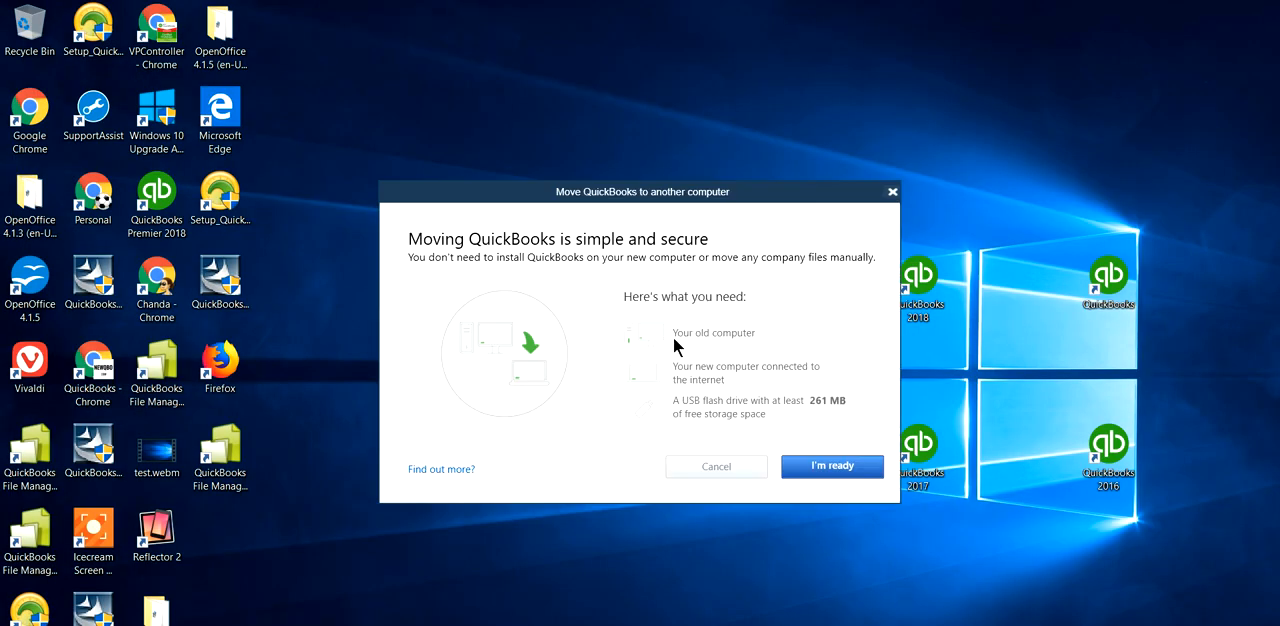
mouse_move(698, 342)
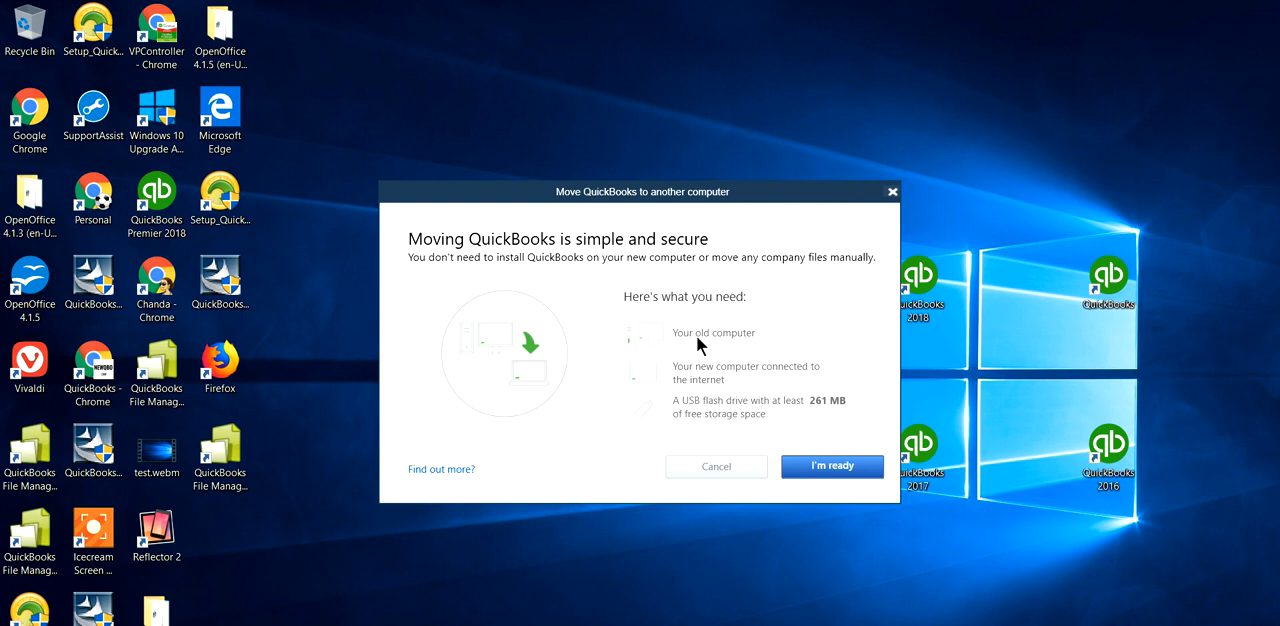
mouse_move(685, 385)
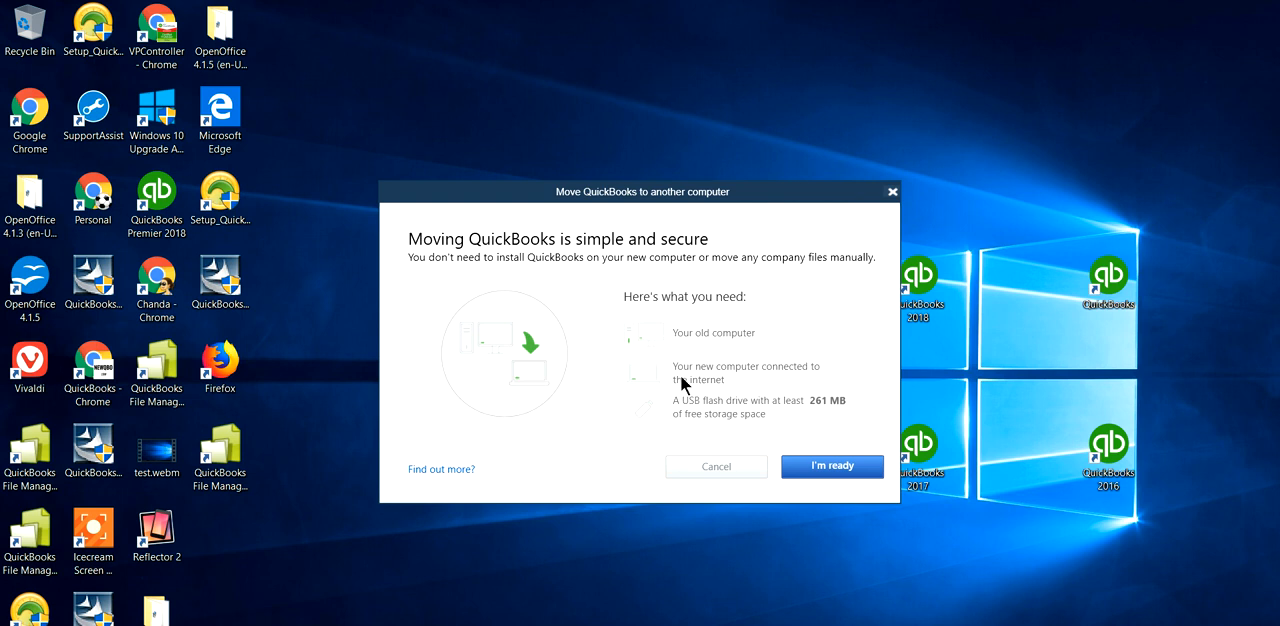
mouse_move(705, 390)
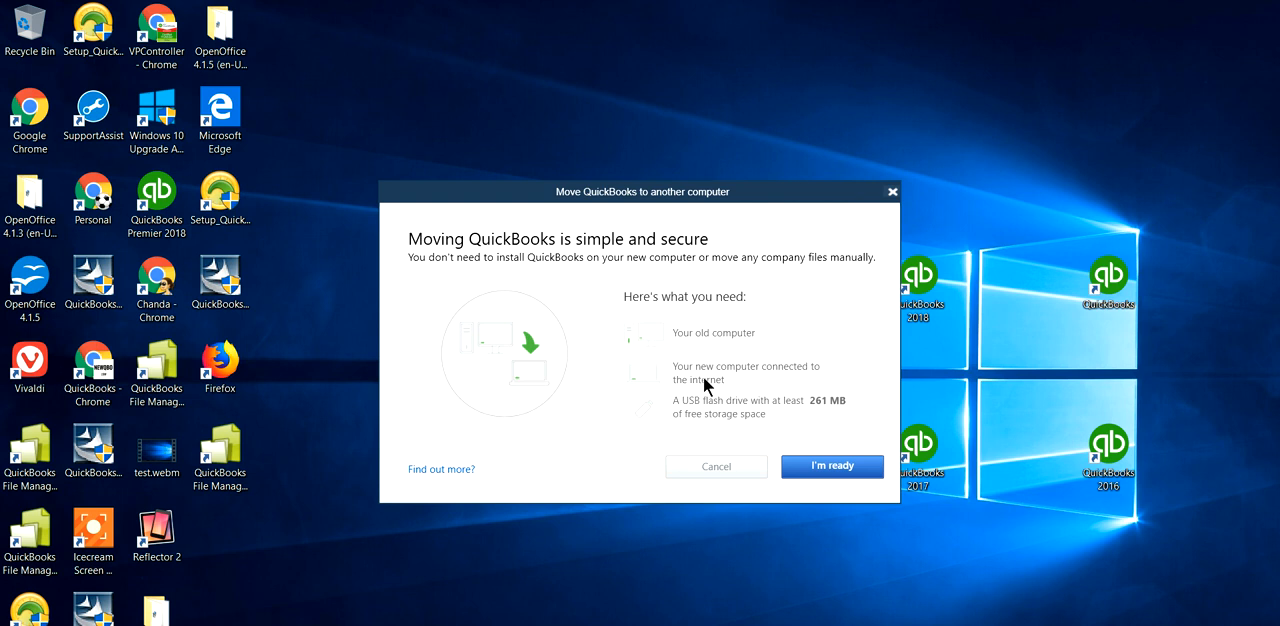
mouse_move(728, 383)
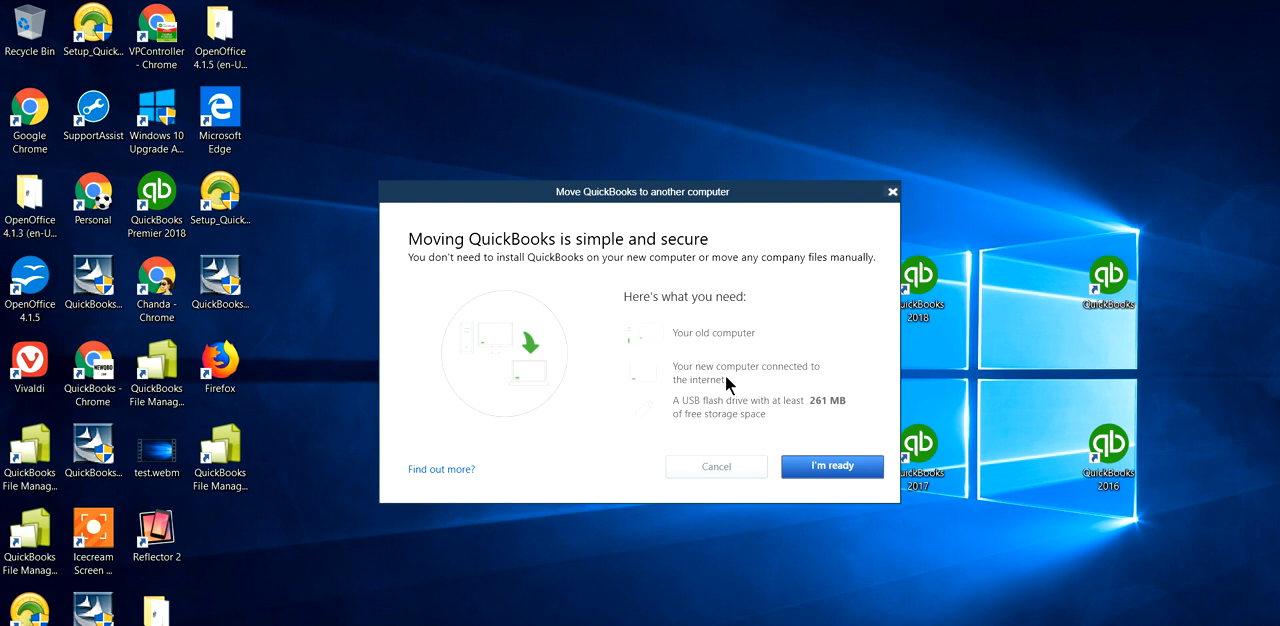
mouse_move(743, 395)
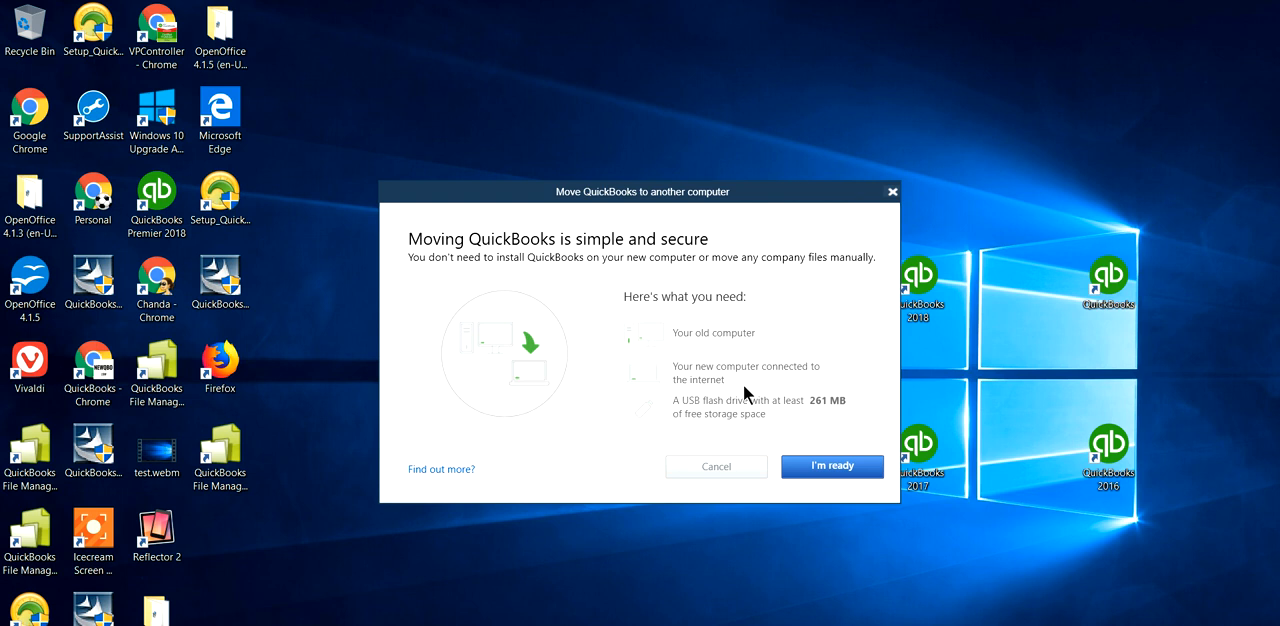
mouse_move(734, 434)
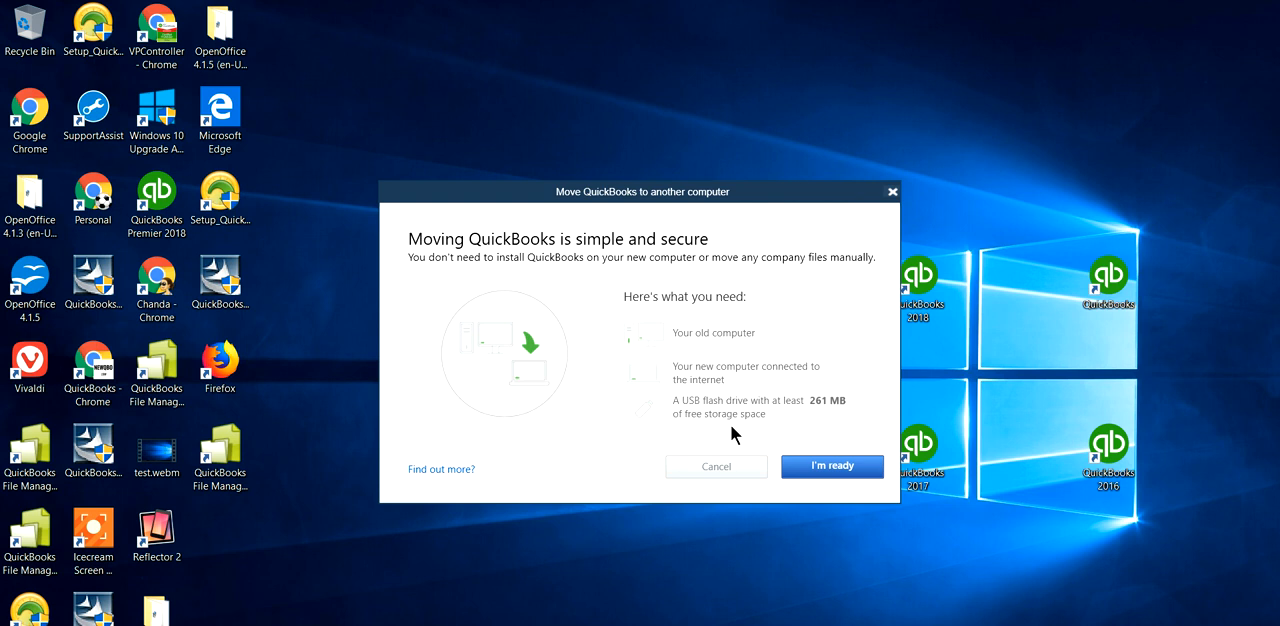
mouse_move(818, 418)
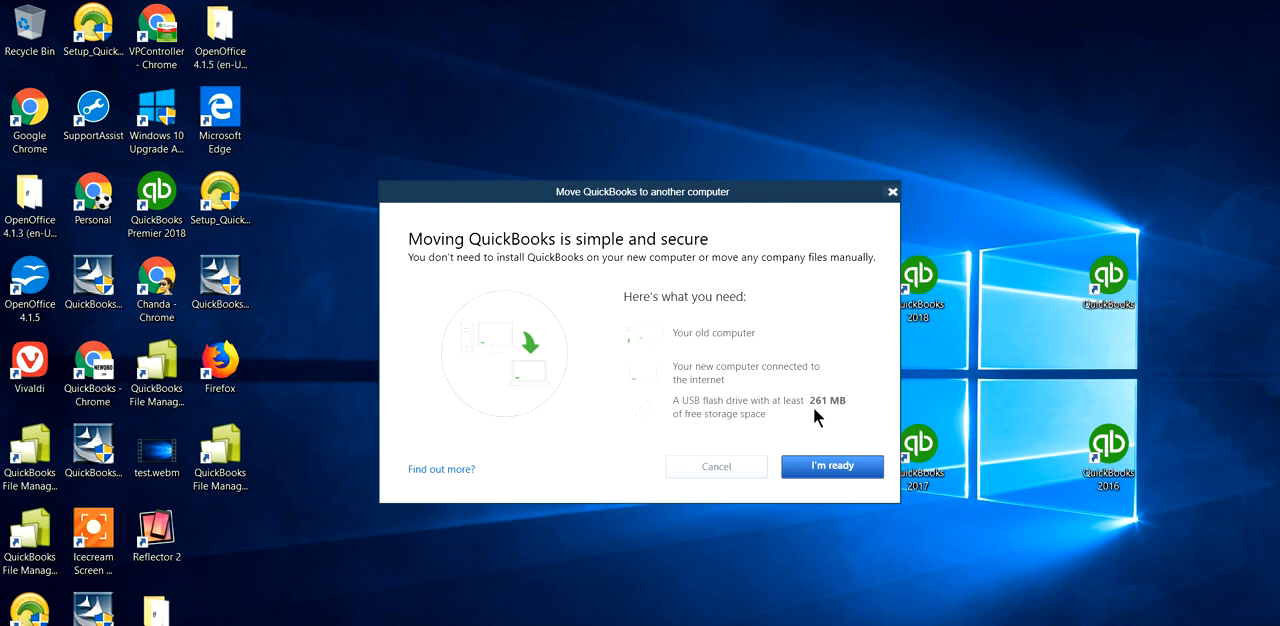
mouse_move(575, 315)
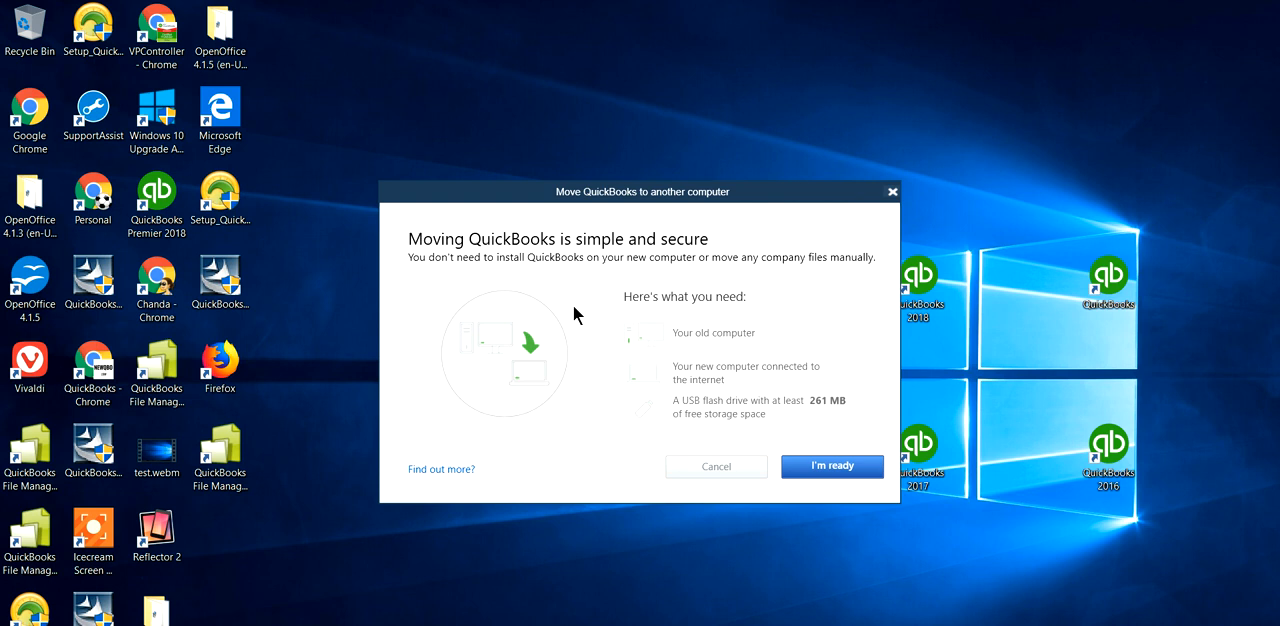
mouse_move(818, 420)
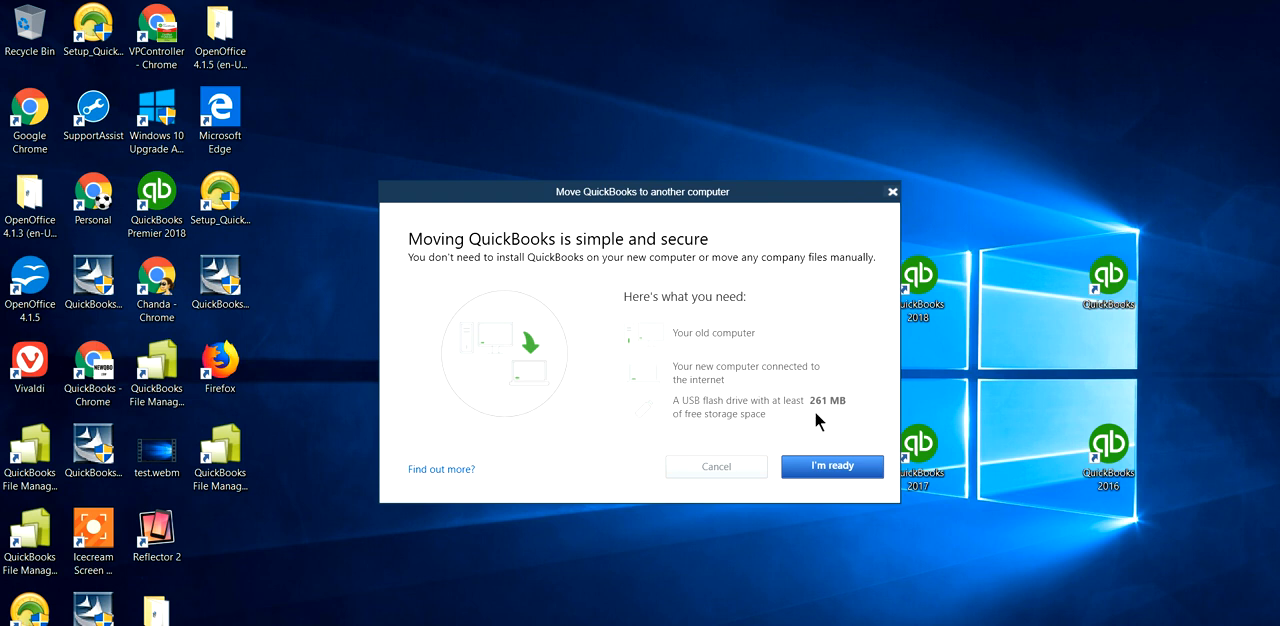
mouse_move(758, 421)
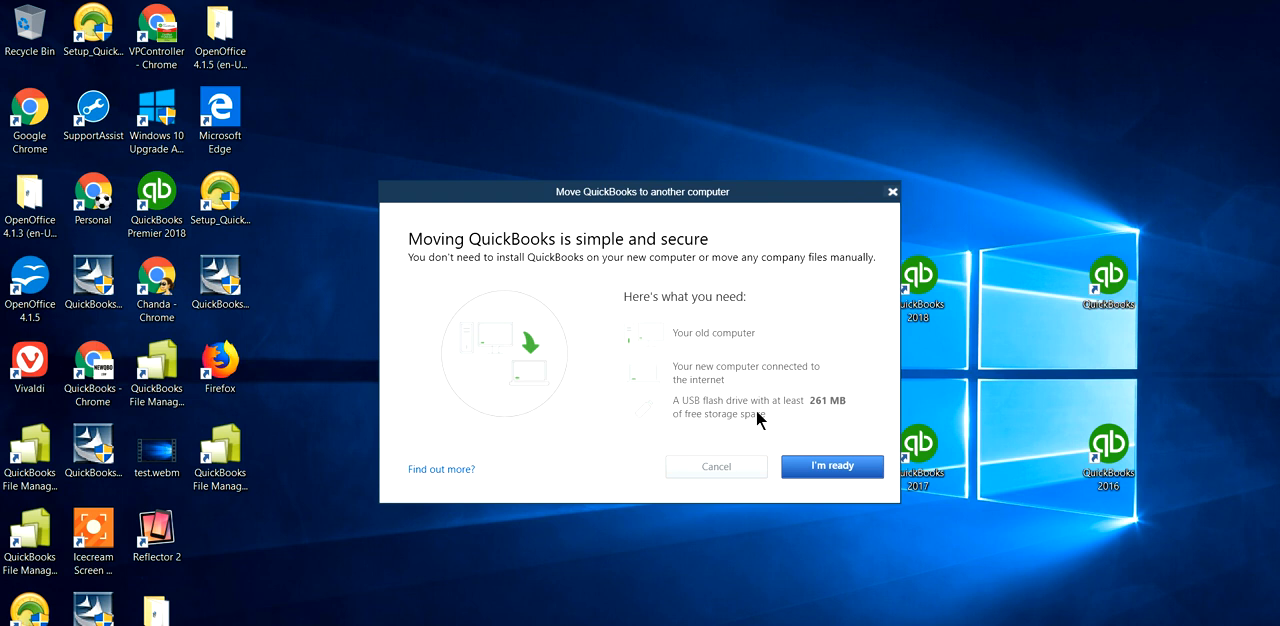
mouse_move(791, 423)
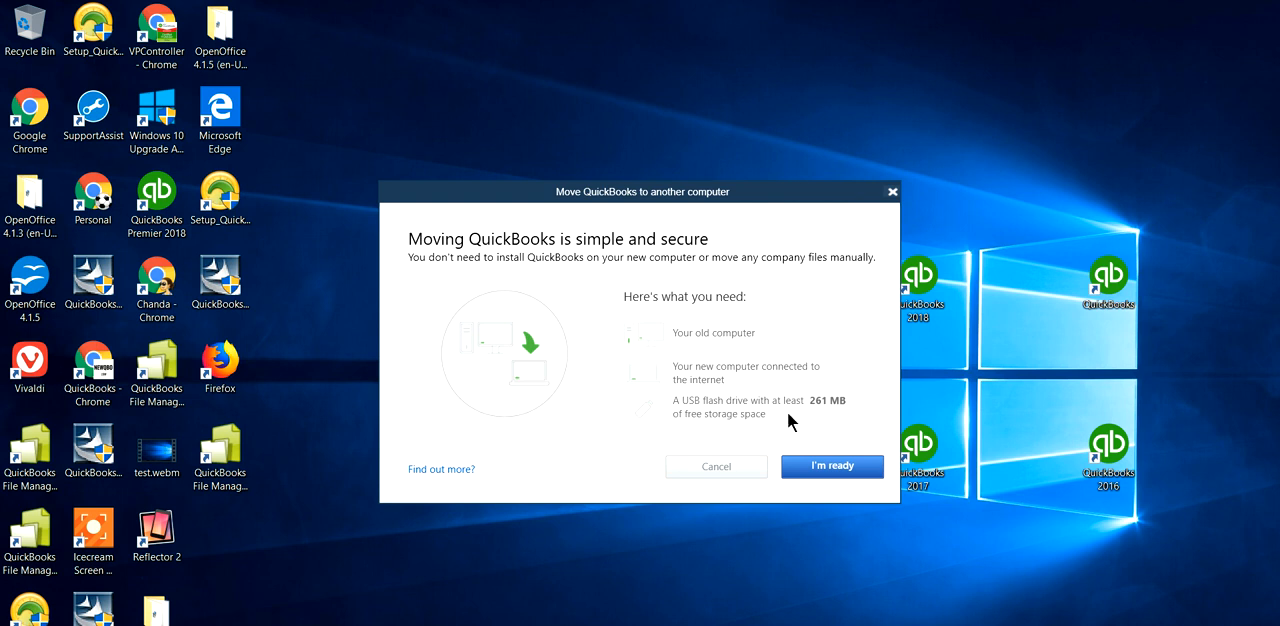
mouse_move(845, 406)
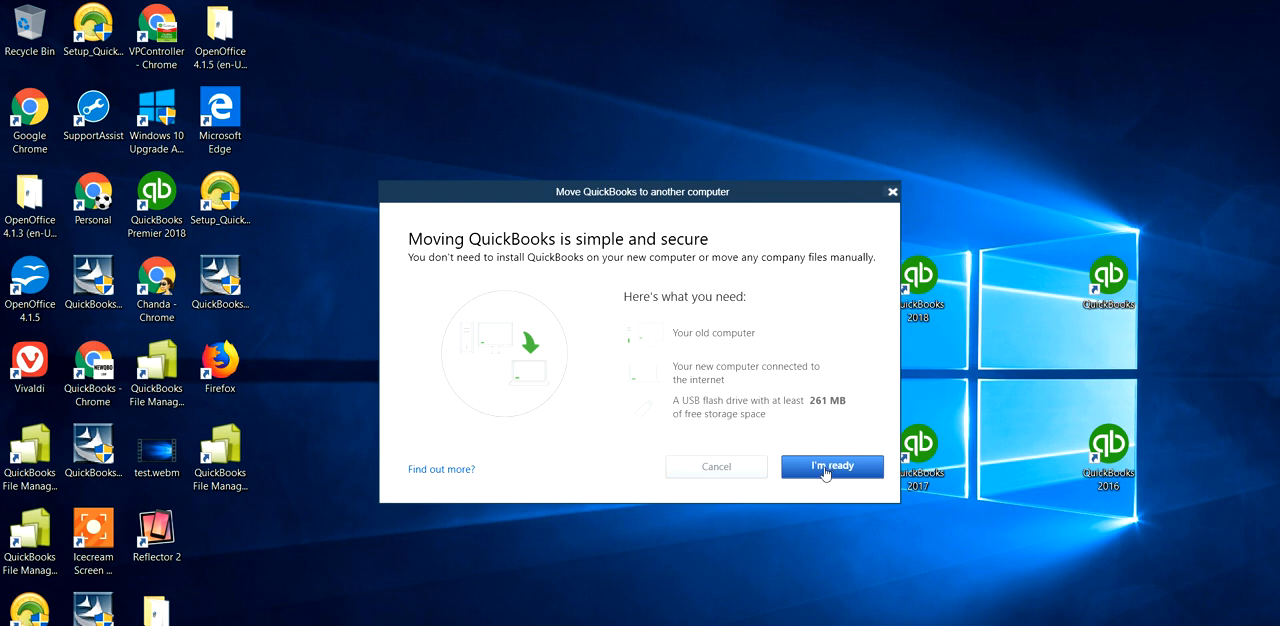
mouse_move(703, 479)
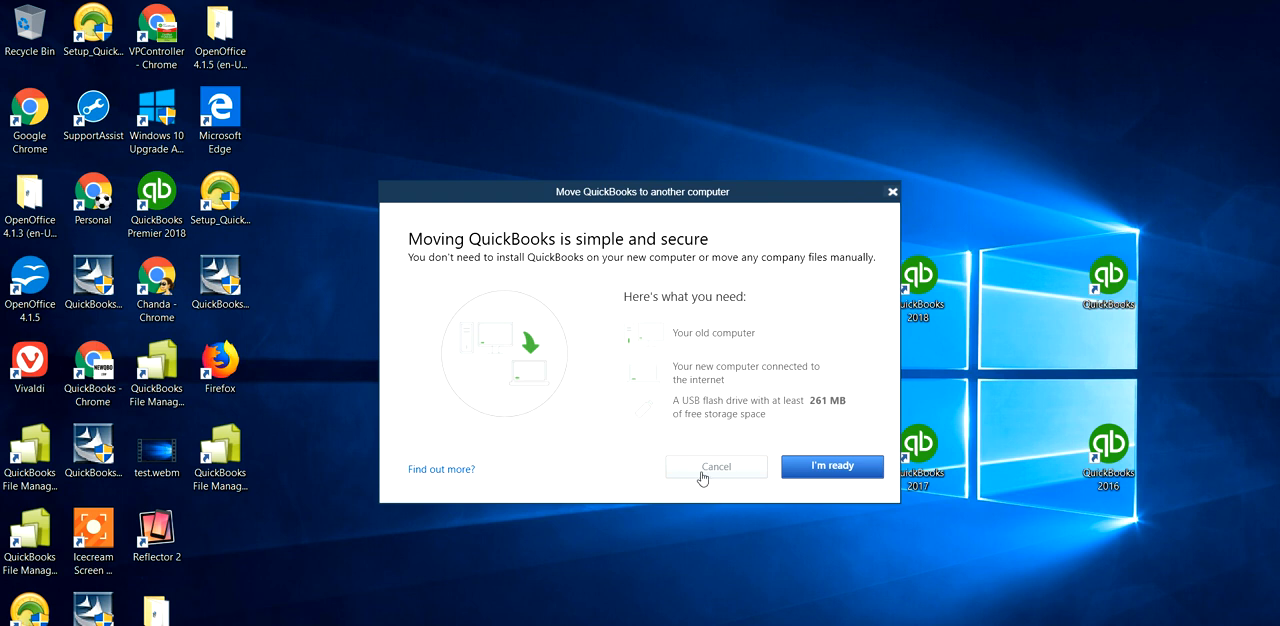
mouse_move(713, 328)
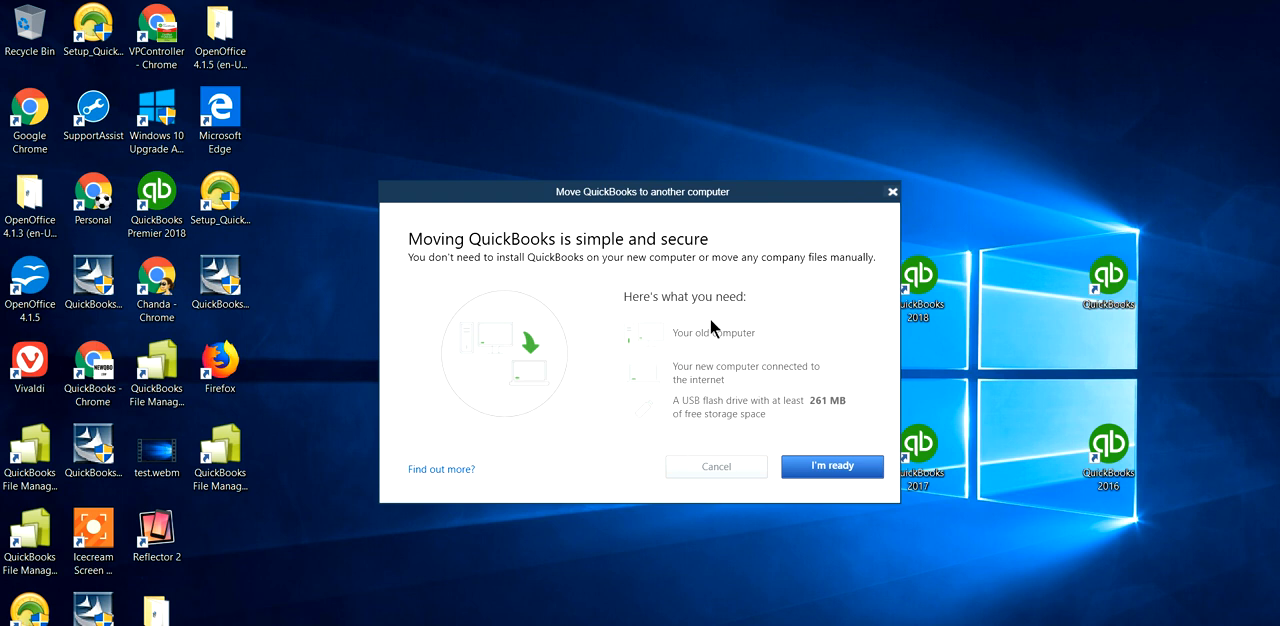
mouse_move(755, 321)
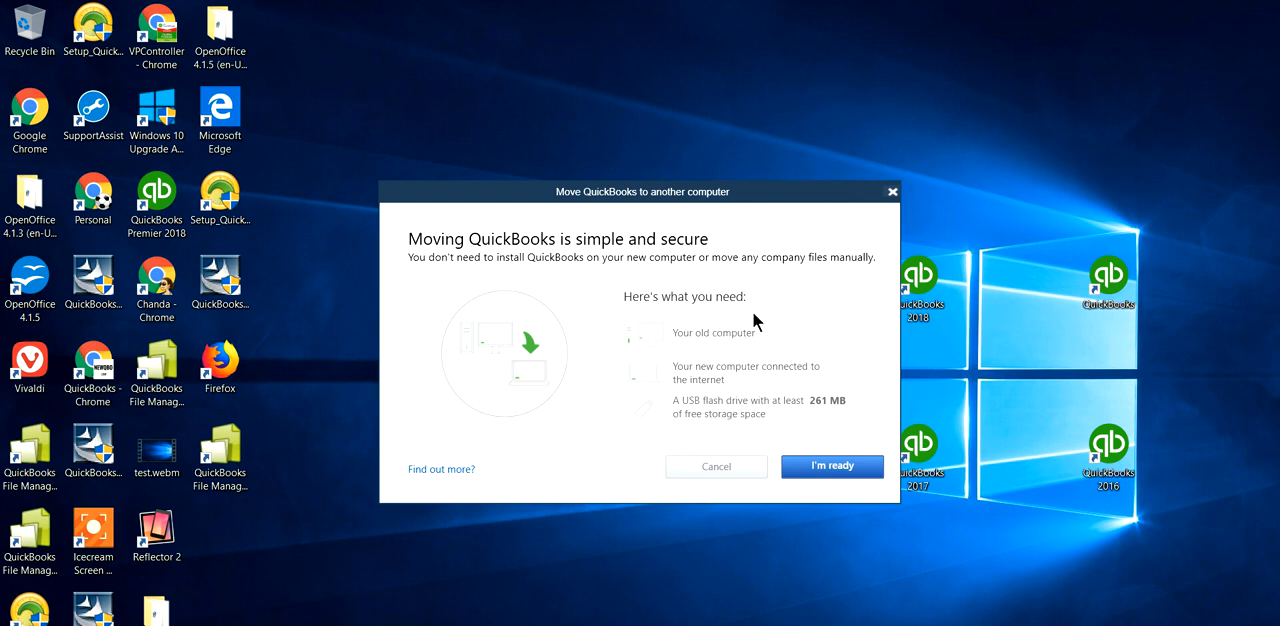
mouse_move(758, 320)
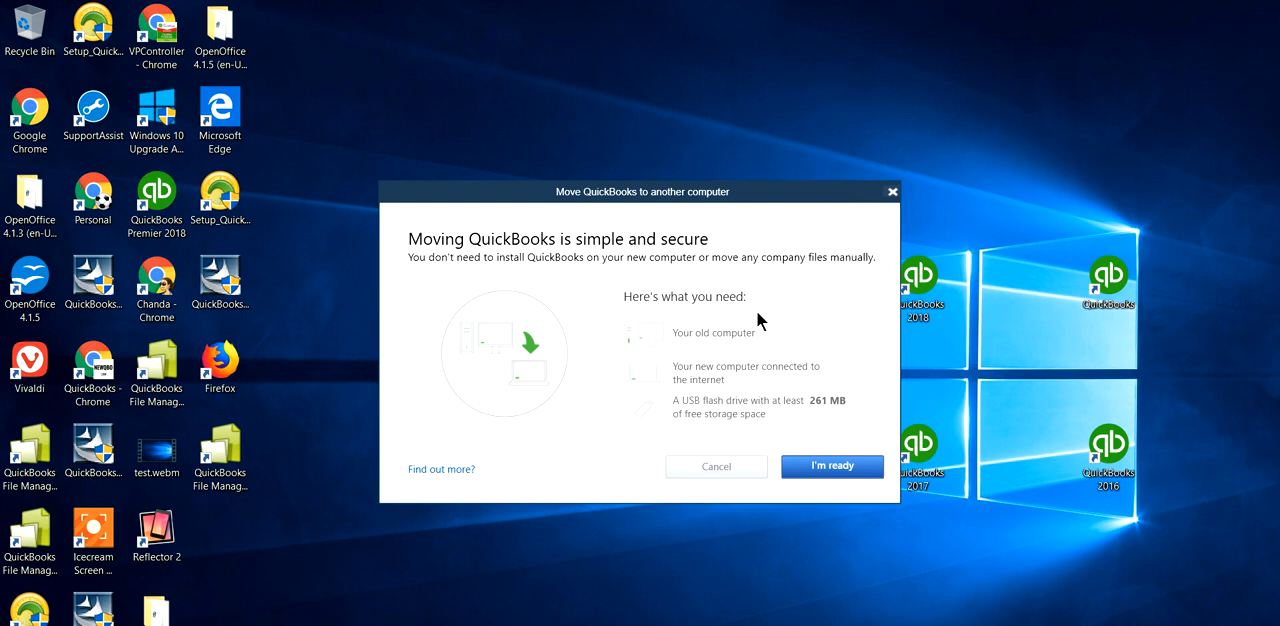
mouse_move(752, 330)
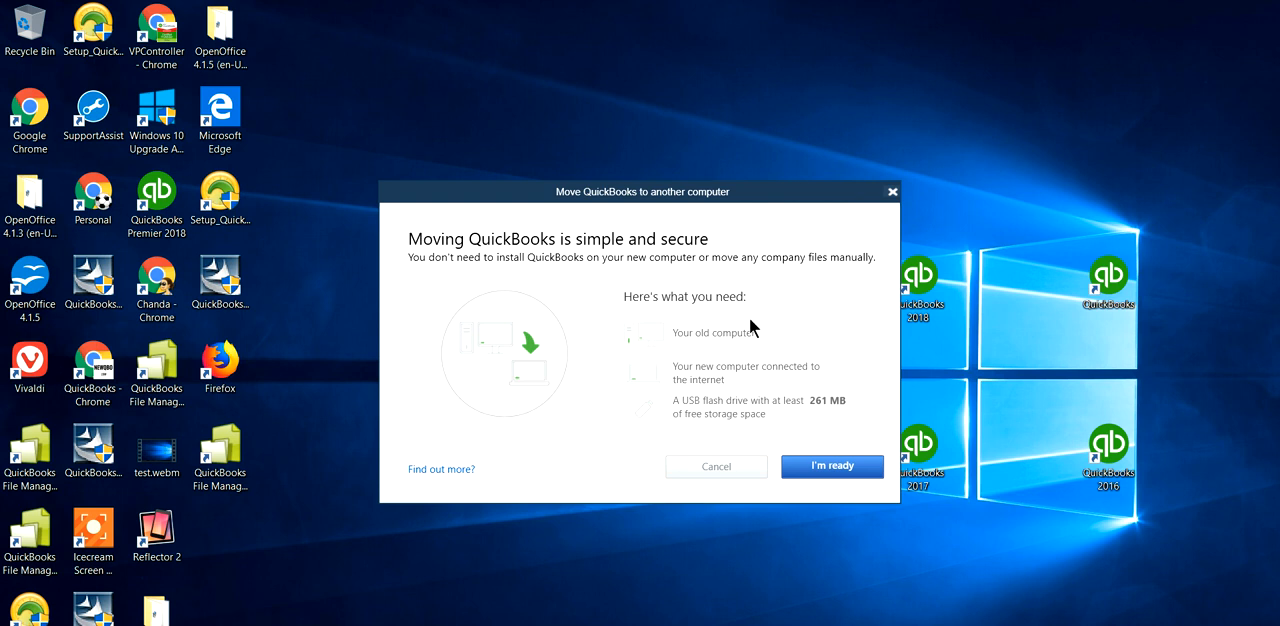
mouse_move(716, 466)
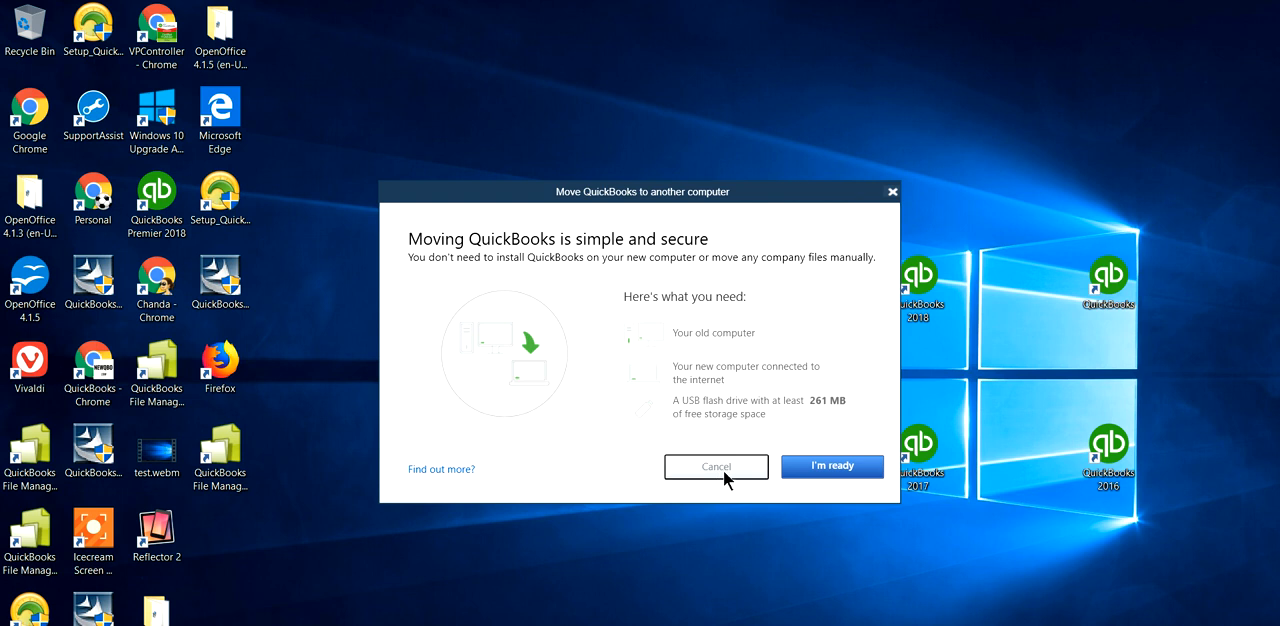
Cancel the Move QuickBooks wizard and scroll the newquickbooks.com page back to its header.
click(716, 467)
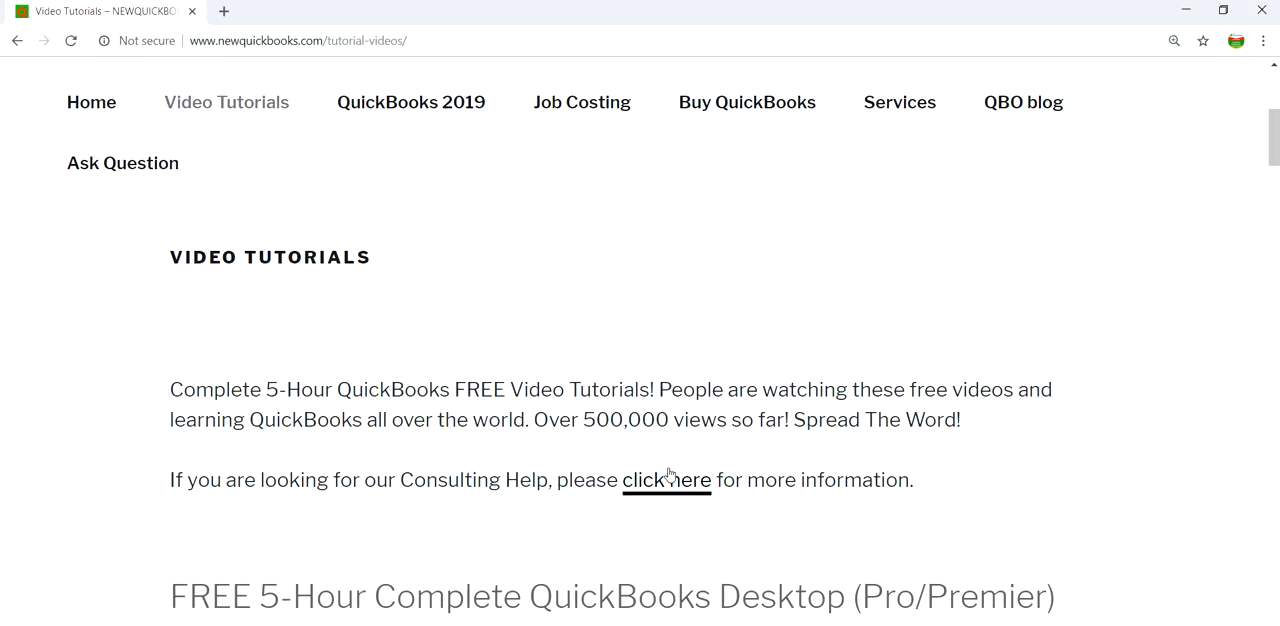
scroll(up, 3)
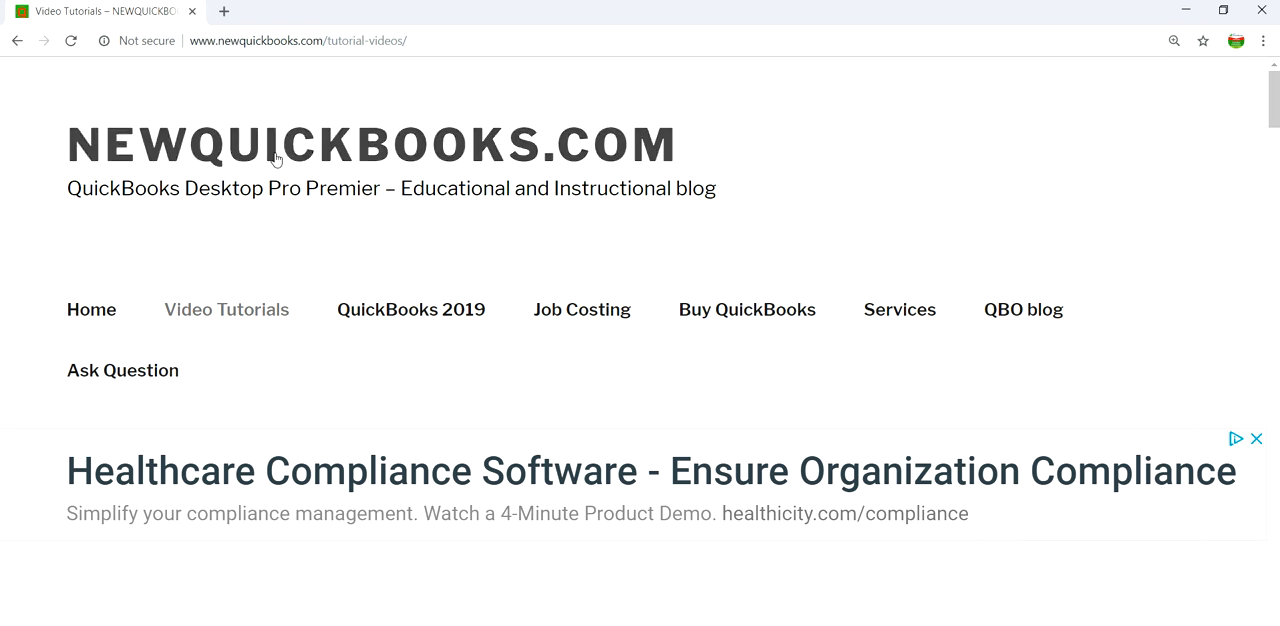
mouse_move(1018, 313)
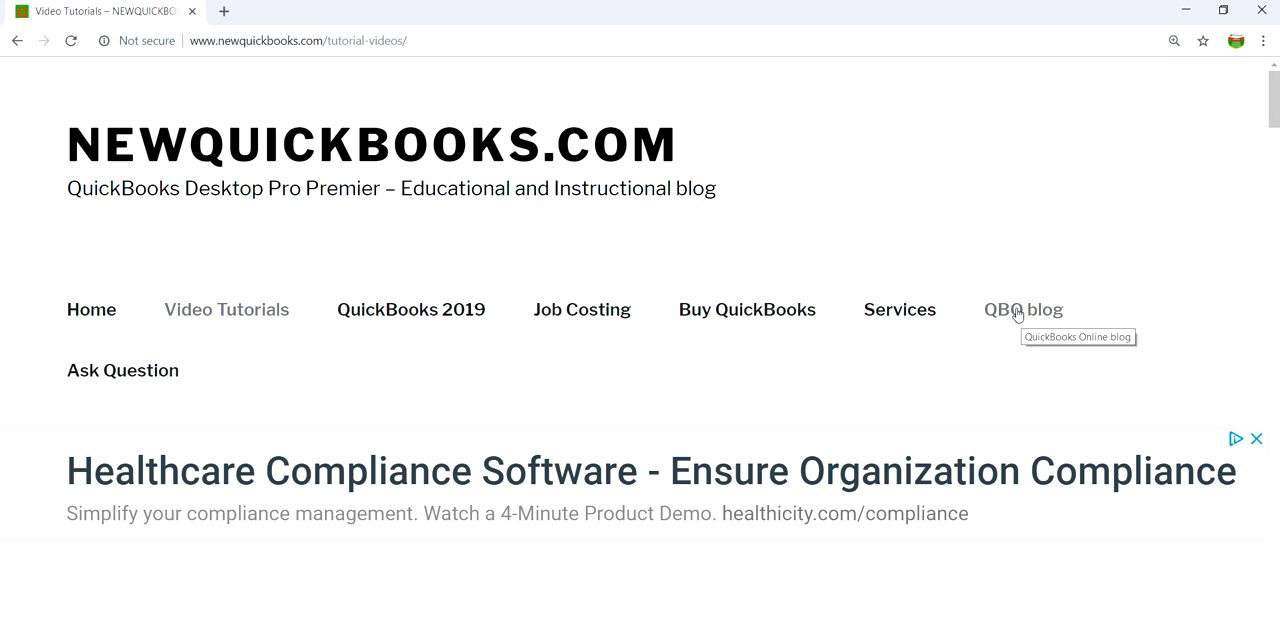
mouse_move(1015, 317)
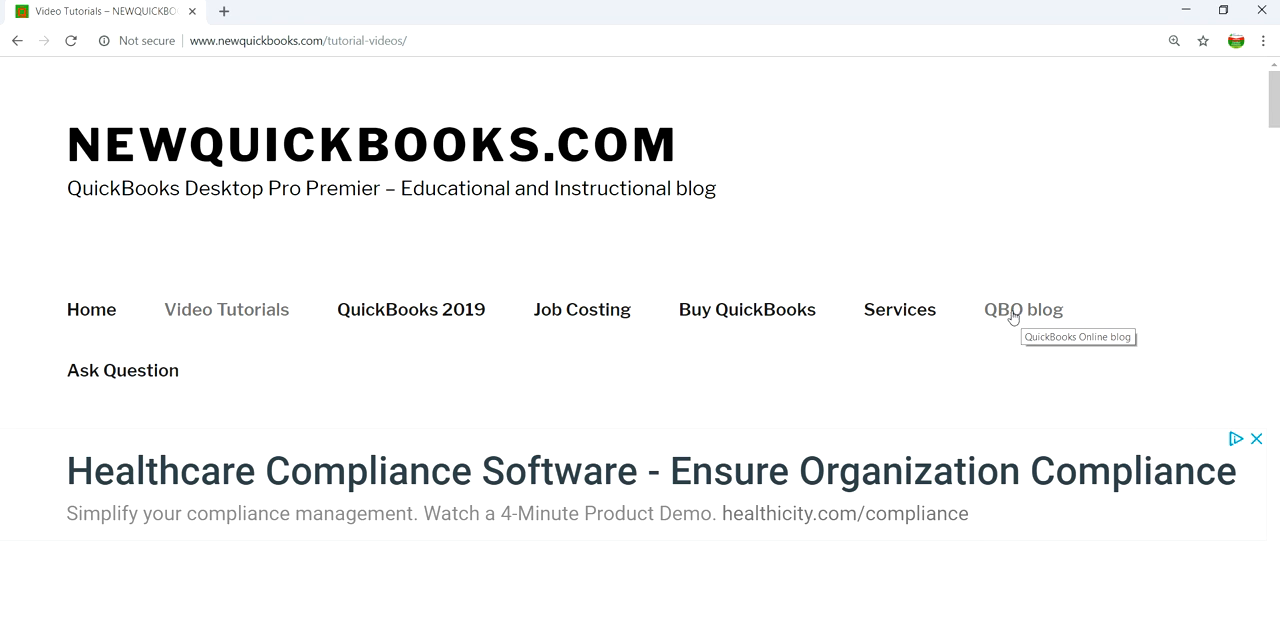
mouse_move(996, 318)
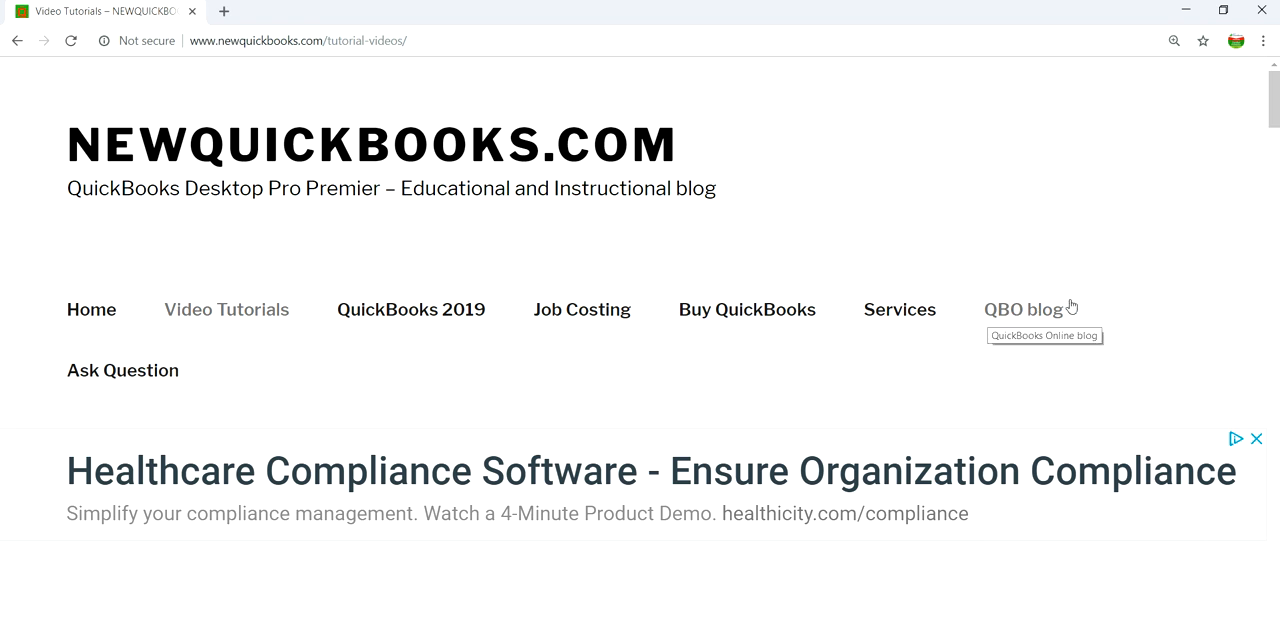
mouse_move(255, 388)
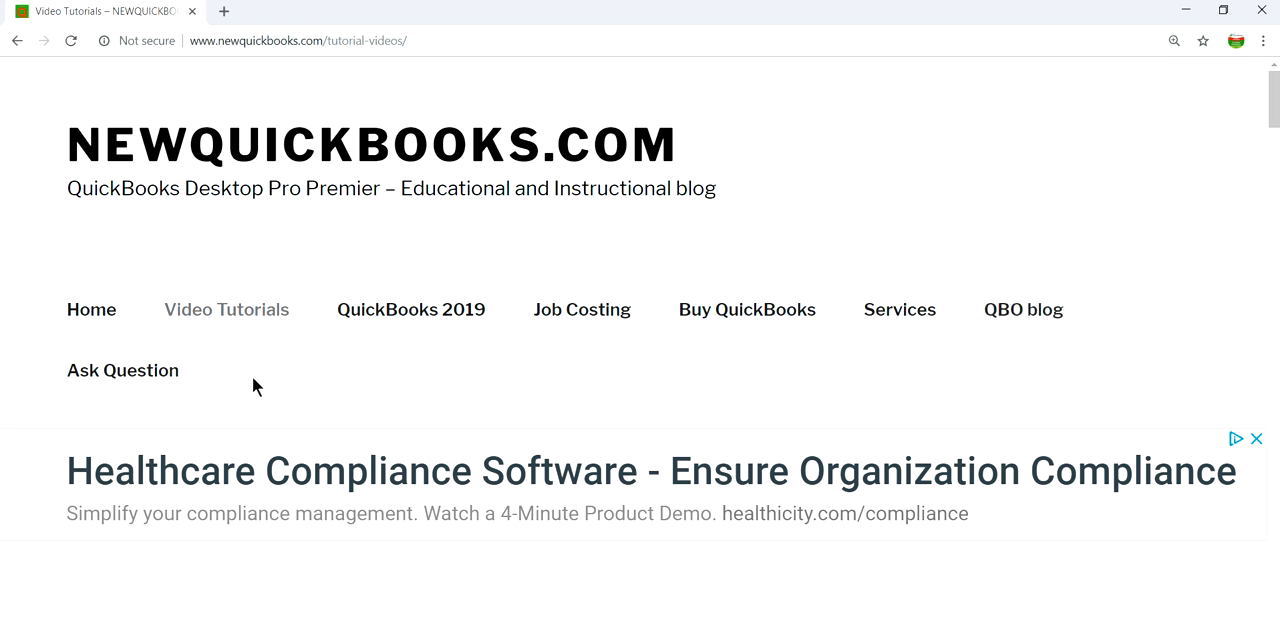
mouse_move(261, 345)
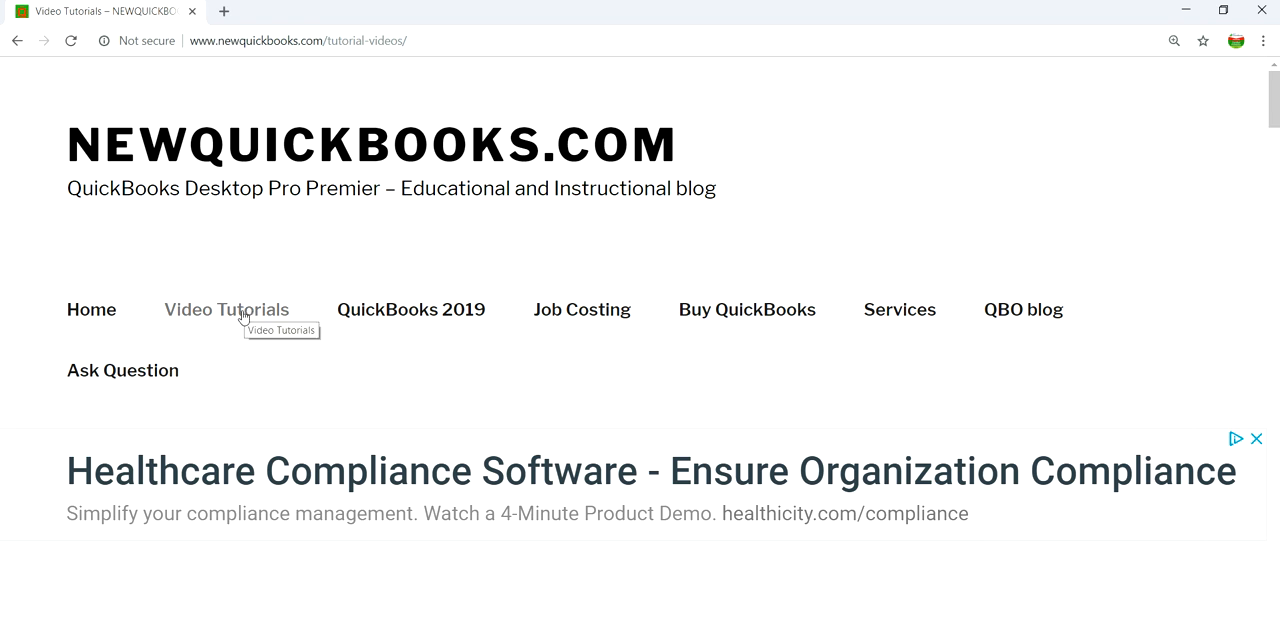
Scroll through tutorial Parts 1–10, then open the 2019 New Features slide in Photos.
click(226, 309)
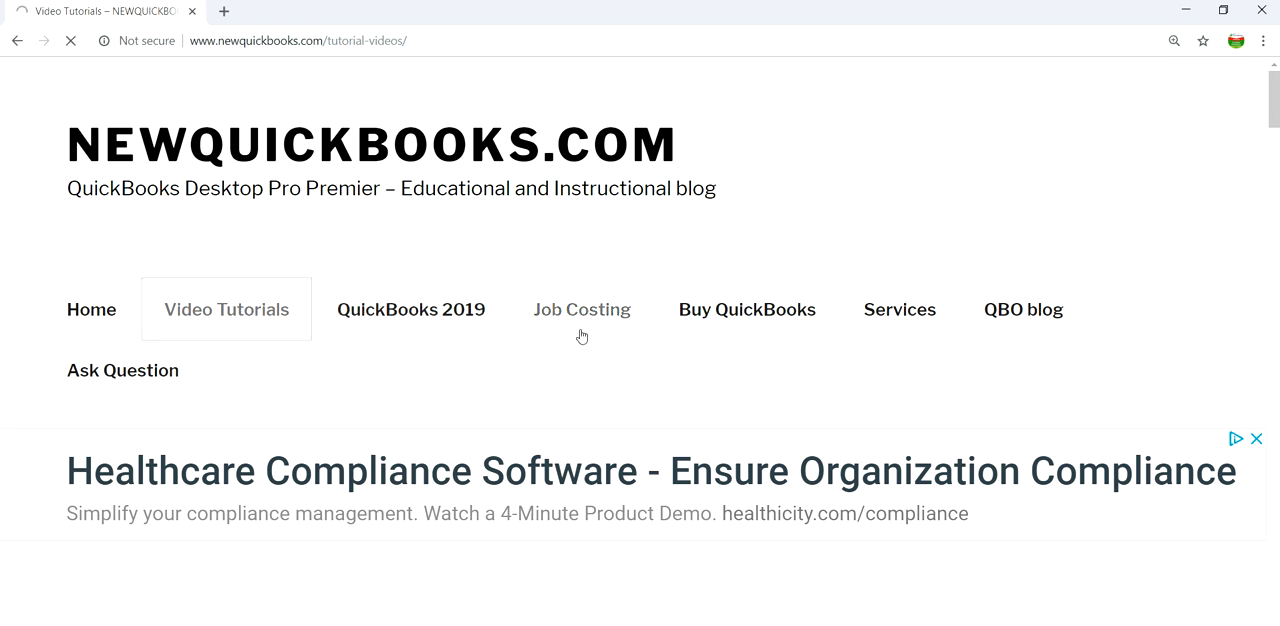
scroll(down, 3)
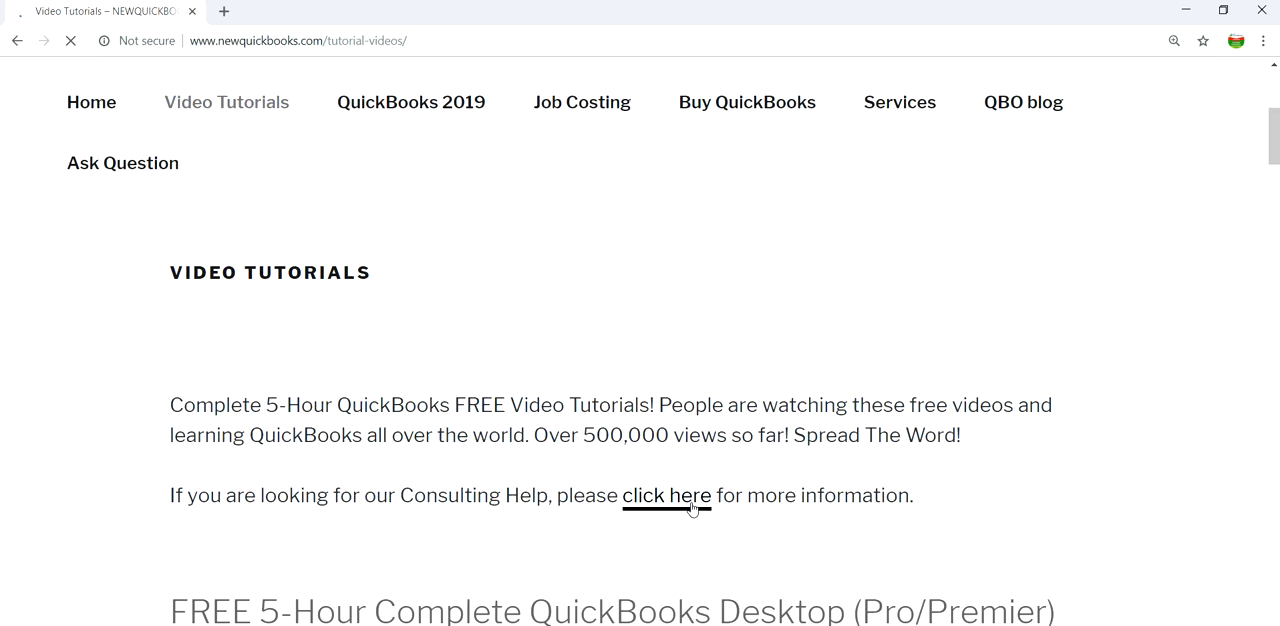
scroll(down, 3)
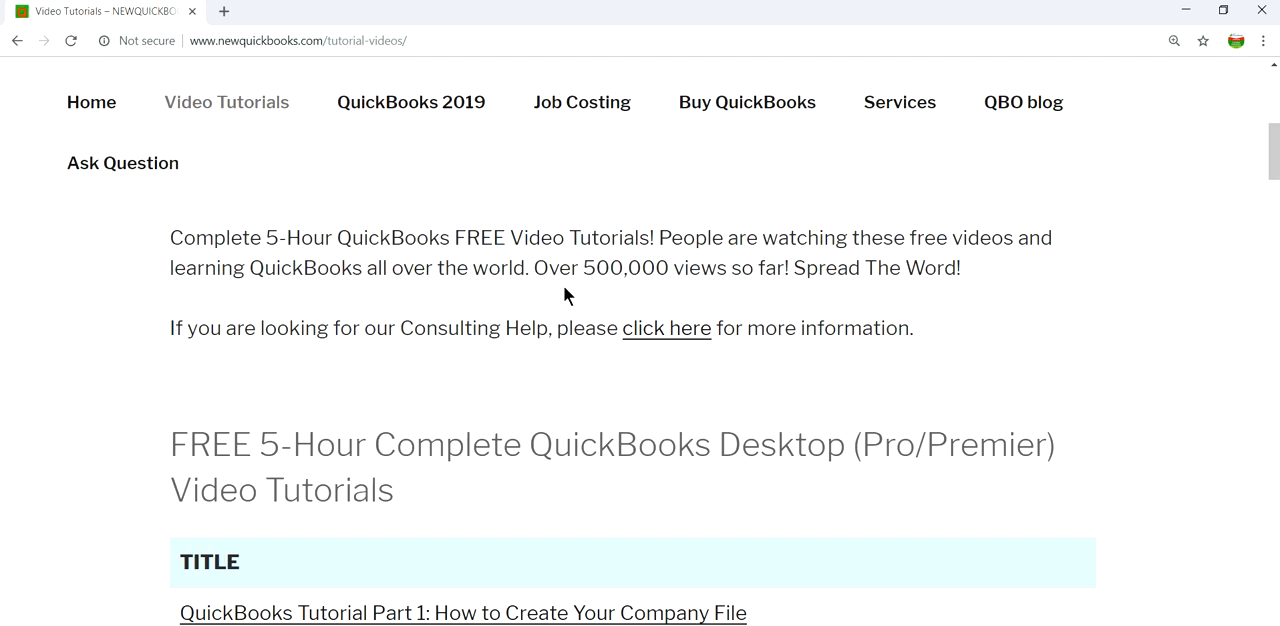
mouse_move(715, 298)
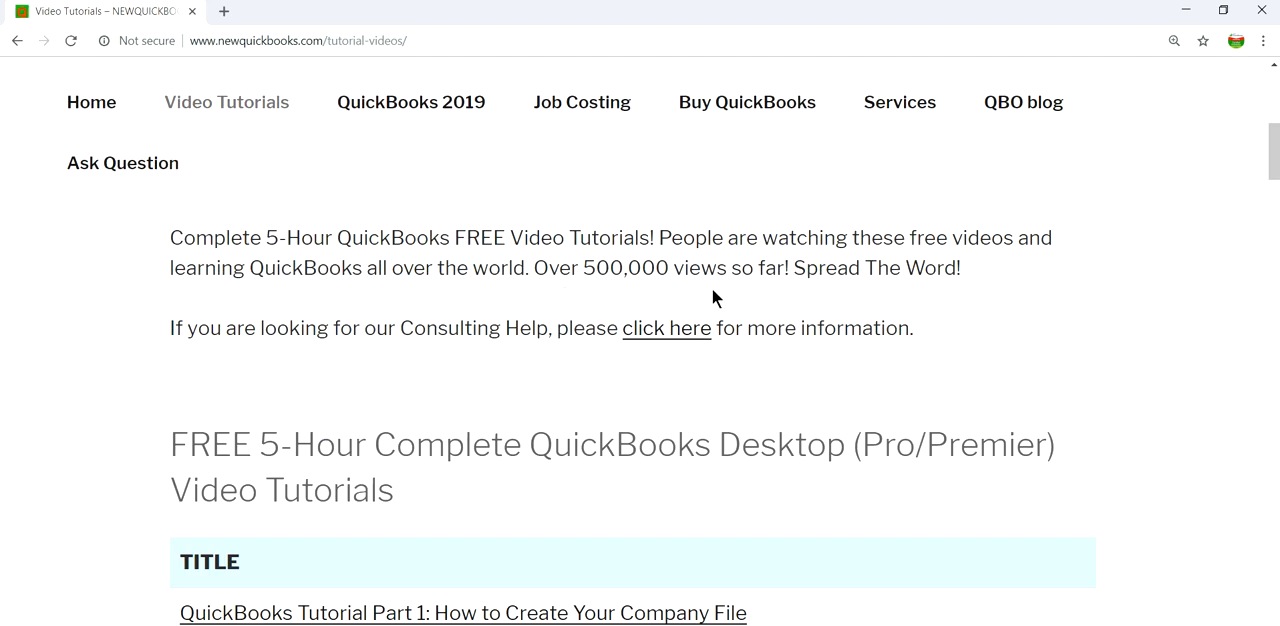
scroll(down, 3)
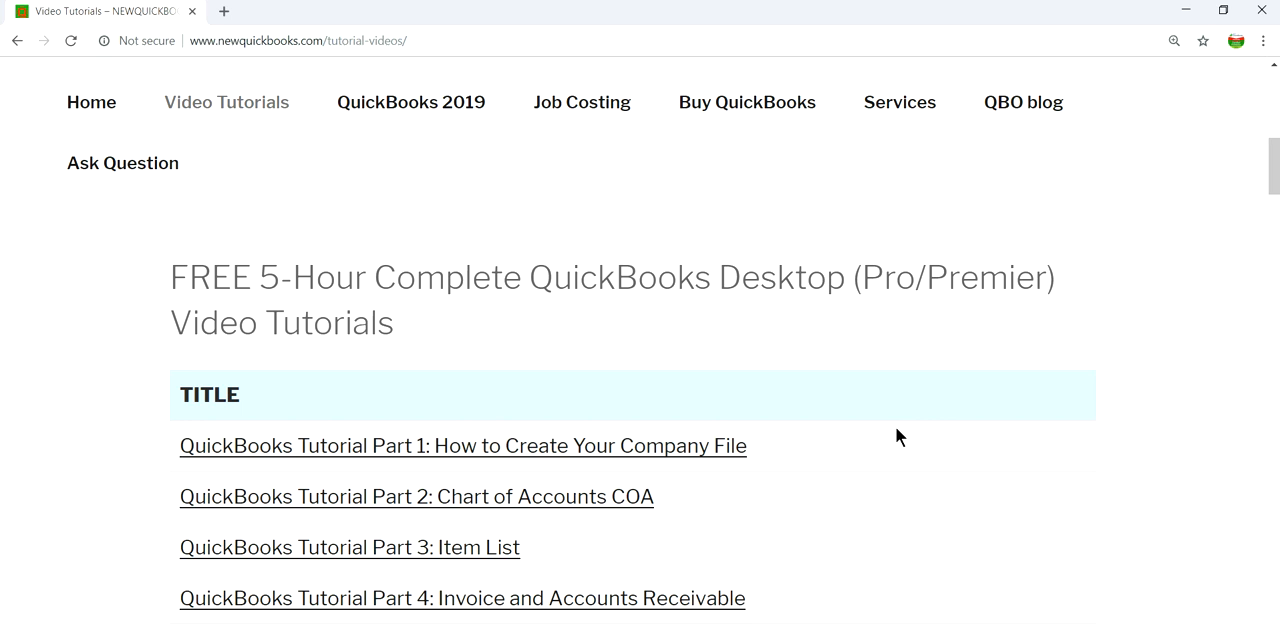
scroll(down, 3)
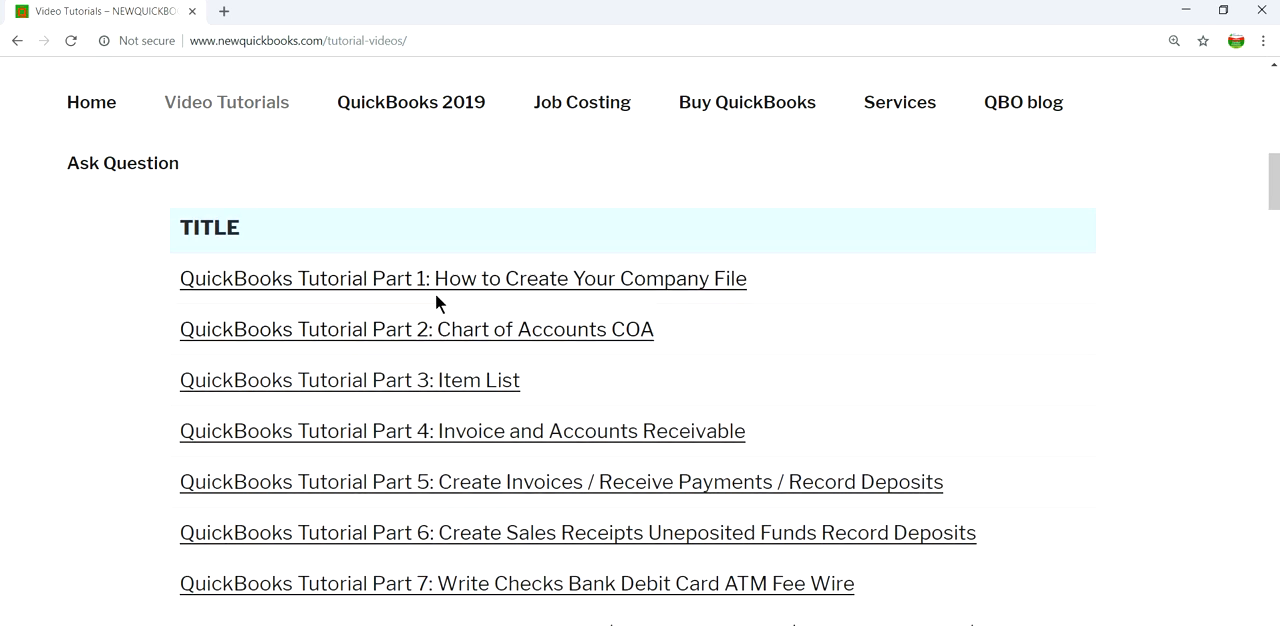
scroll(down, 3)
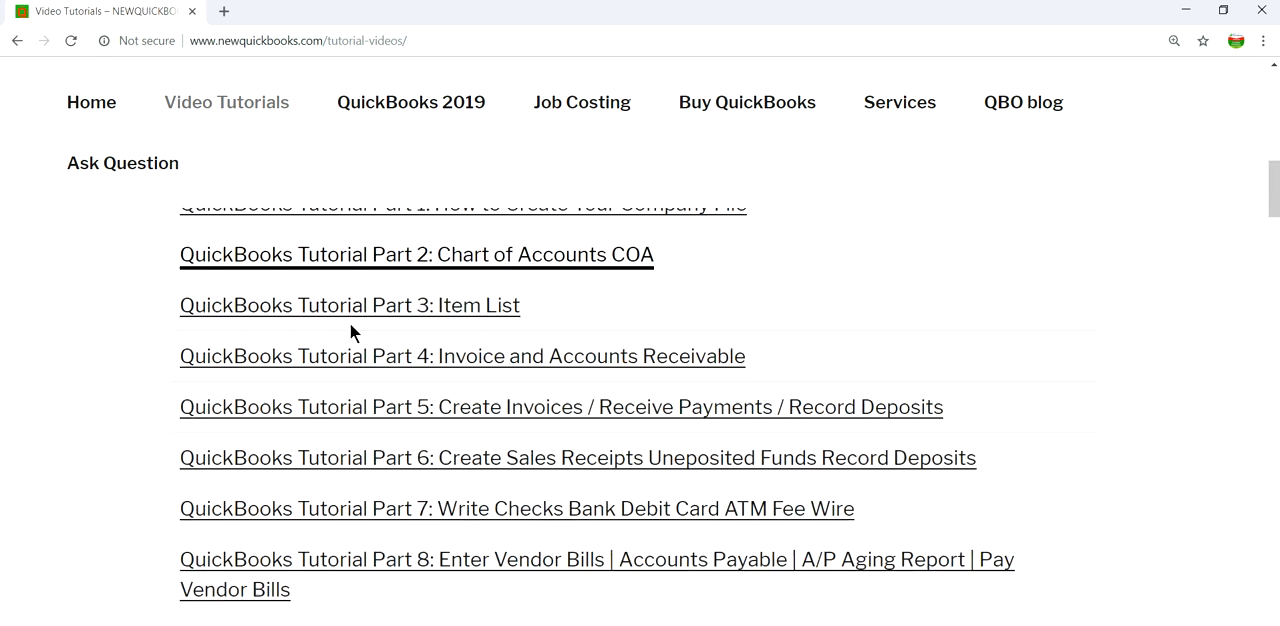
scroll(down, 3)
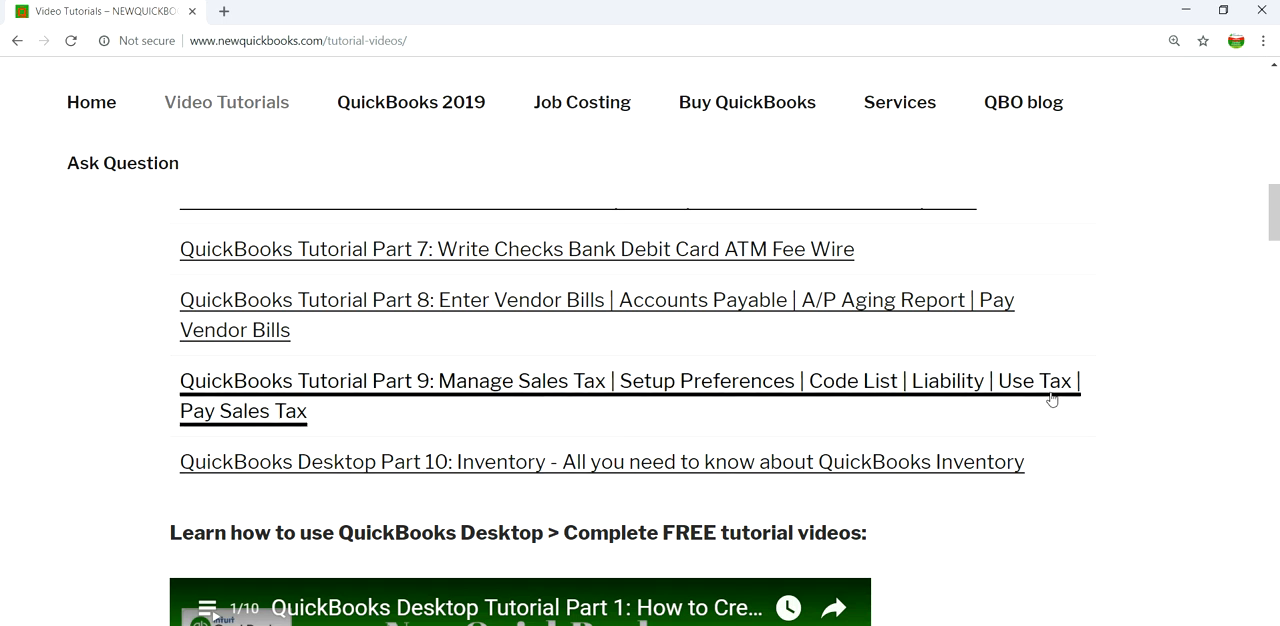
scroll(up, 3)
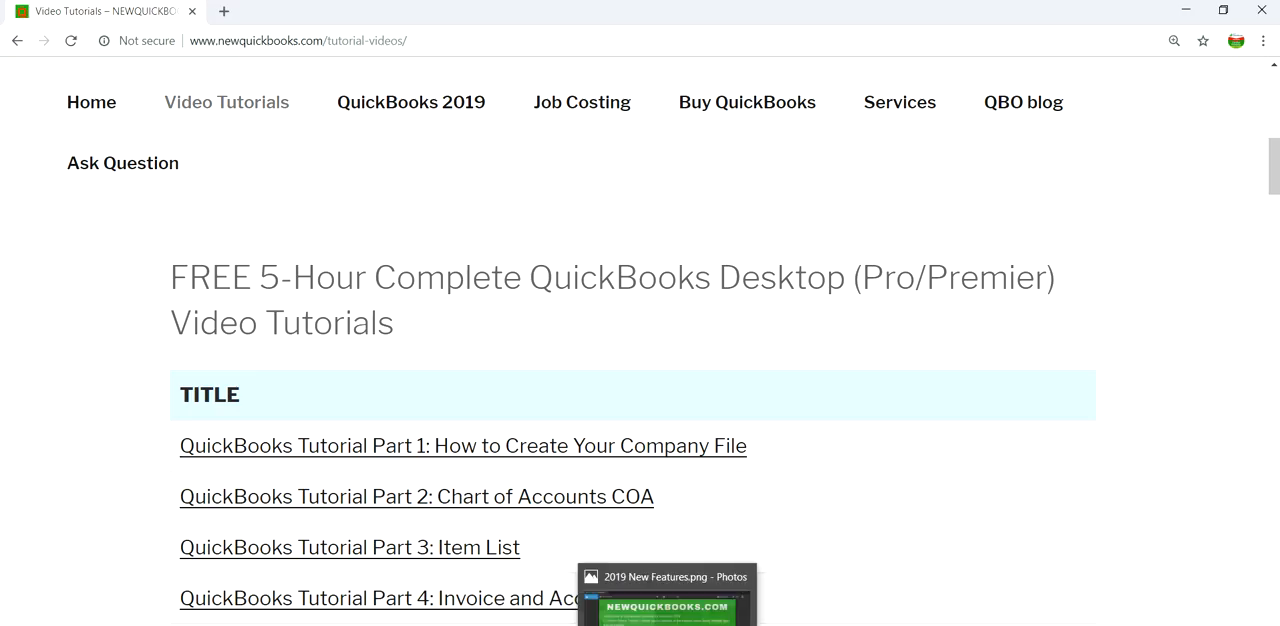
click(667, 595)
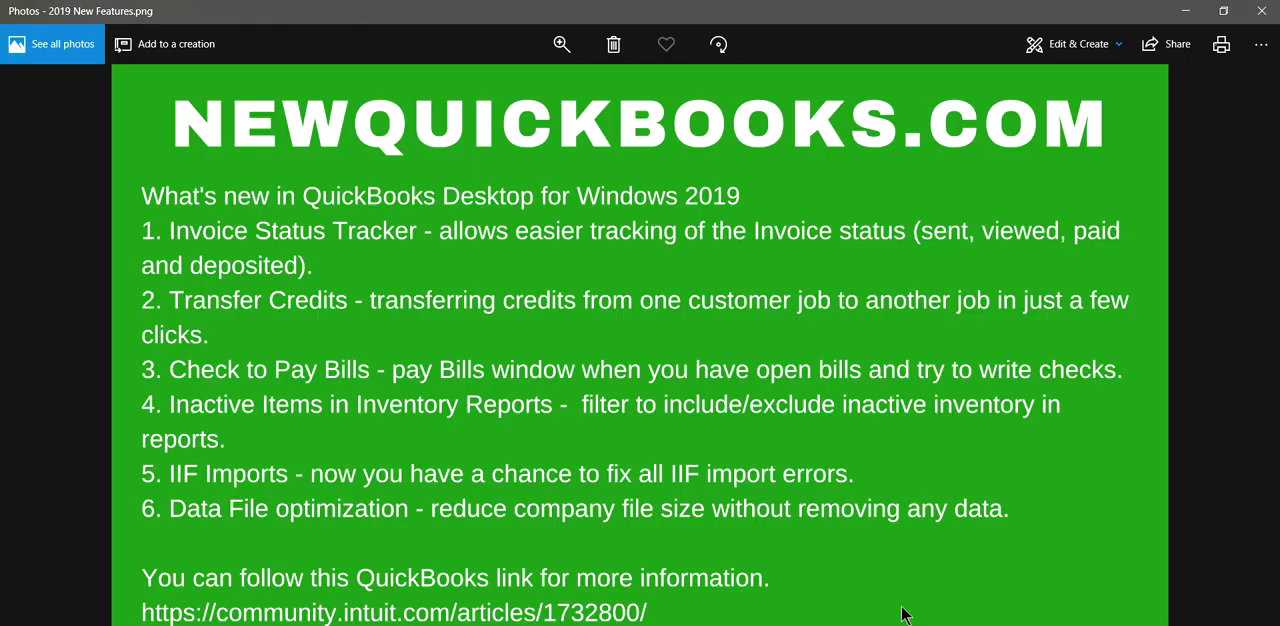
mouse_move(957, 152)
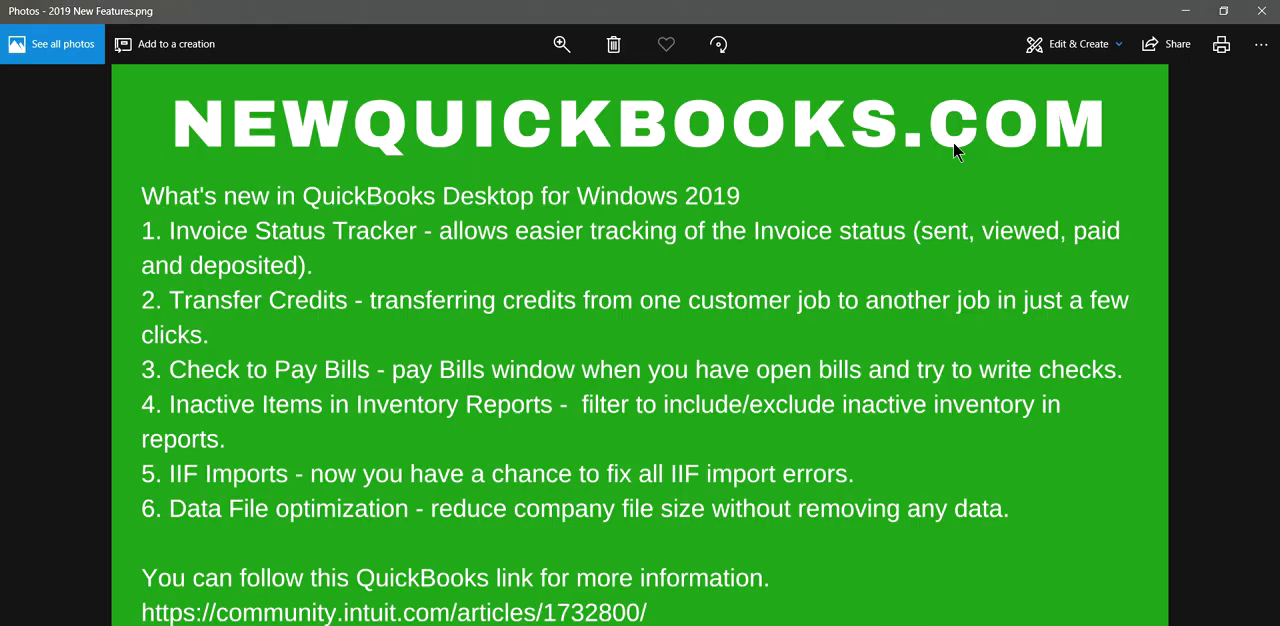